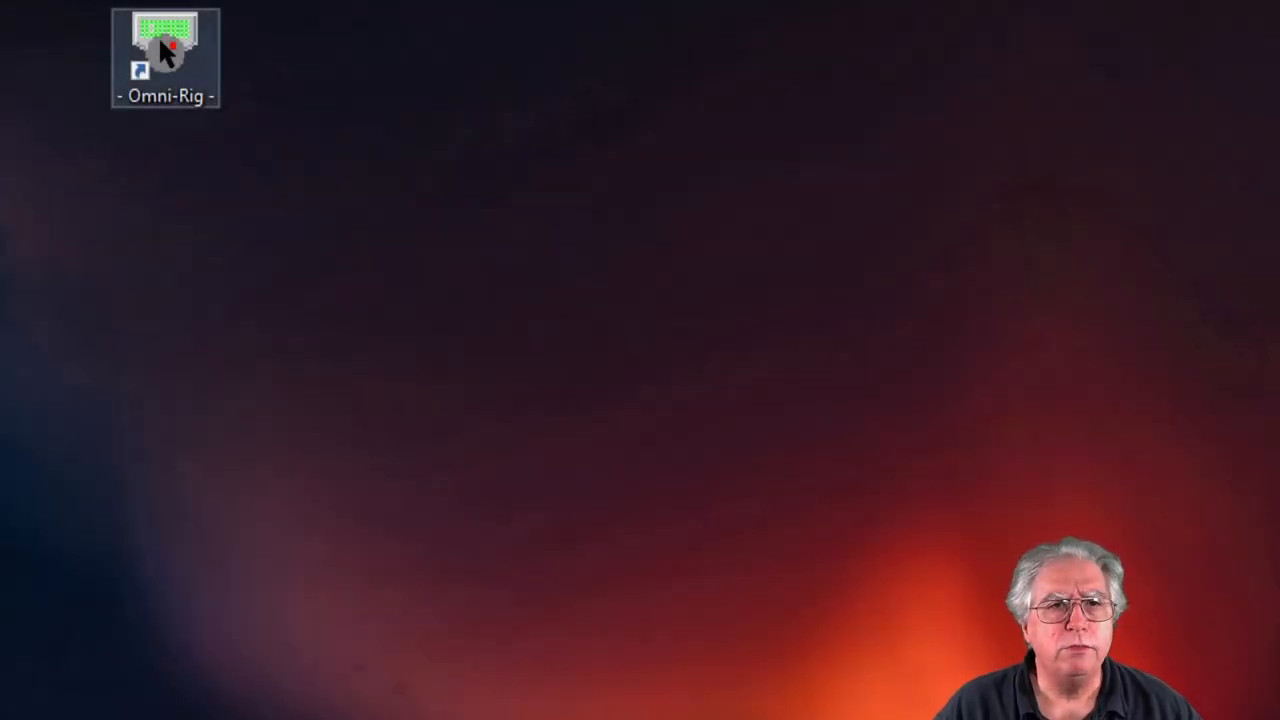
- Review Rig 1 in Omni-Rig settings: FTDX-3000-DATA on COM 11 at 38400 baud, browsing the rig type list
double_click(164, 44)
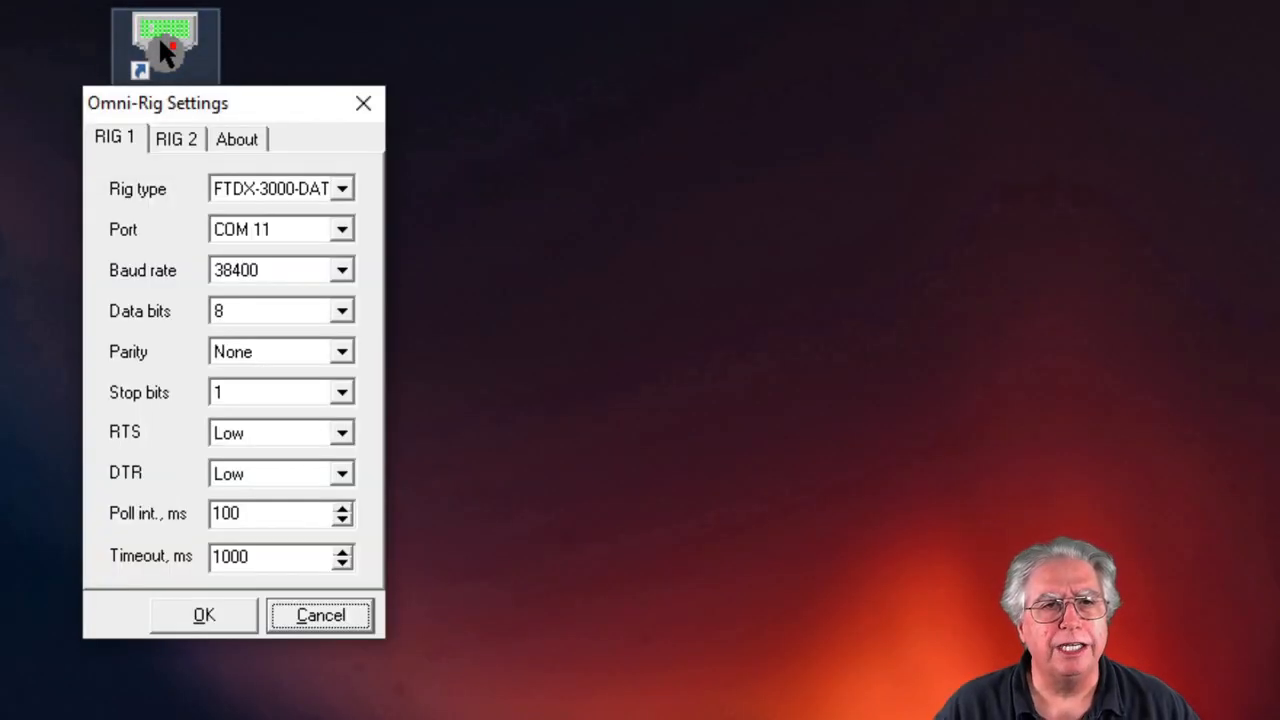
mouse_move(516, 288)
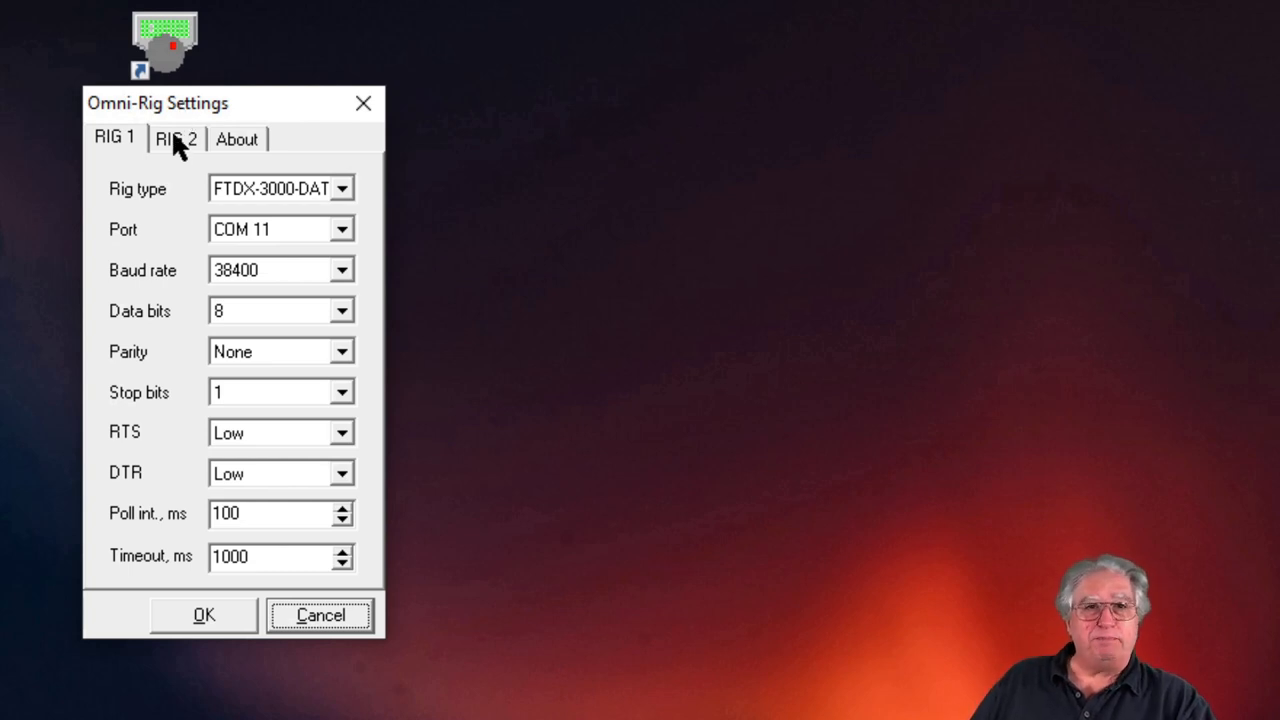
mouse_move(218, 210)
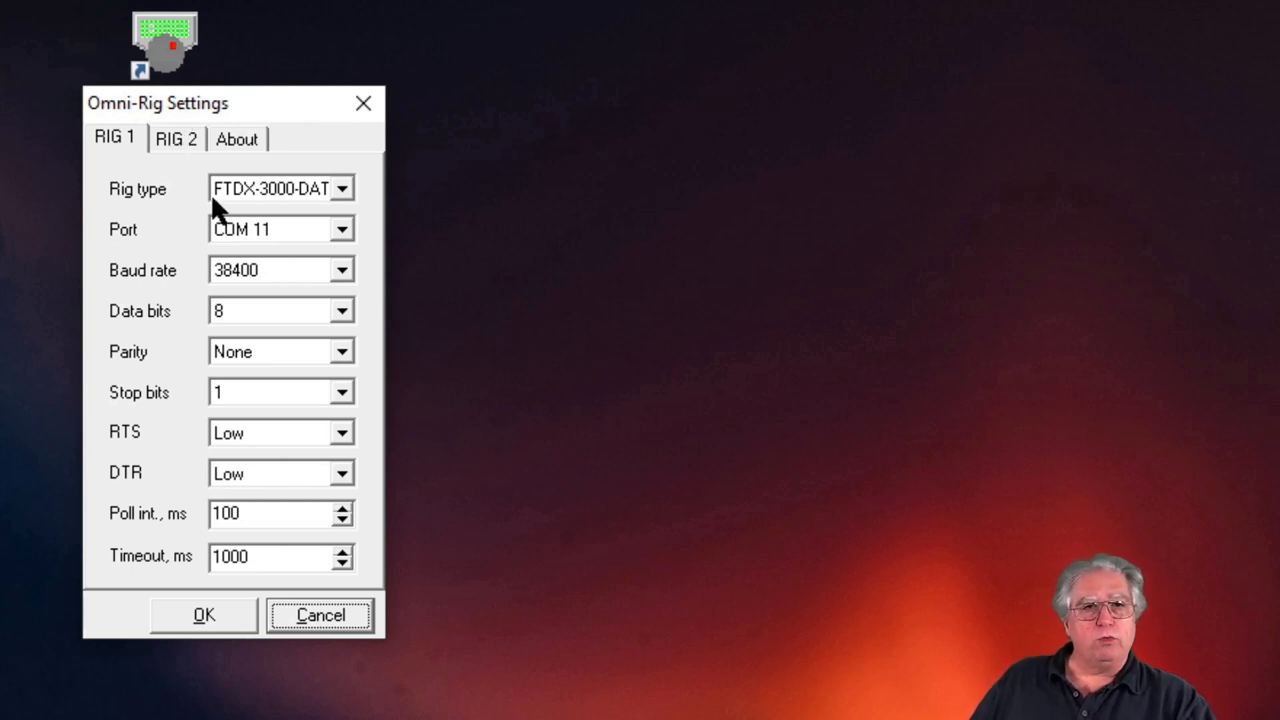
mouse_move(240, 204)
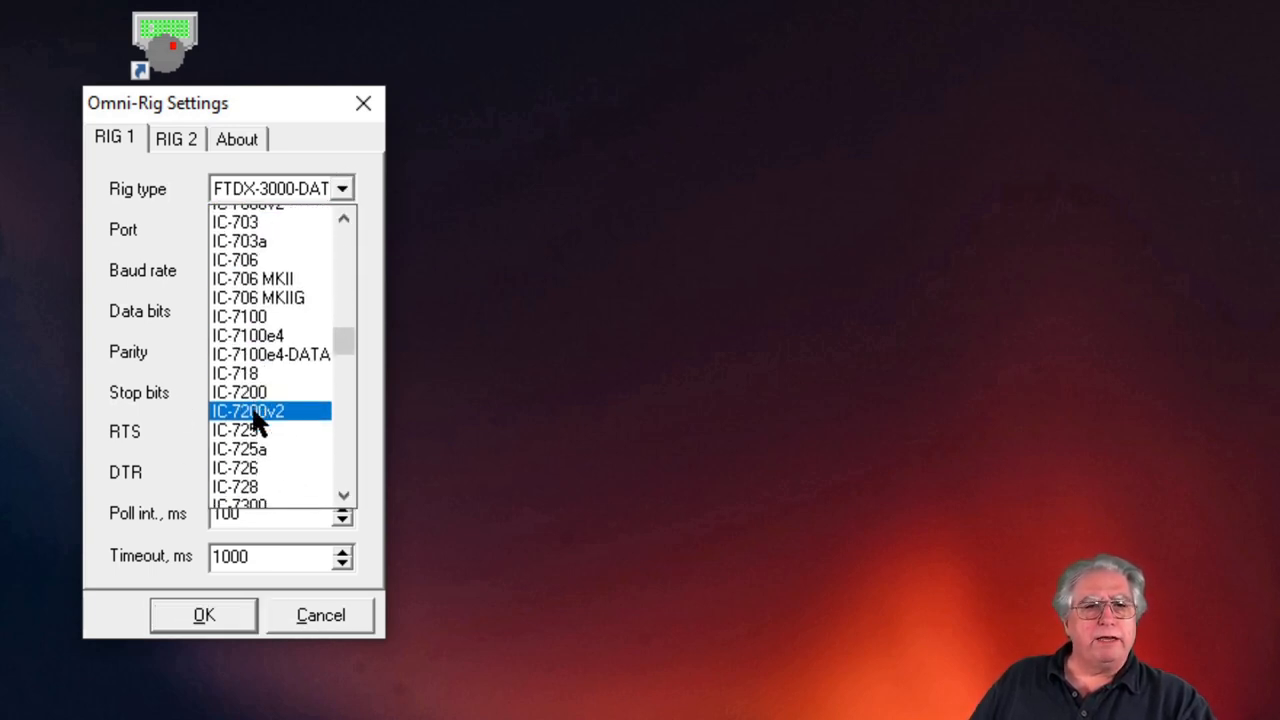
scroll("down", 3)
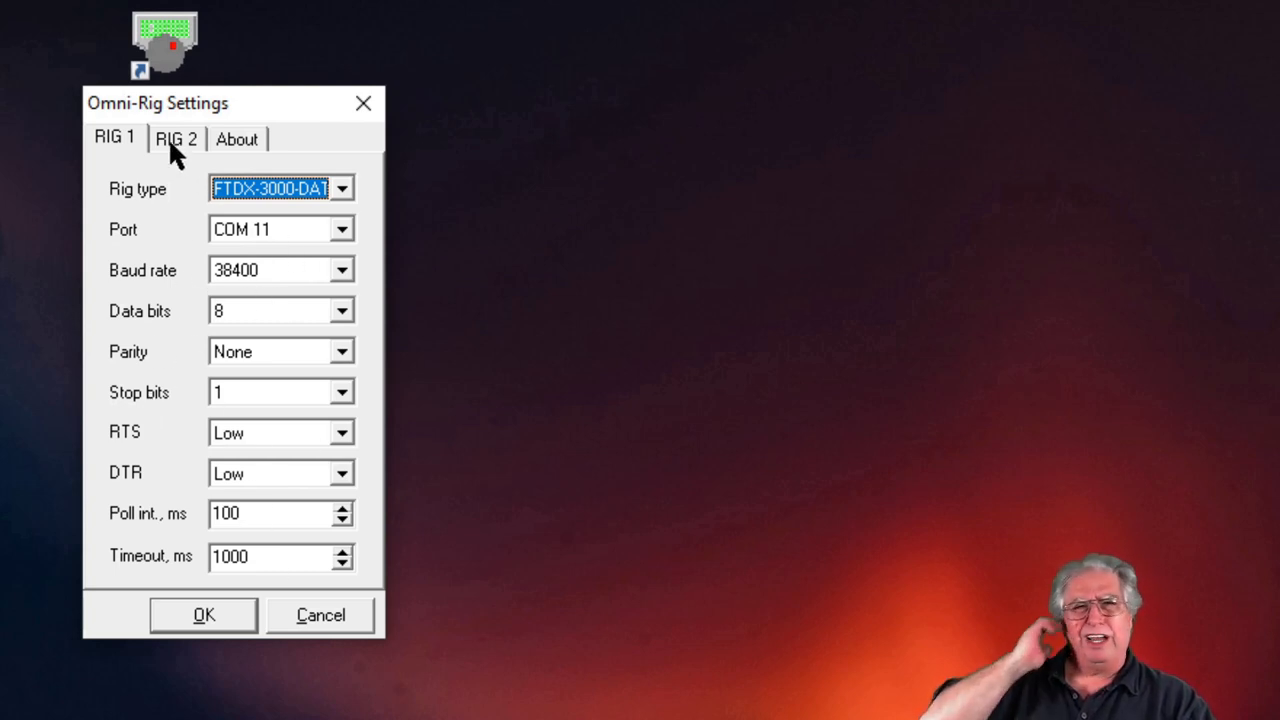
- Show Rig 2: an FT-991-DATA on COM 7 at 38400 baud with 500 ms polling
left_click(170, 138)
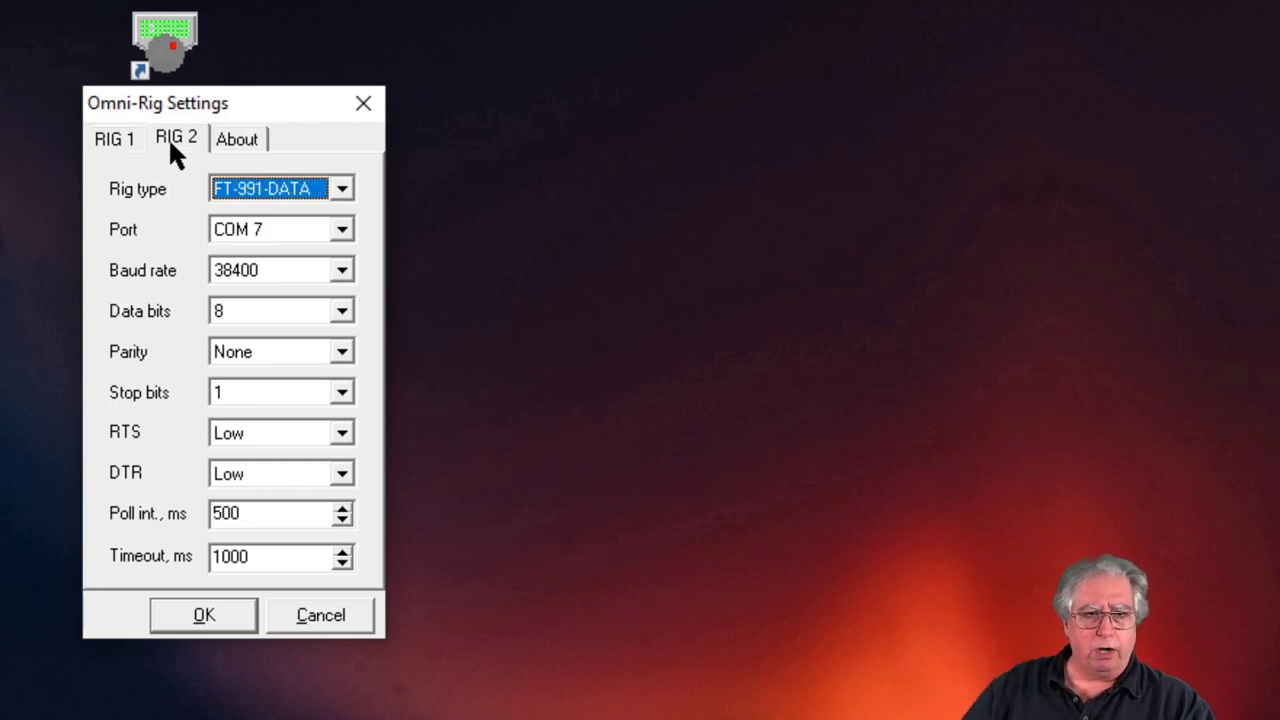
mouse_move(300, 236)
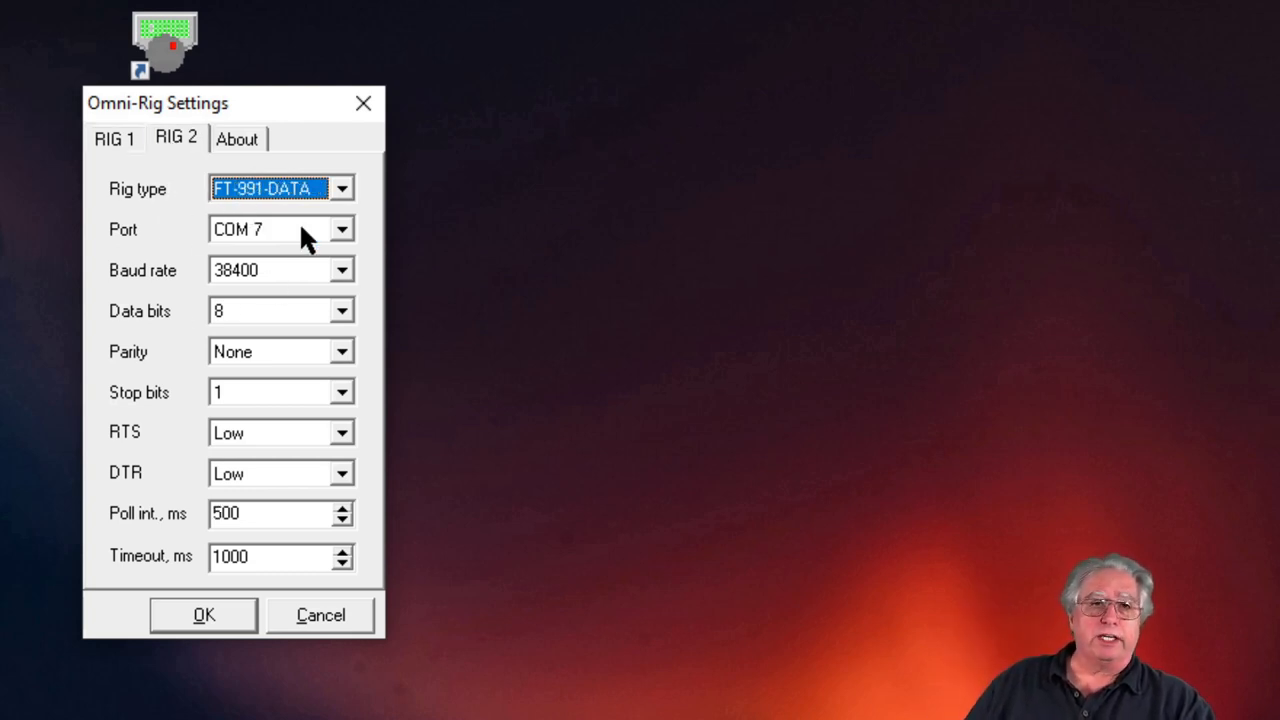
mouse_move(256, 260)
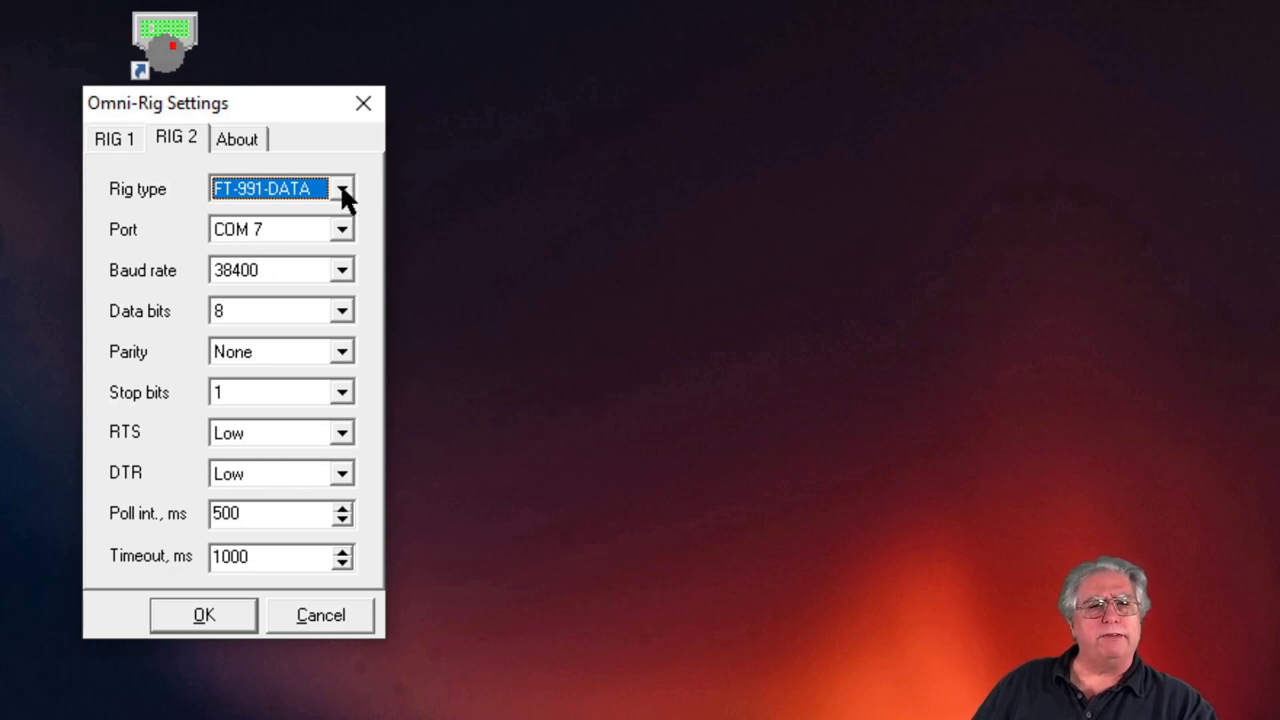
mouse_move(176, 136)
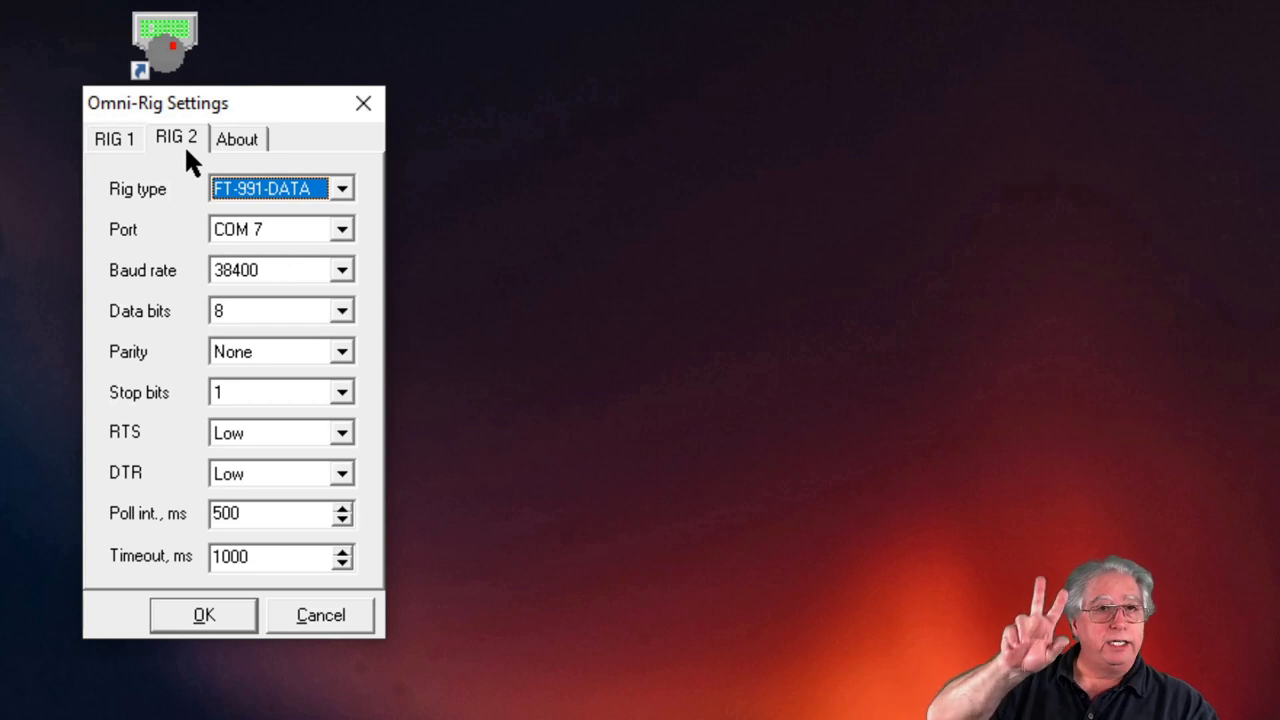
mouse_move(124, 124)
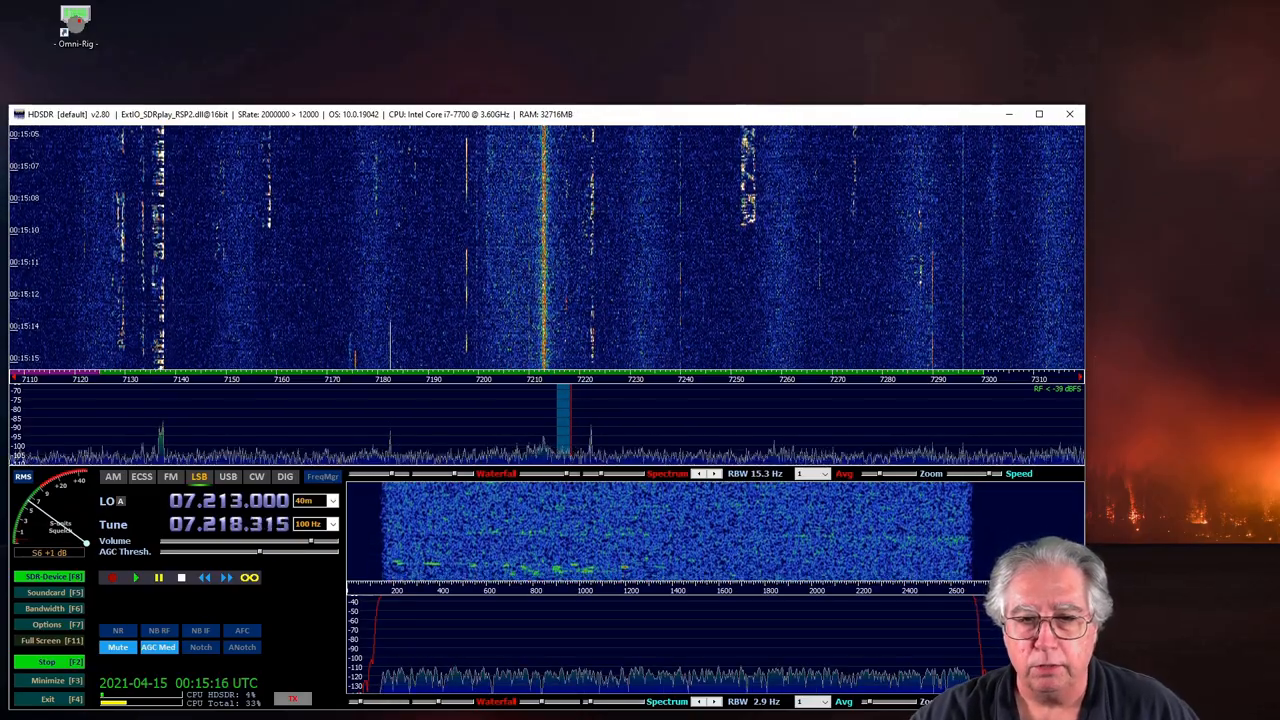
- Dismiss the Omni-Rig settings and return to the HDSDR receiver around 7.218 MHz
left_click(550, 424)
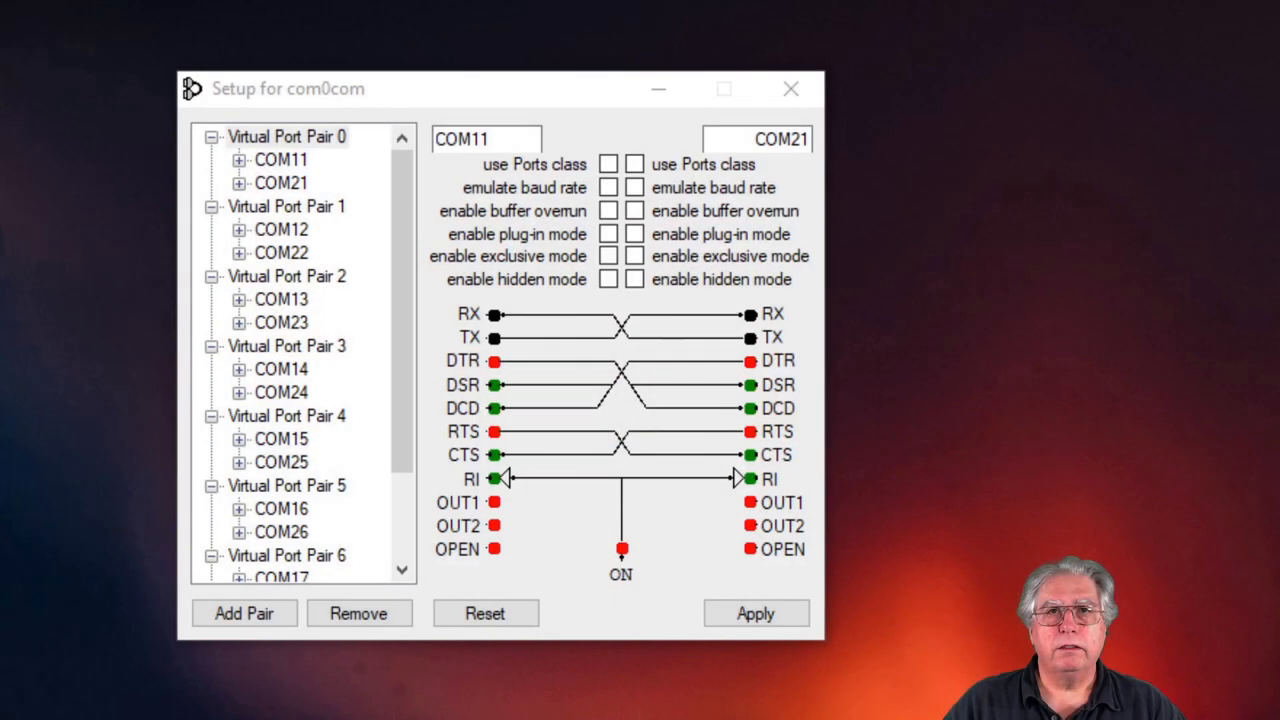
mouse_move(676, 476)
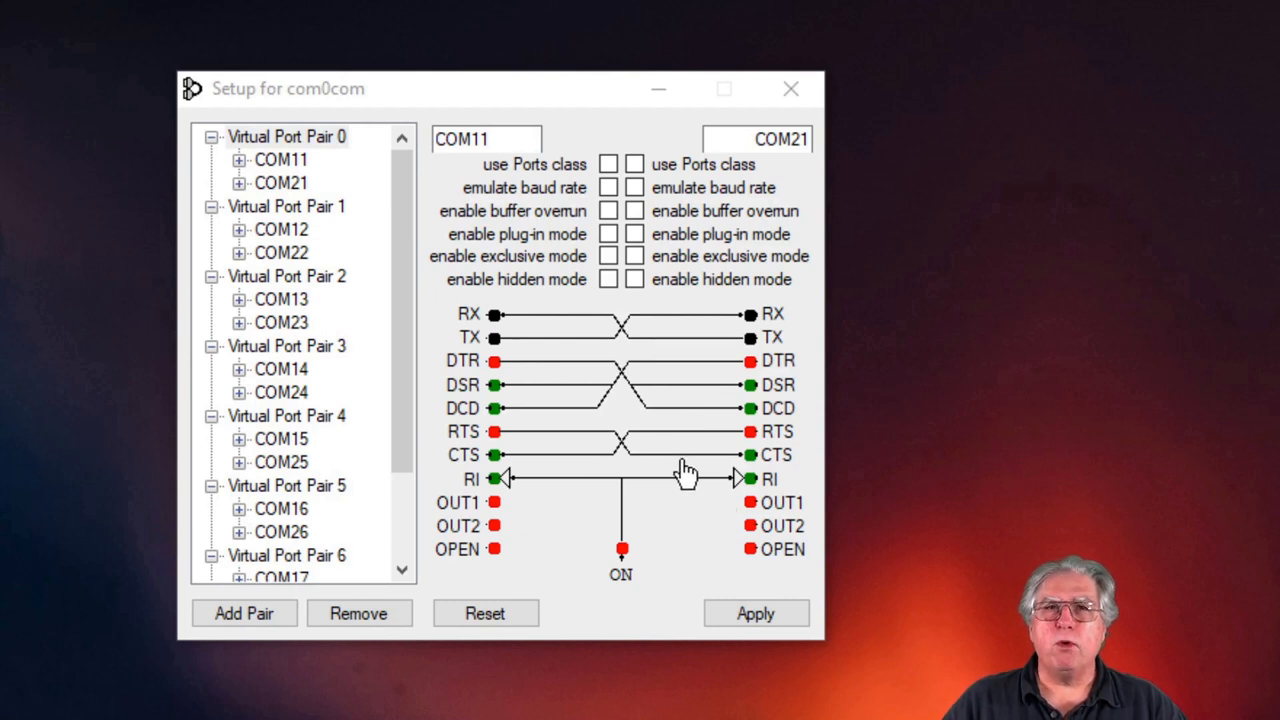
mouse_move(464, 98)
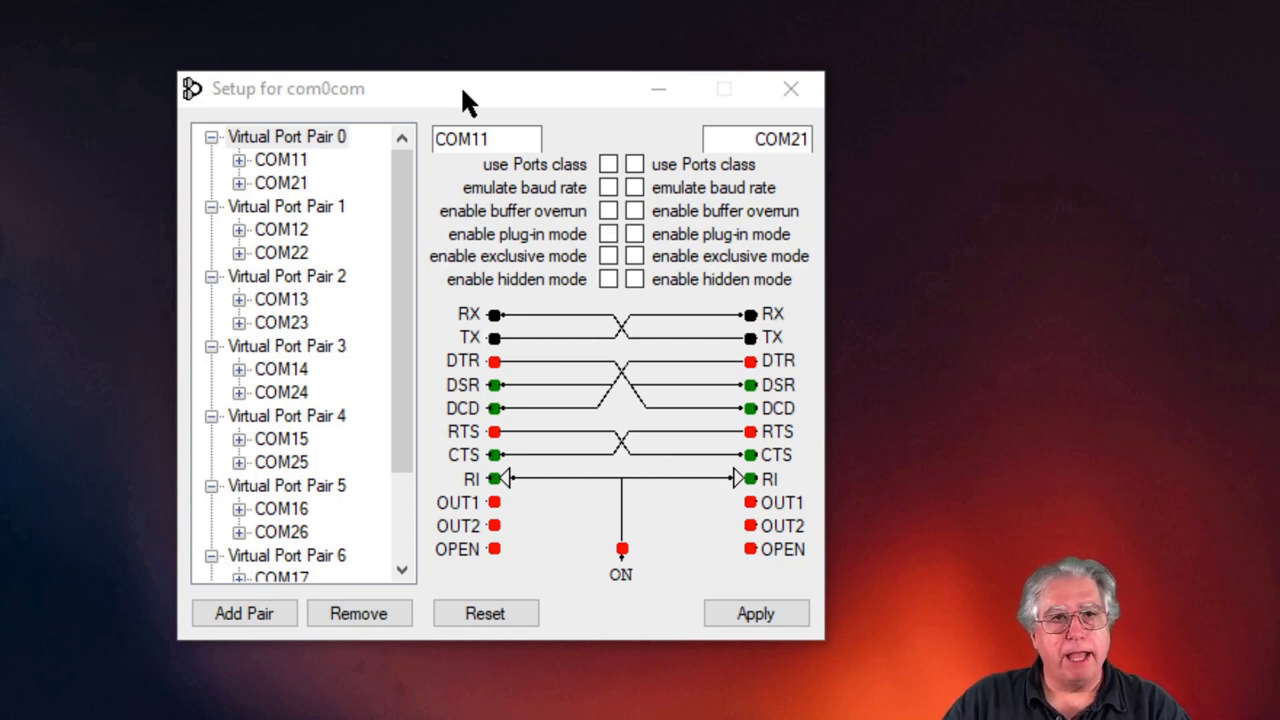
mouse_move(244, 370)
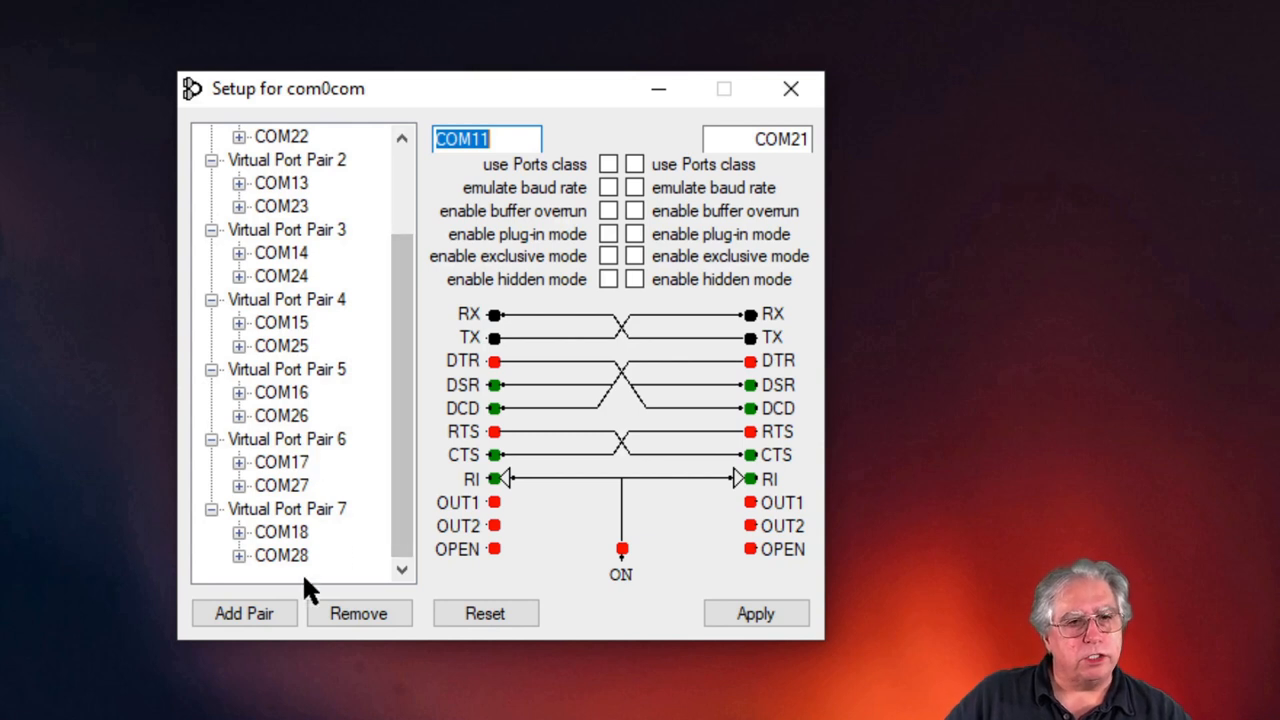
- Show Virtual Port Pair 7 in com0com, linking COM18 to COM28
left_click(284, 508)
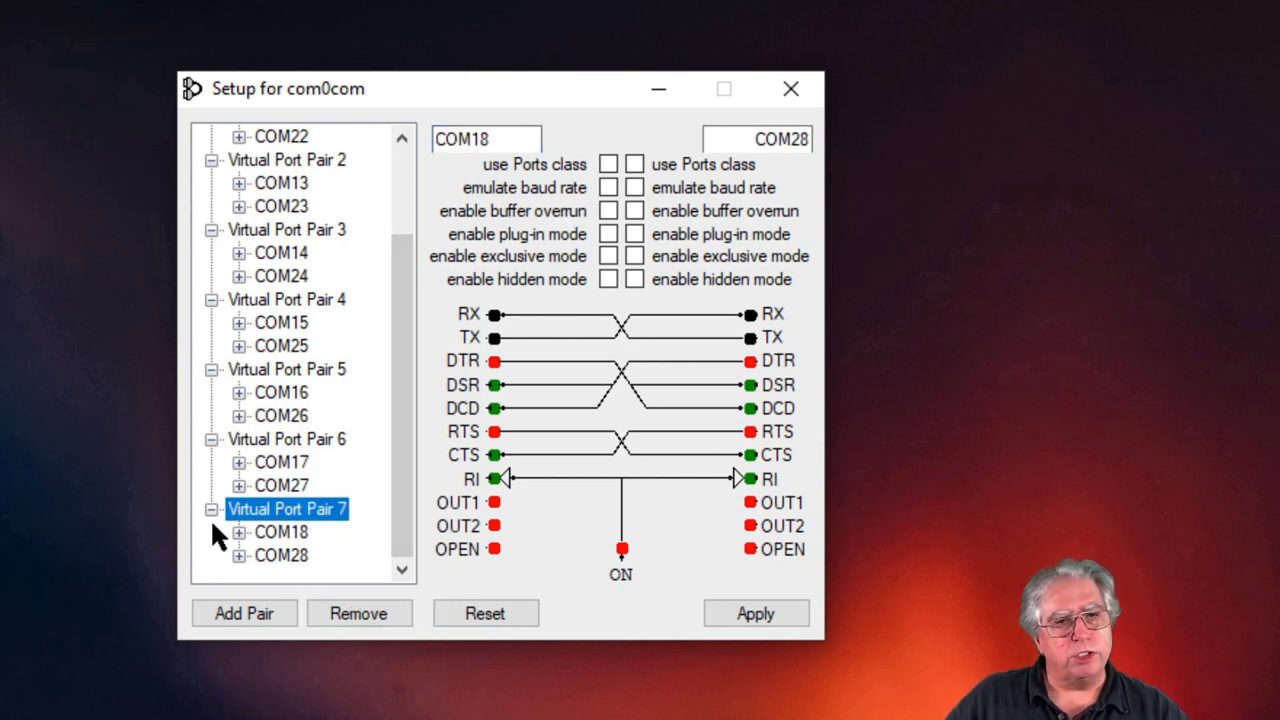
mouse_move(328, 516)
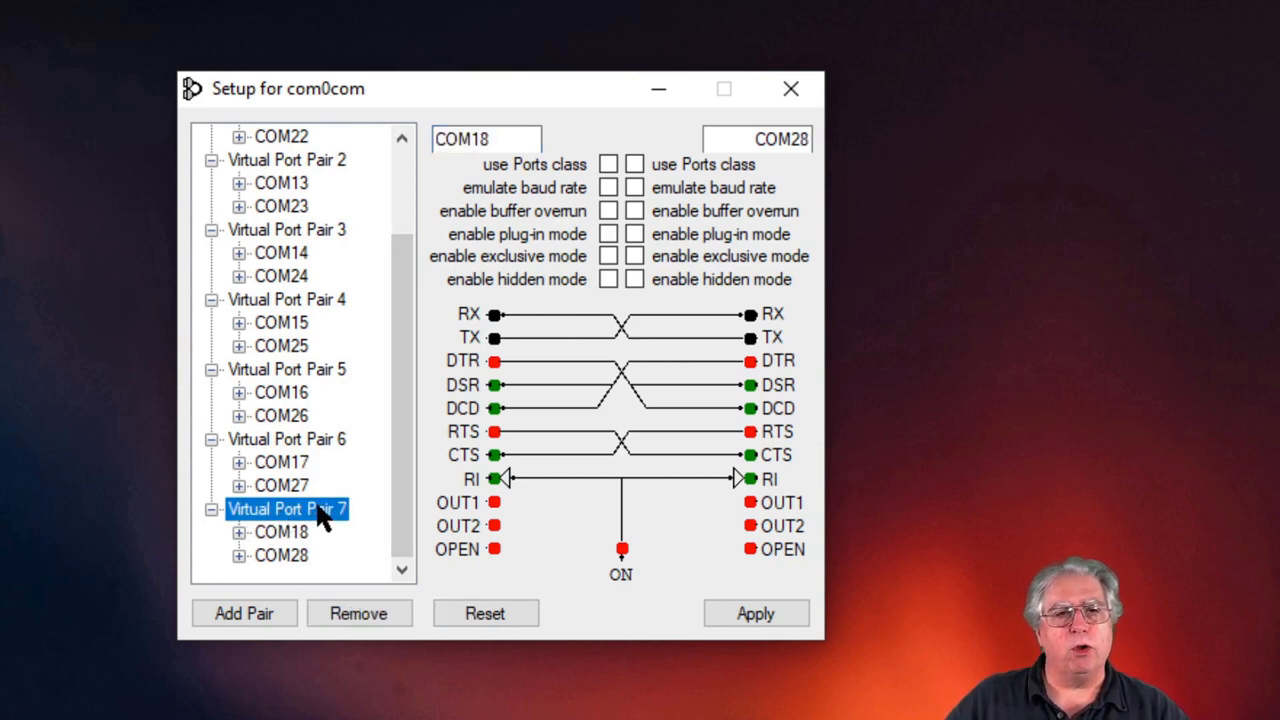
mouse_move(284, 544)
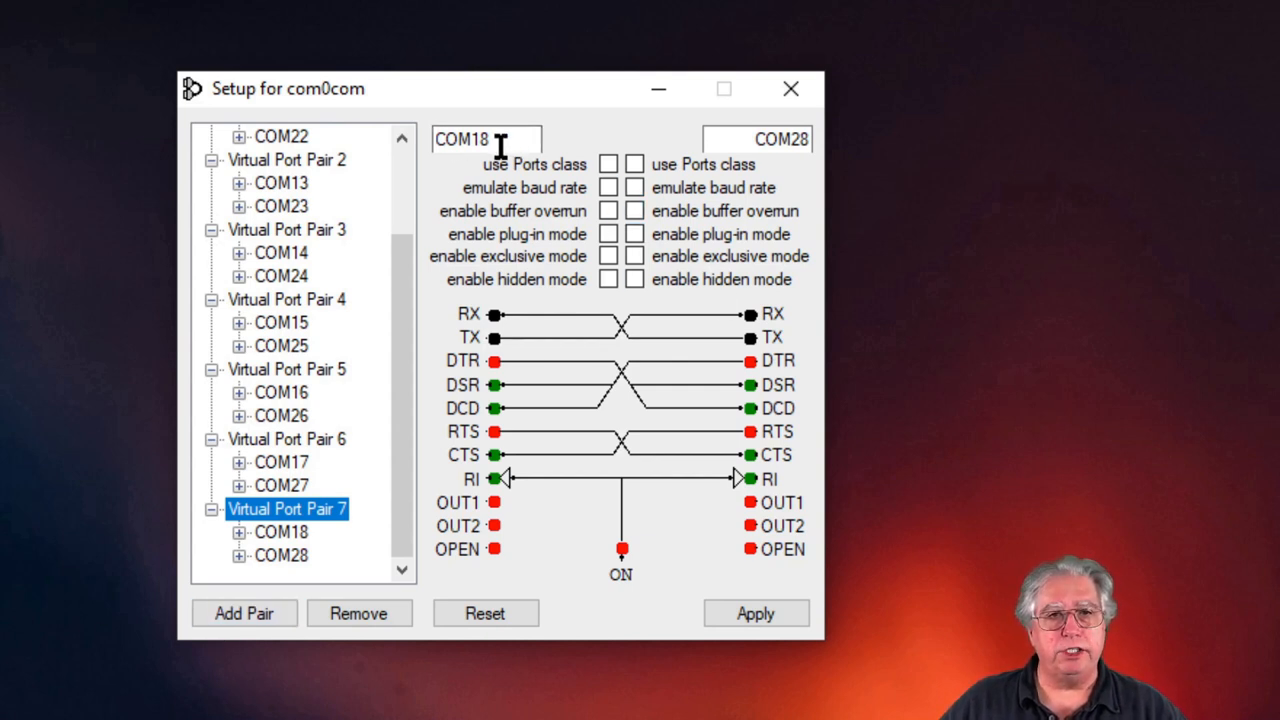
mouse_move(704, 140)
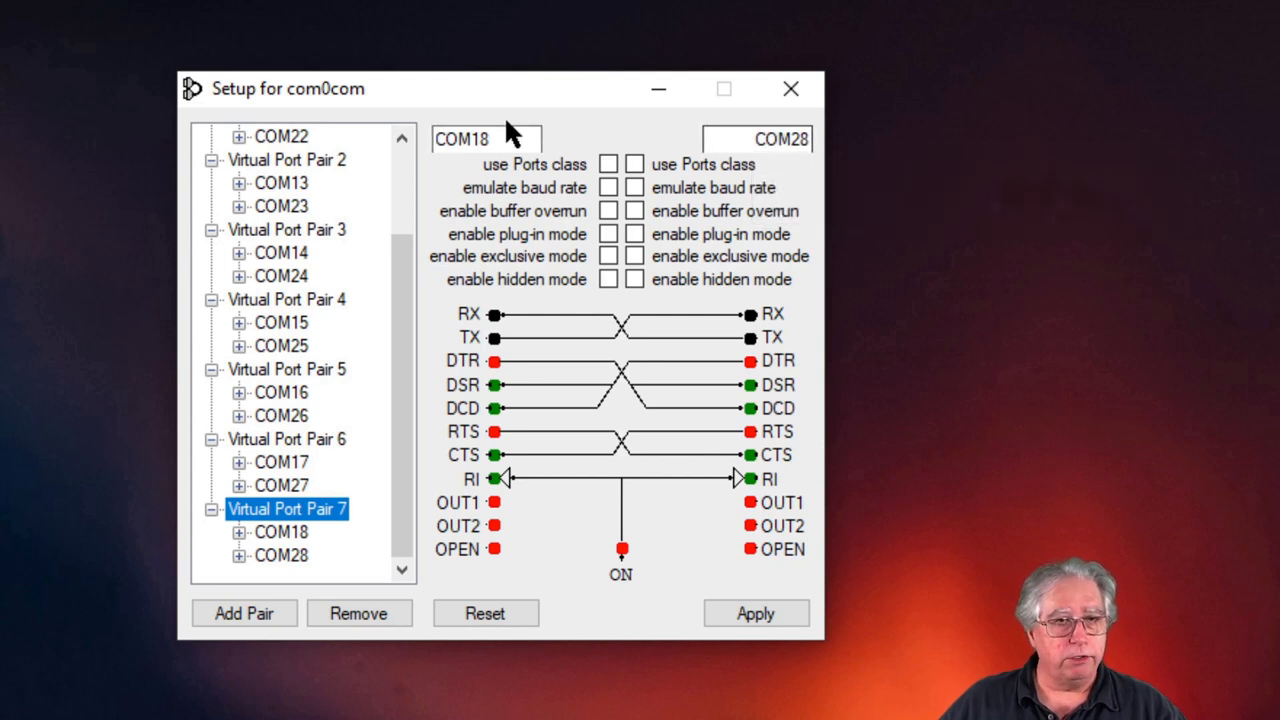
mouse_move(516, 132)
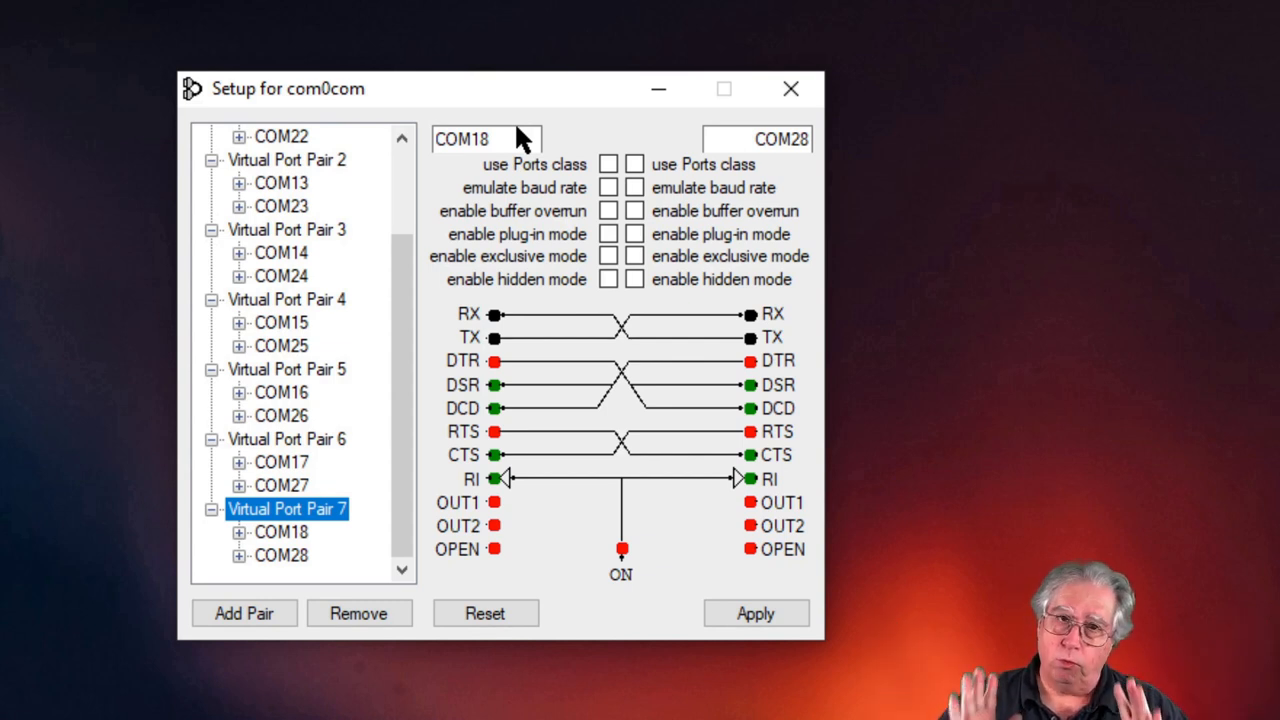
mouse_move(784, 90)
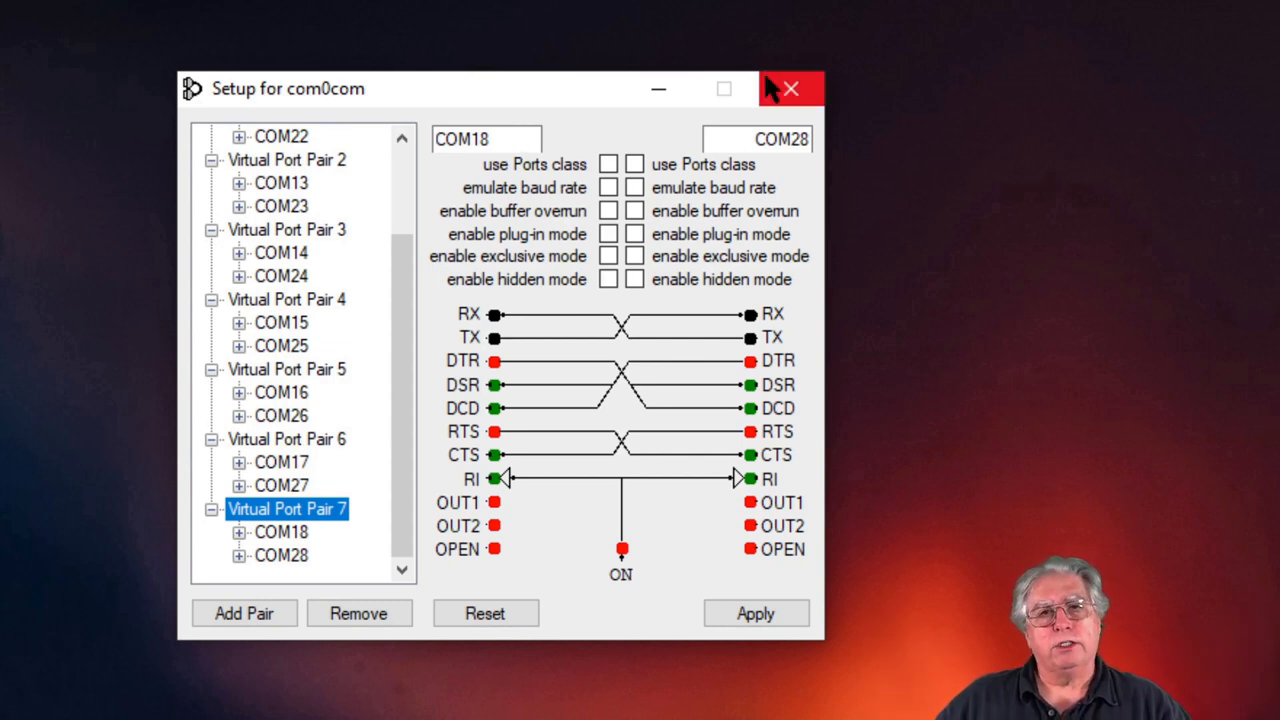
mouse_move(788, 90)
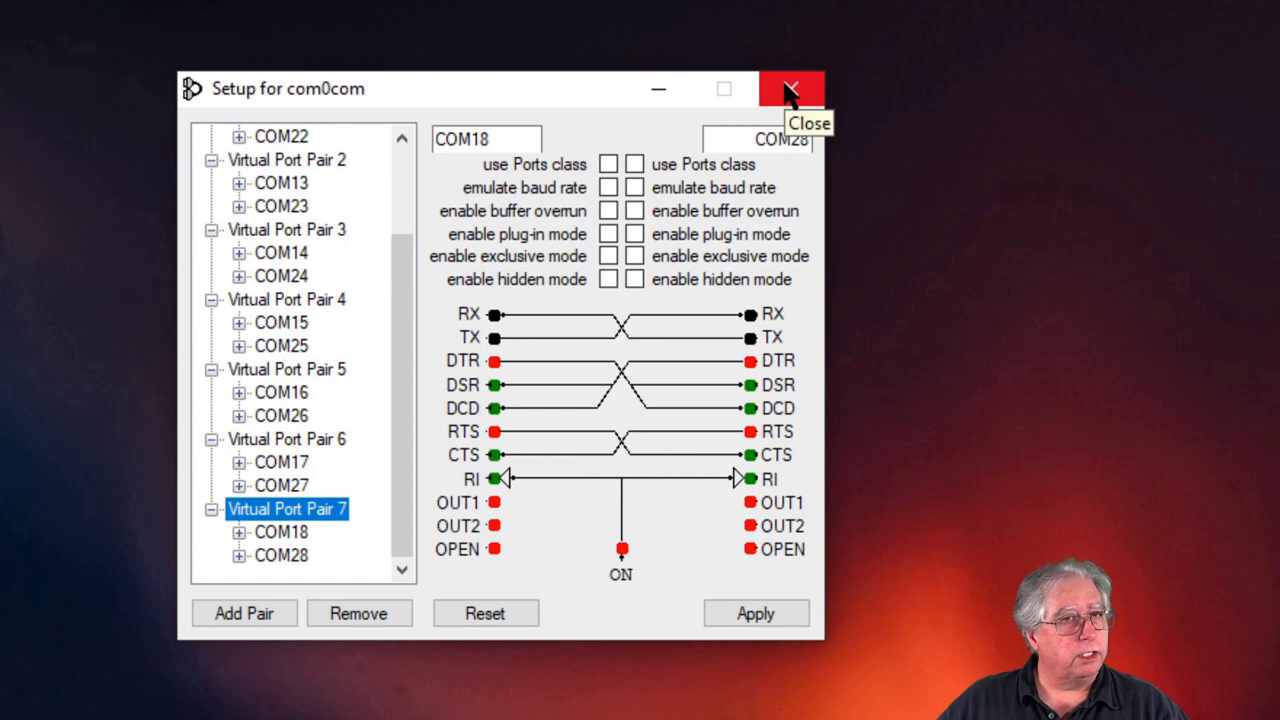
- Close the com0com setup, returning to the HDSDR receiver tuned to 7.080 MHz
left_click(788, 88)
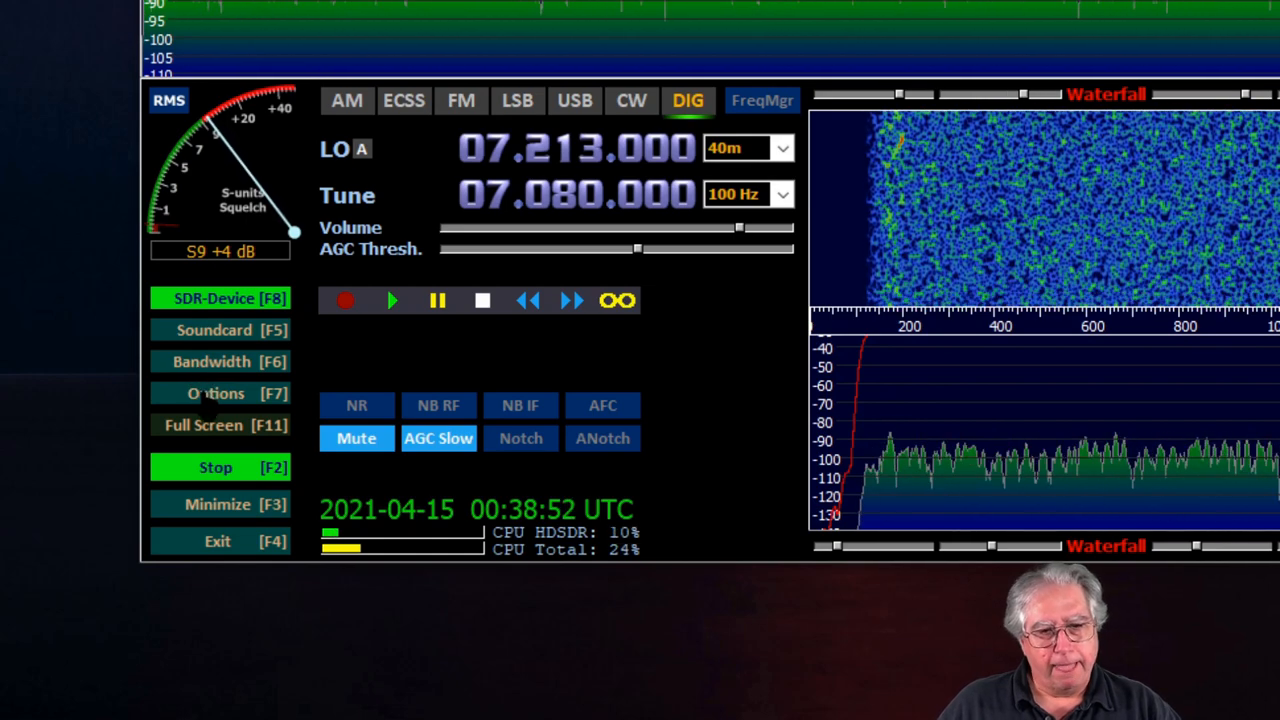
left_click(220, 392)
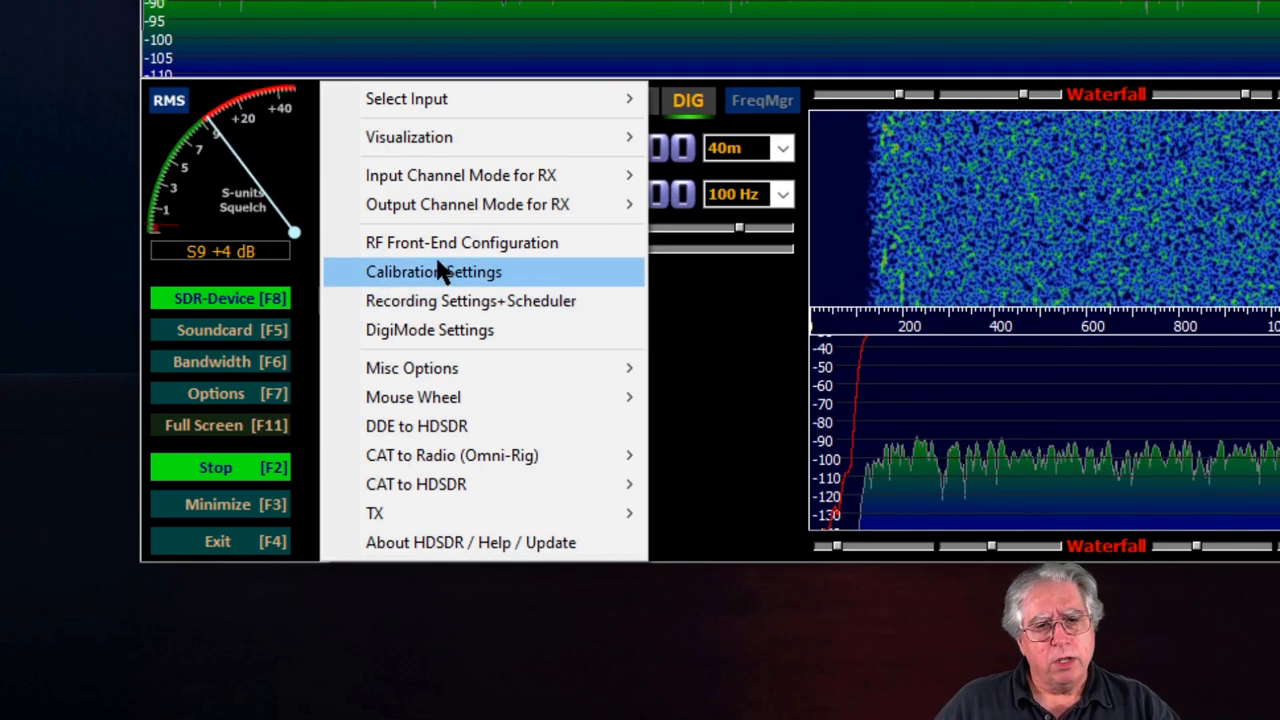
mouse_move(444, 280)
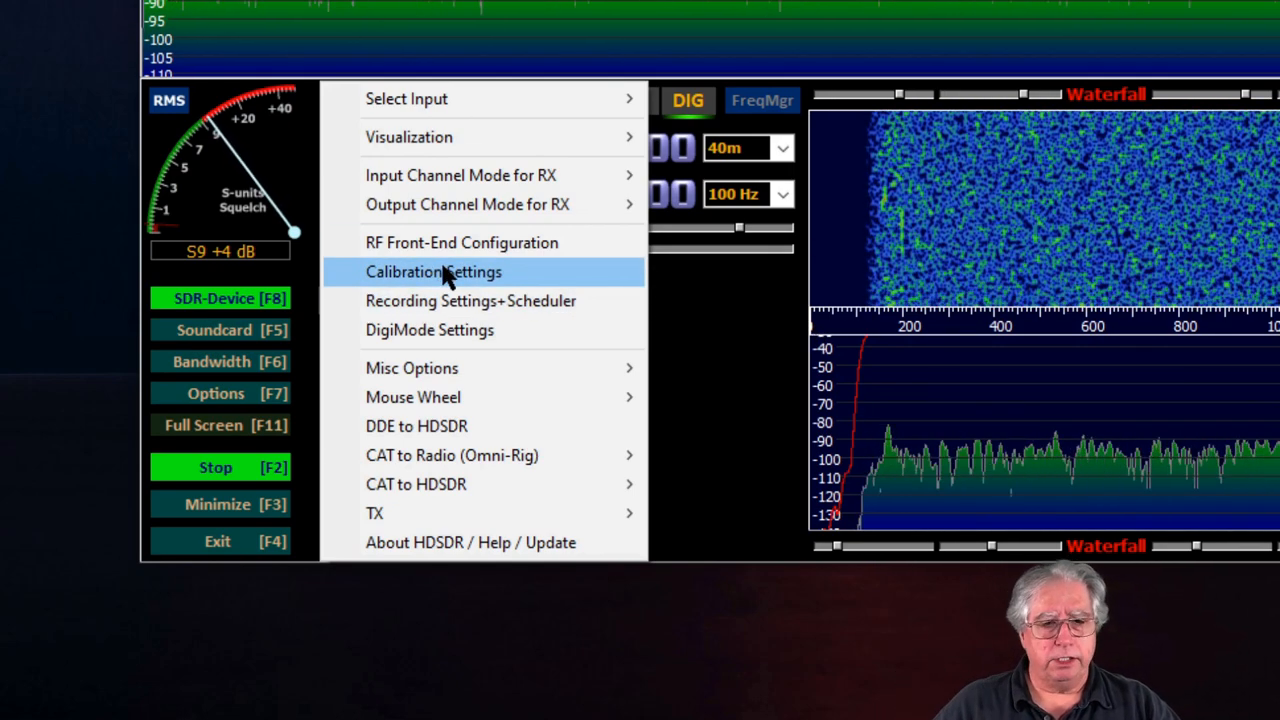
mouse_move(424, 426)
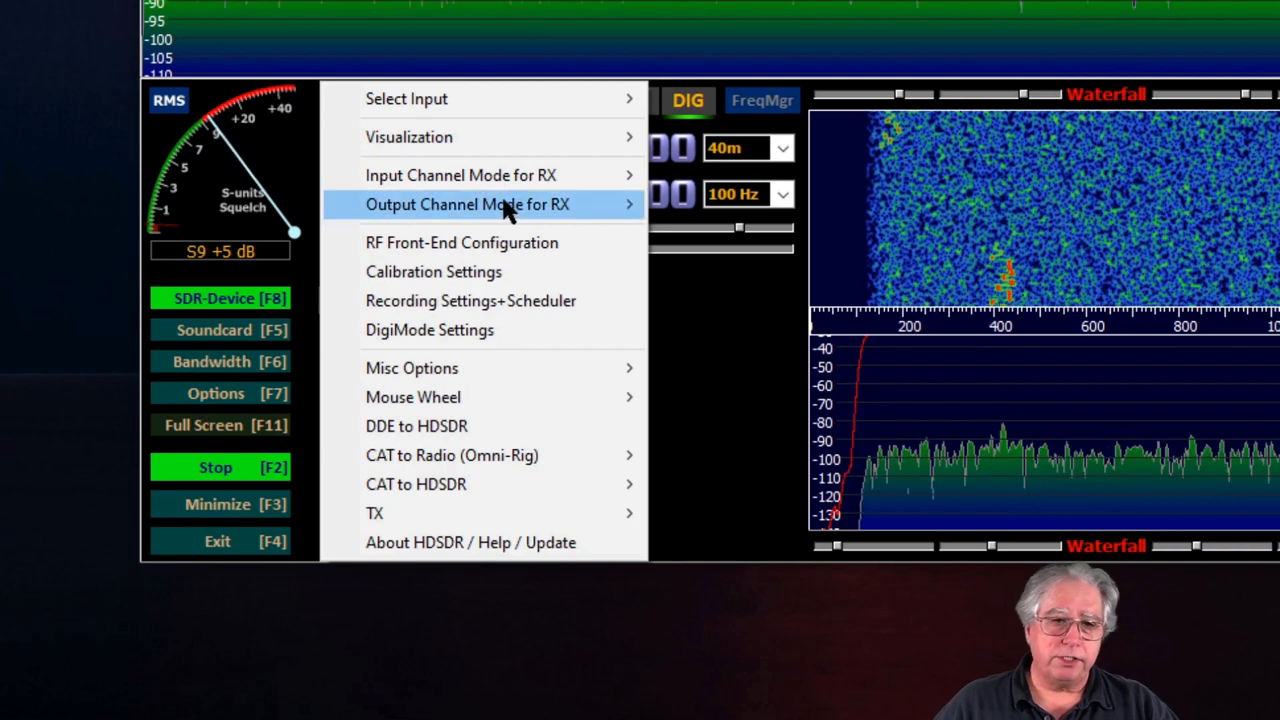
mouse_move(442, 386)
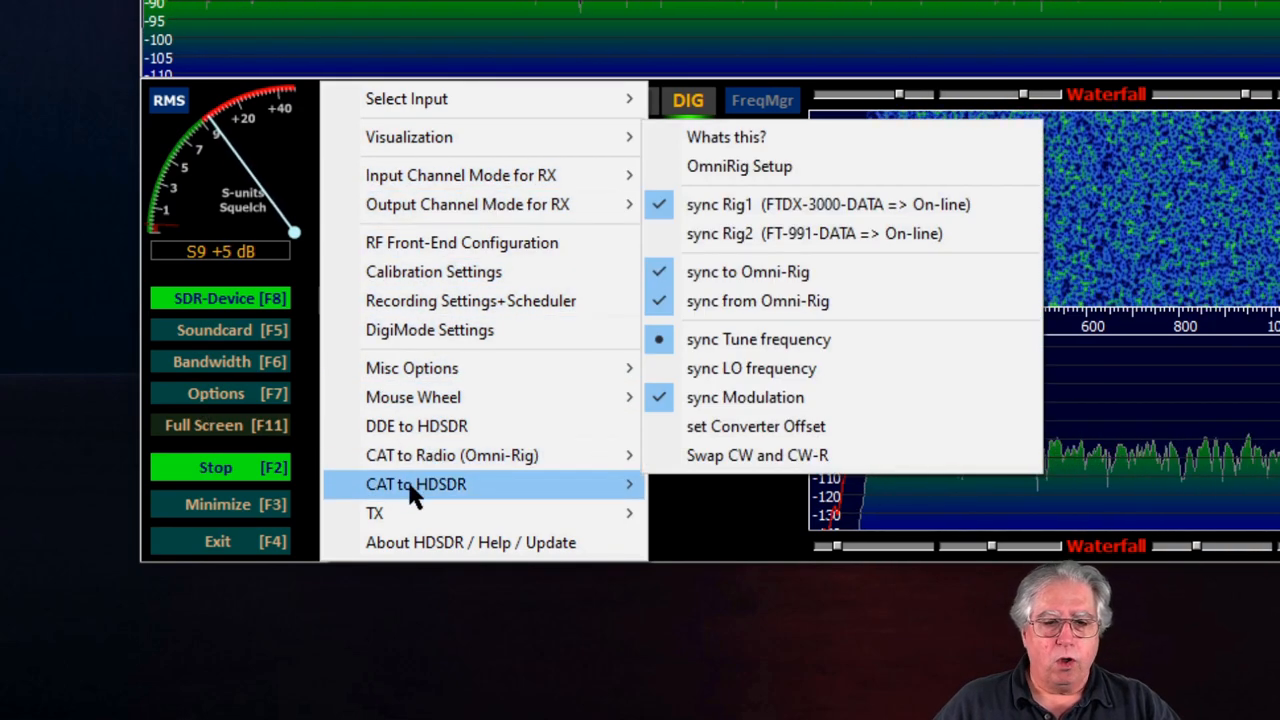
mouse_move(416, 484)
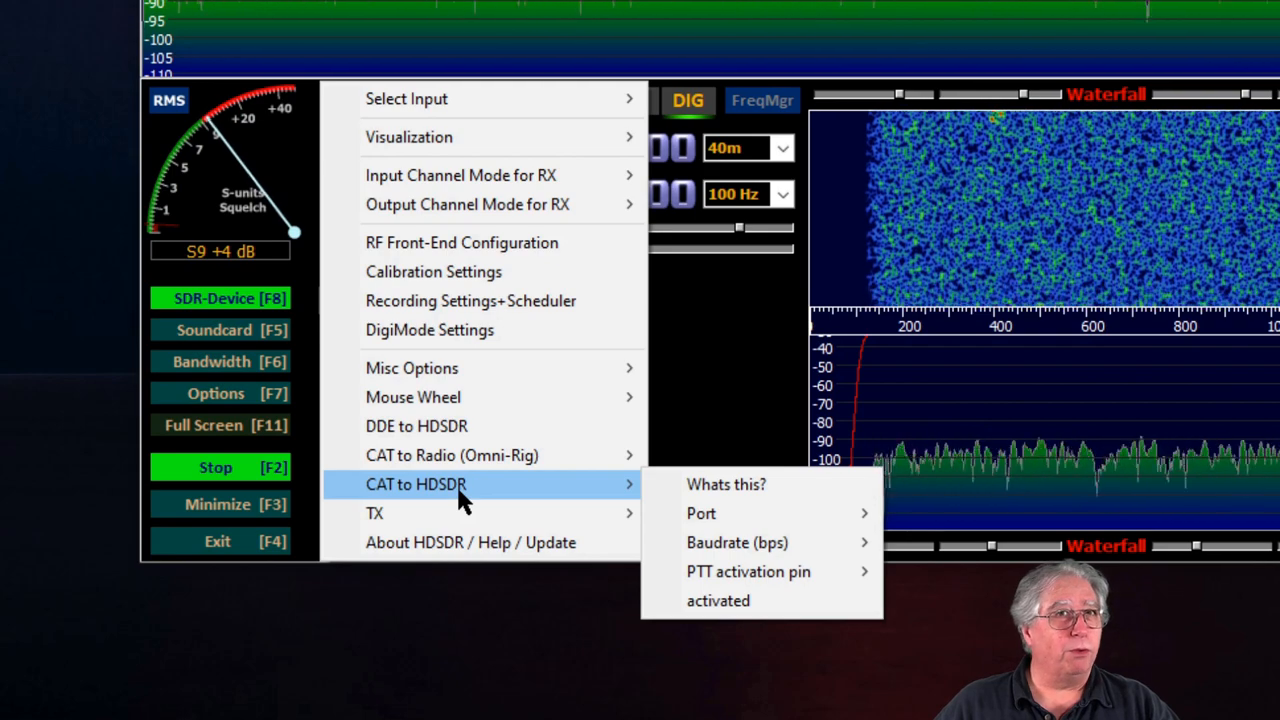
left_click(700, 512)
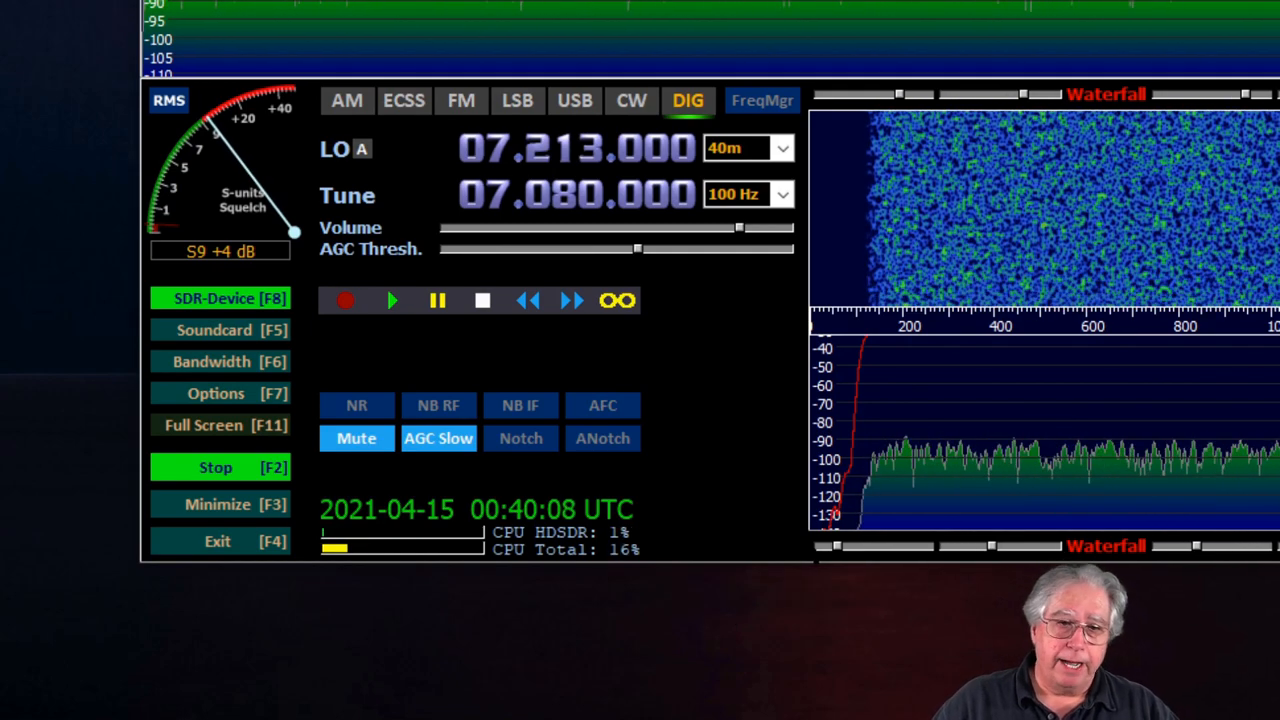
- Enable the TX button for Omni-Rig 1 and CAT-to-HDSDR transmit control in the receiver options
left_click(216, 394)
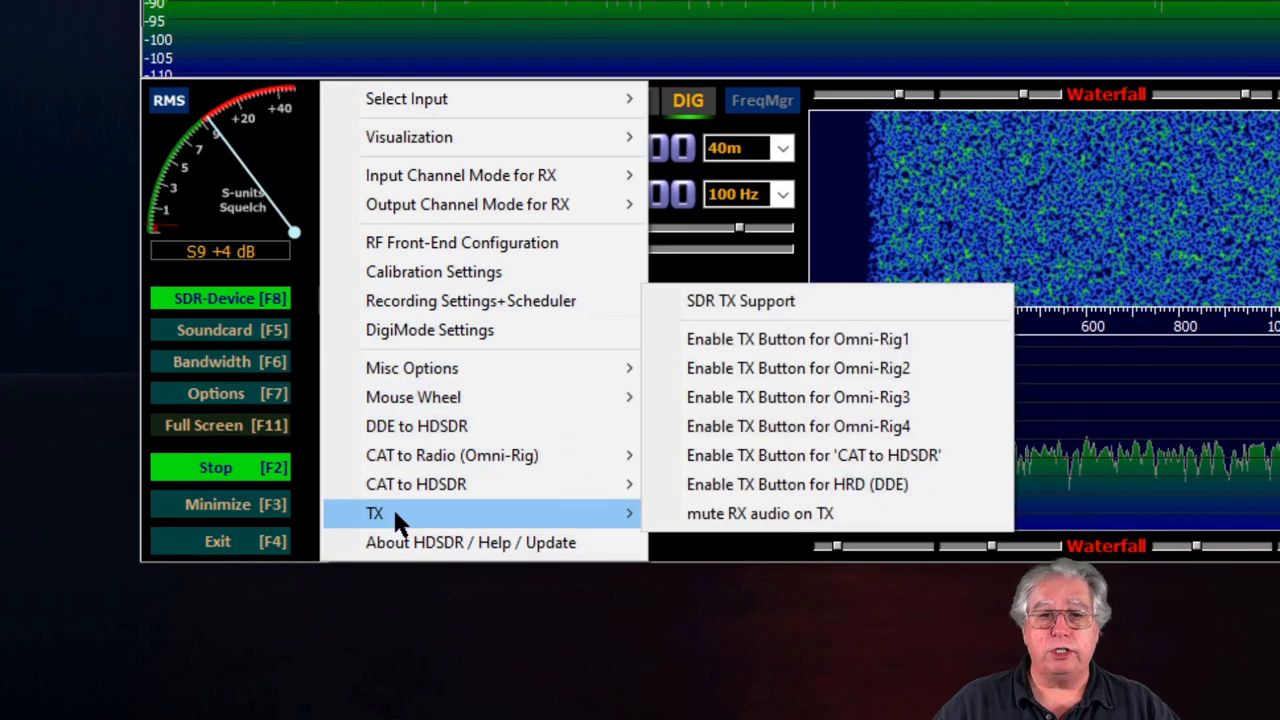
mouse_move(762, 340)
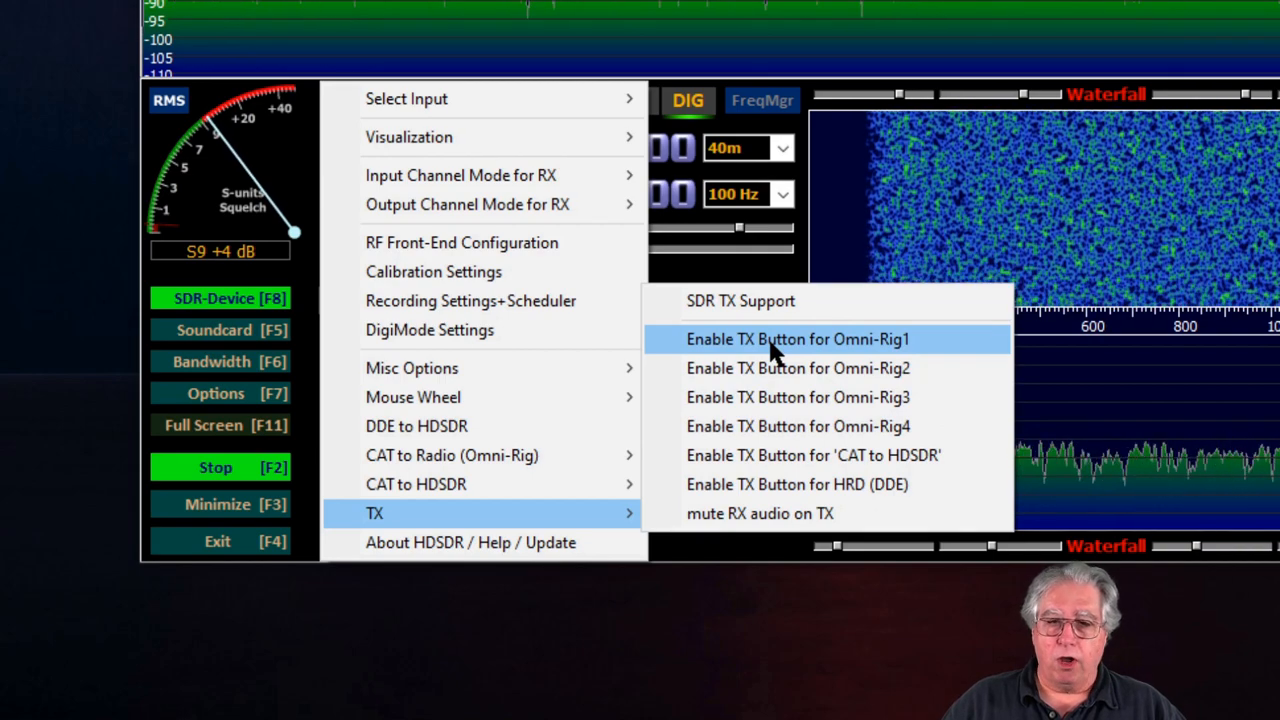
left_click(796, 340)
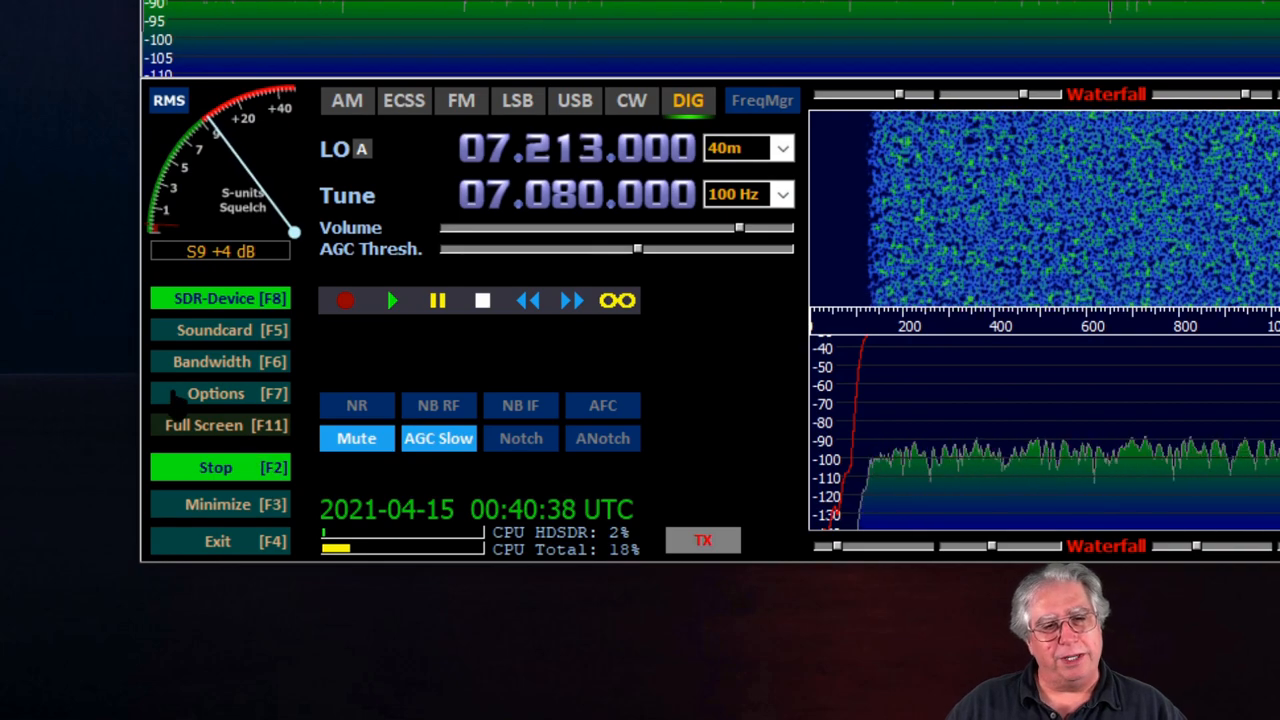
left_click(220, 392)
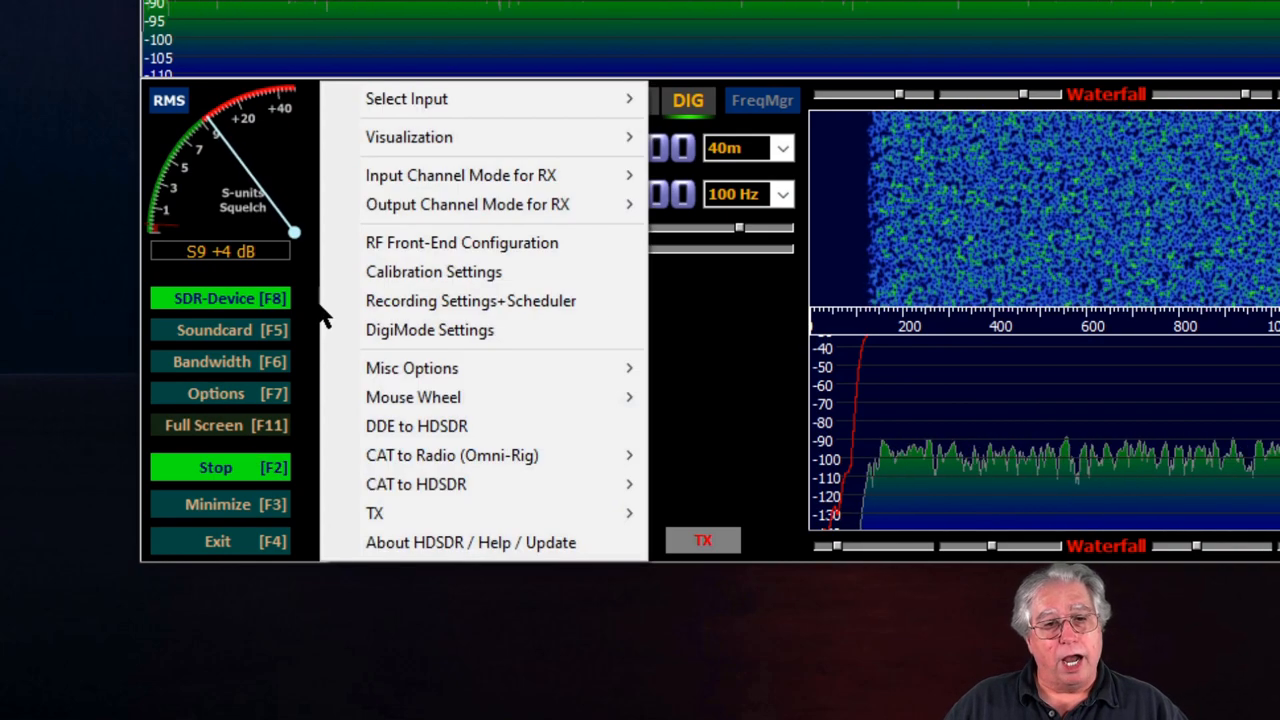
mouse_move(374, 512)
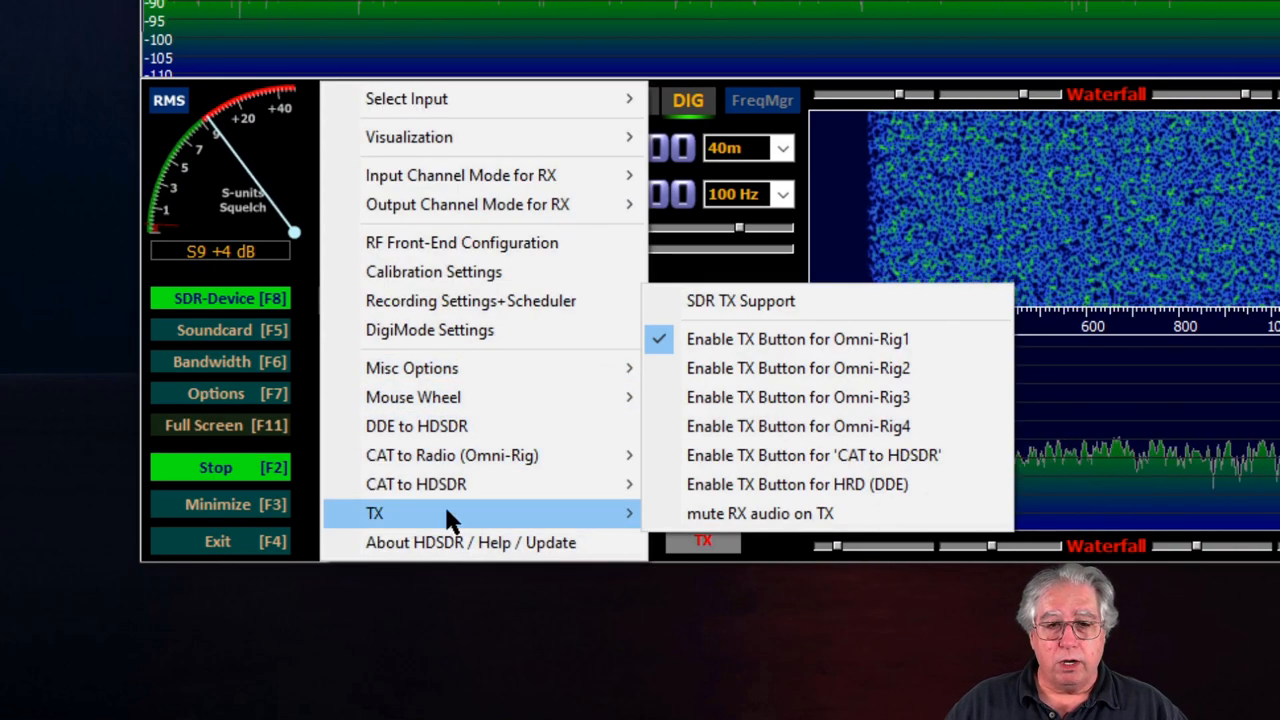
mouse_move(746, 456)
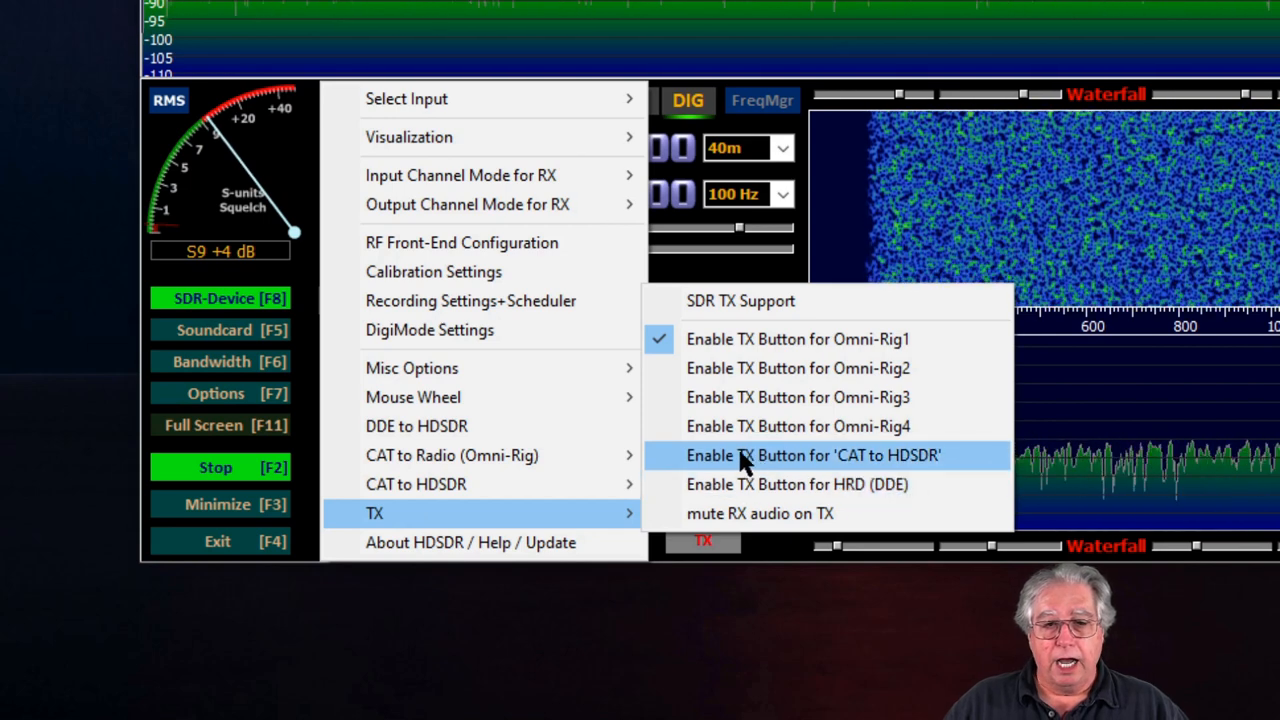
mouse_move(796, 460)
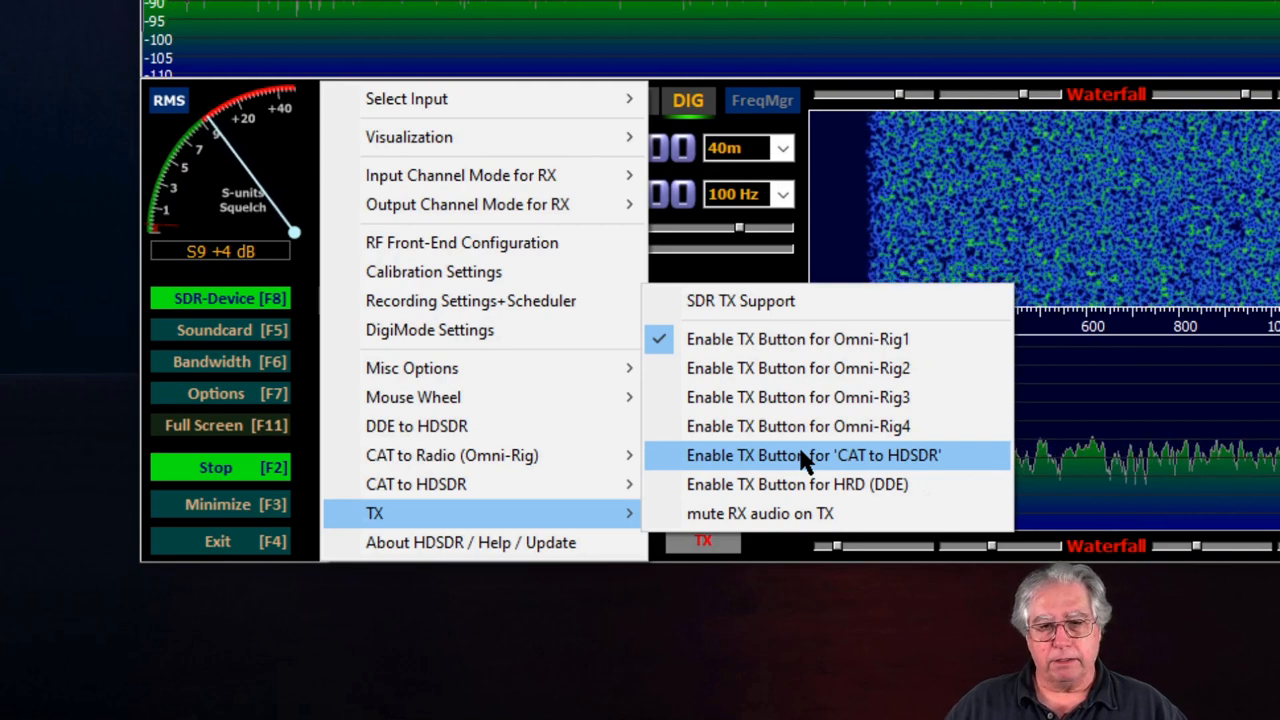
left_click(800, 456)
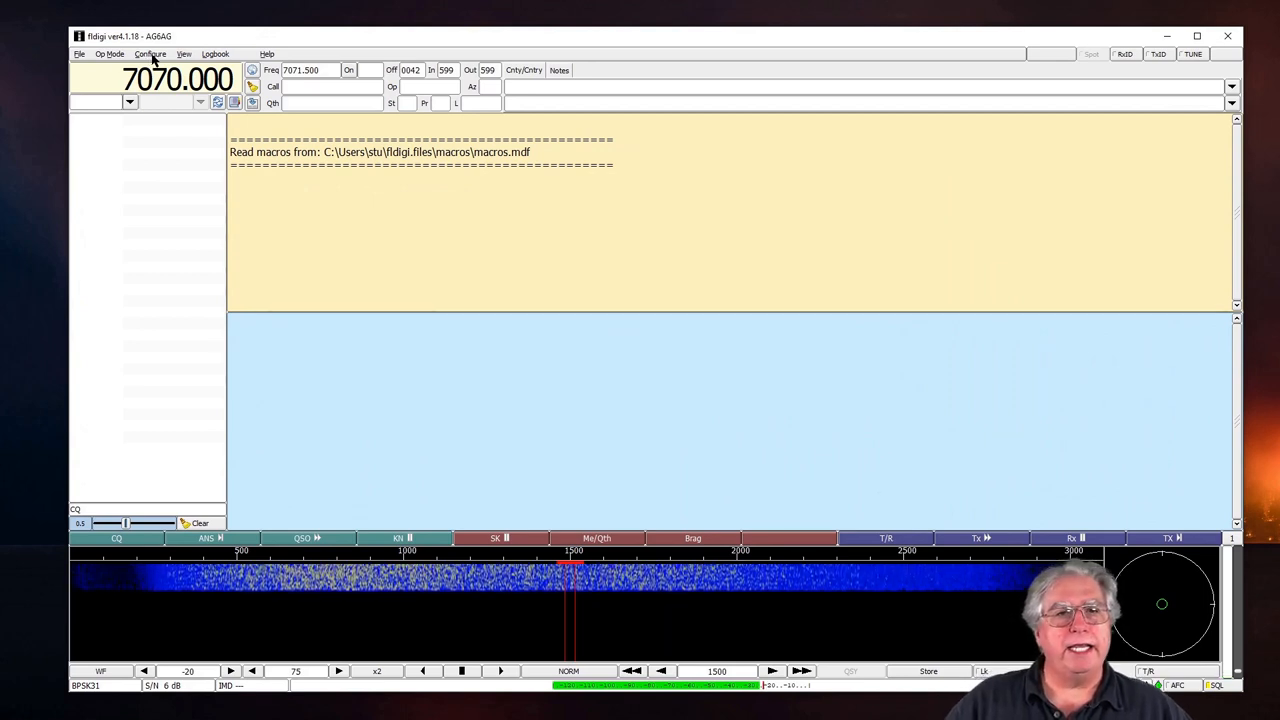
- Bring up Fldigi's configuration window on the Operator-Station page (AG6AG, Stu, DM04)
left_click(152, 54)
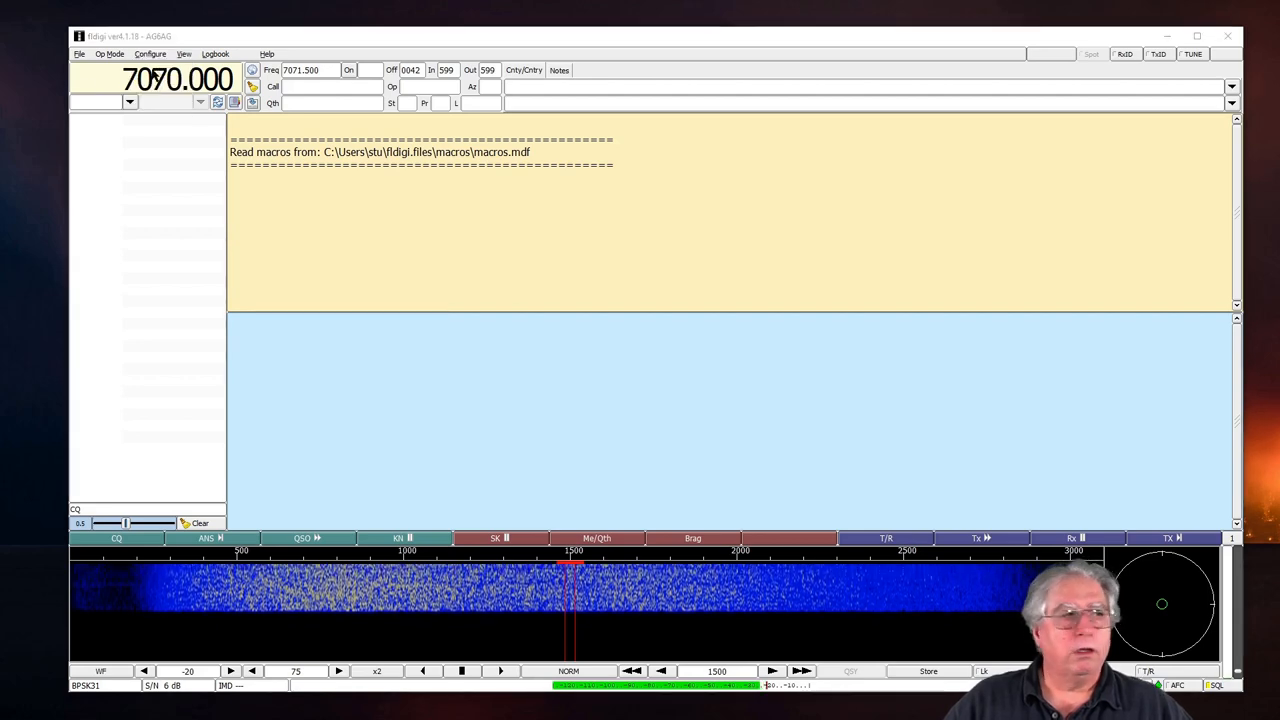
left_click(148, 54)
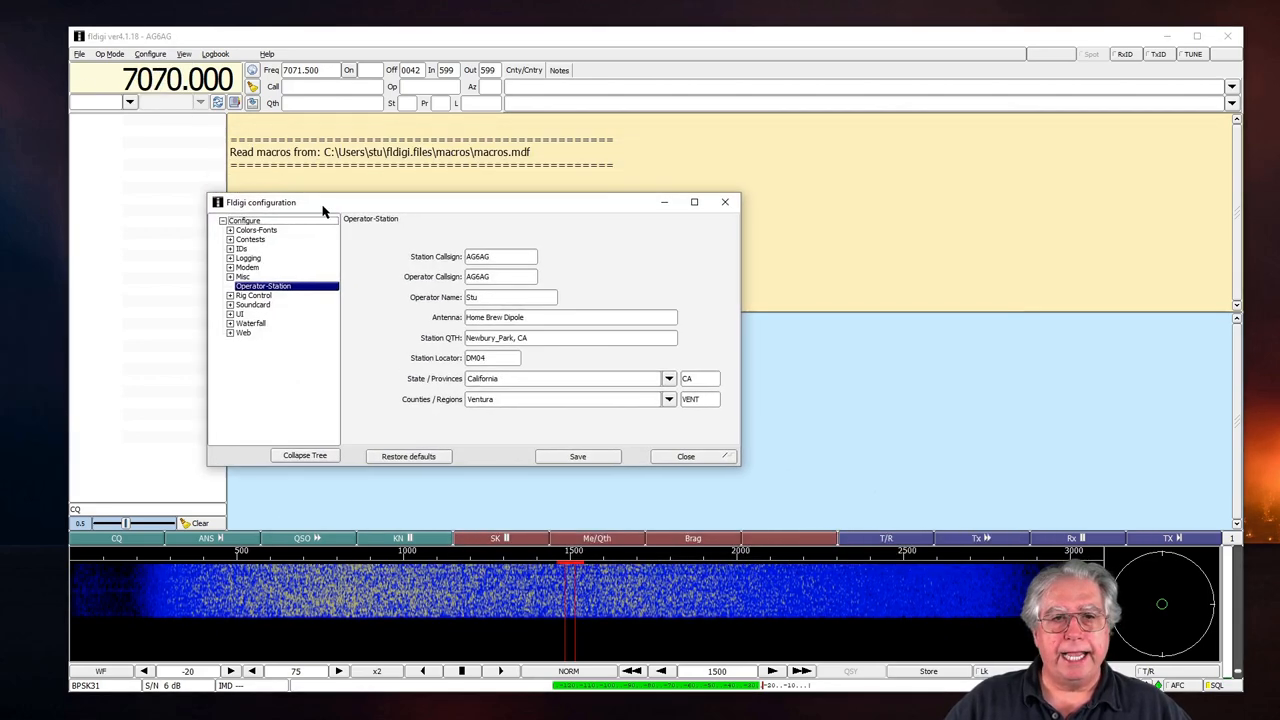
mouse_move(402, 214)
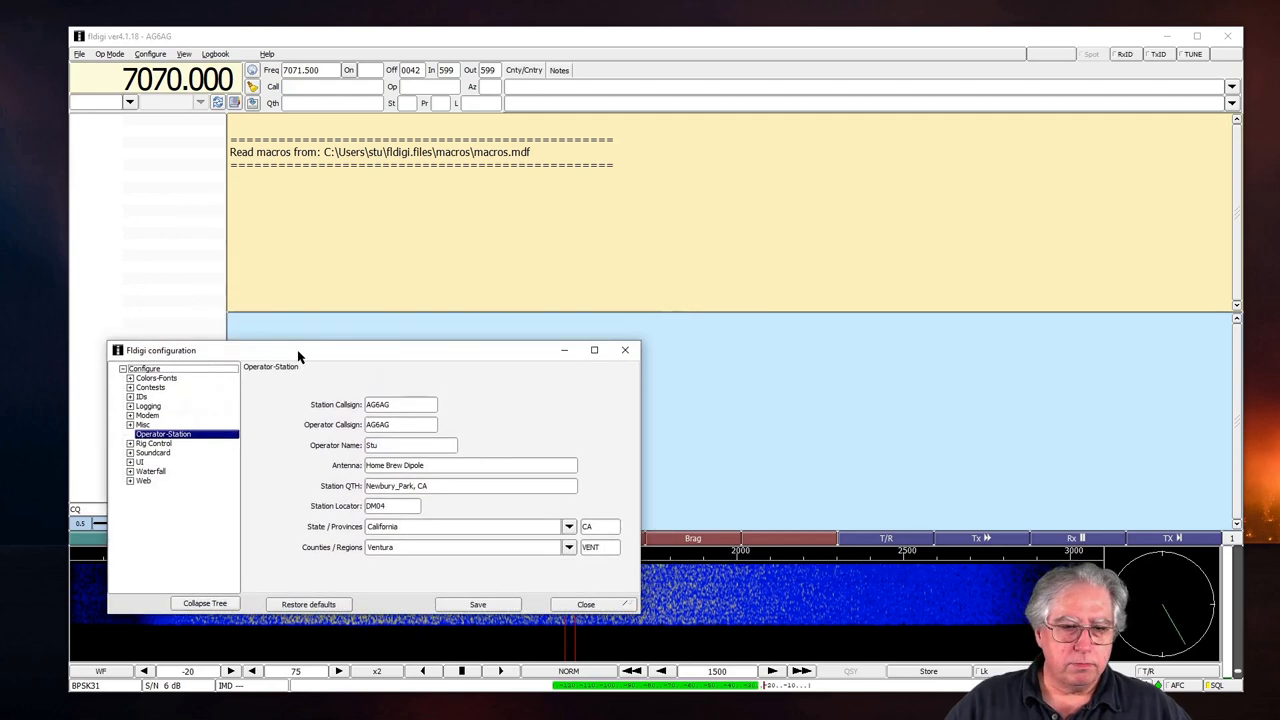
left_click_drag(298, 350, 288, 368)
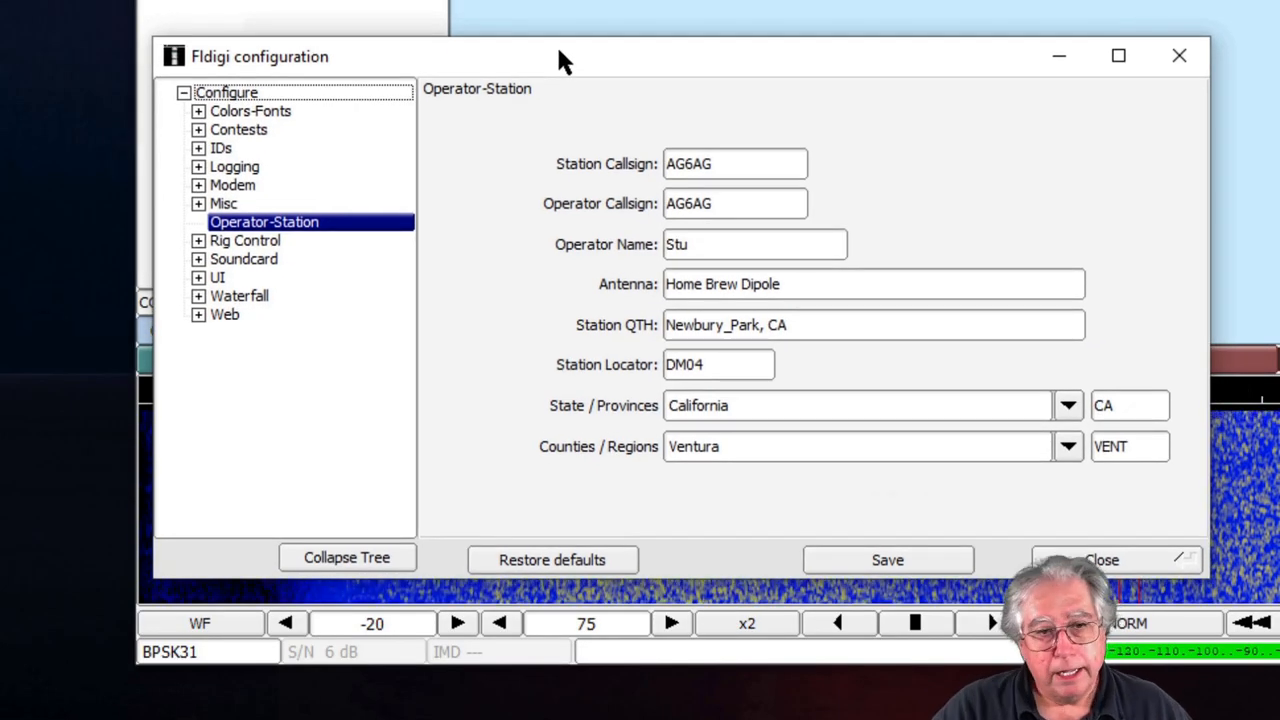
mouse_move(196, 248)
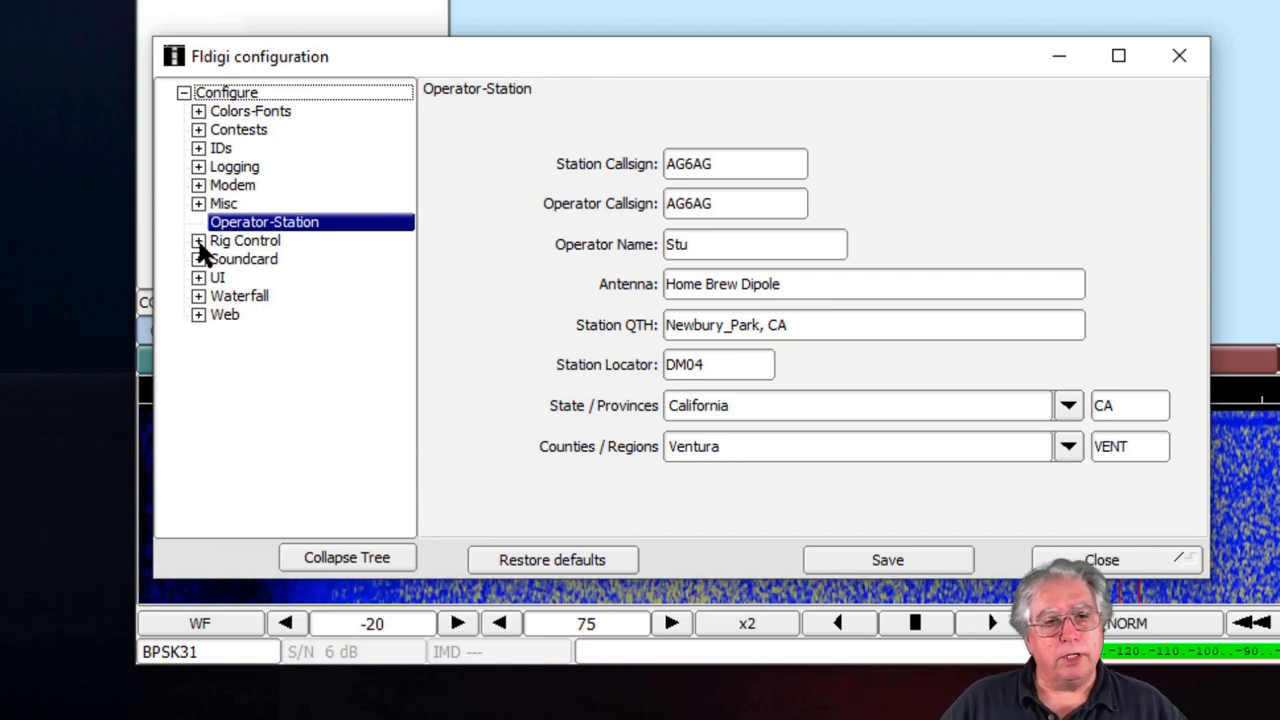
- In Hamlib rig control, choose the Kenwood TS-50S (Alpha) rig model
left_click(200, 240)
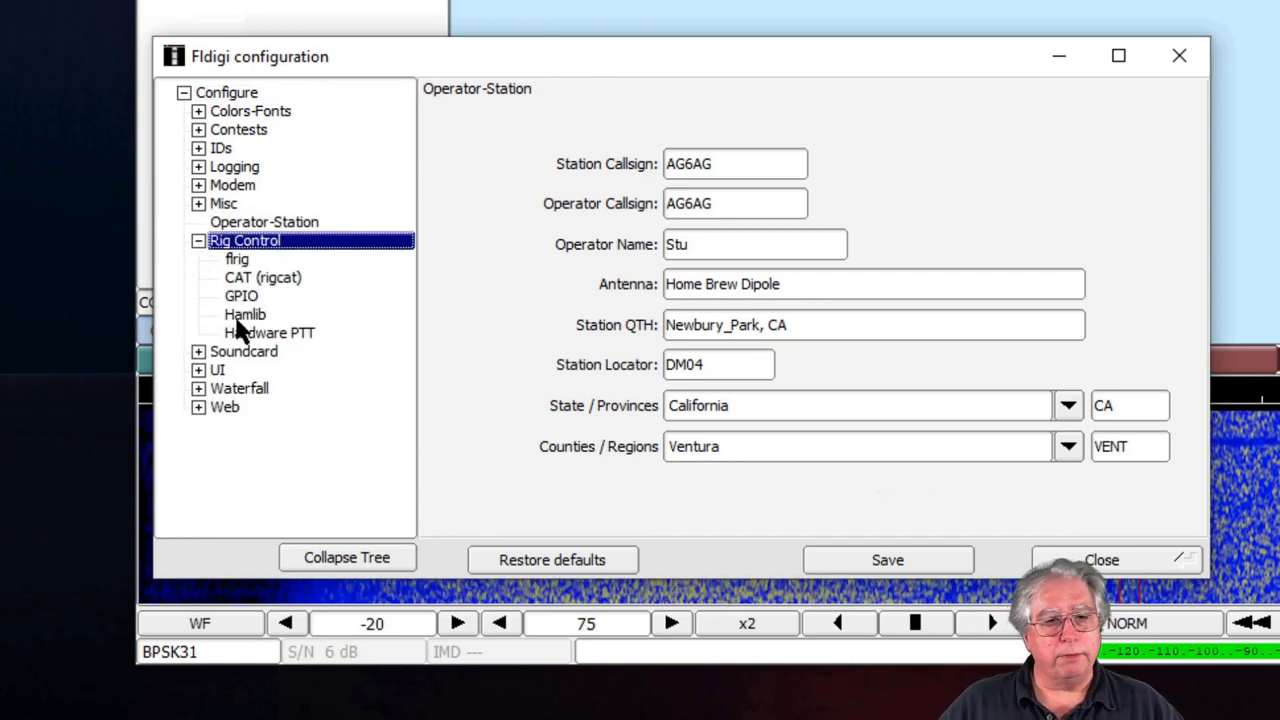
left_click(244, 314)
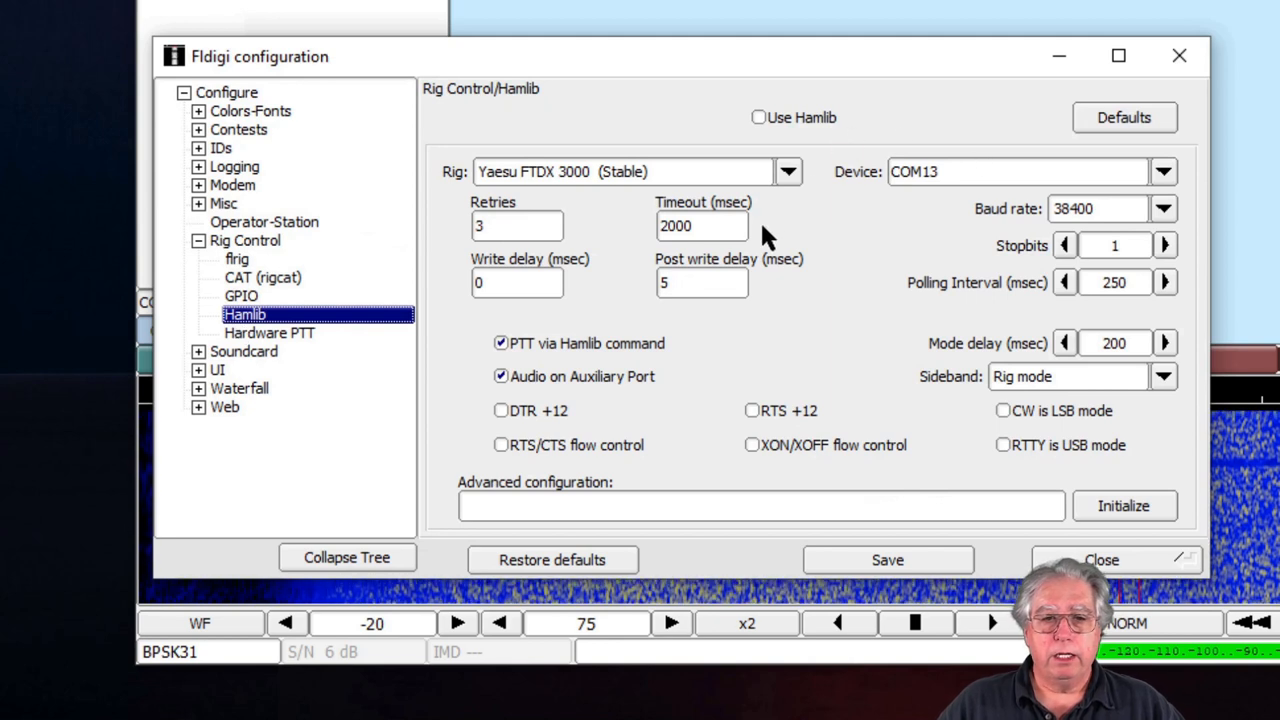
mouse_move(608, 198)
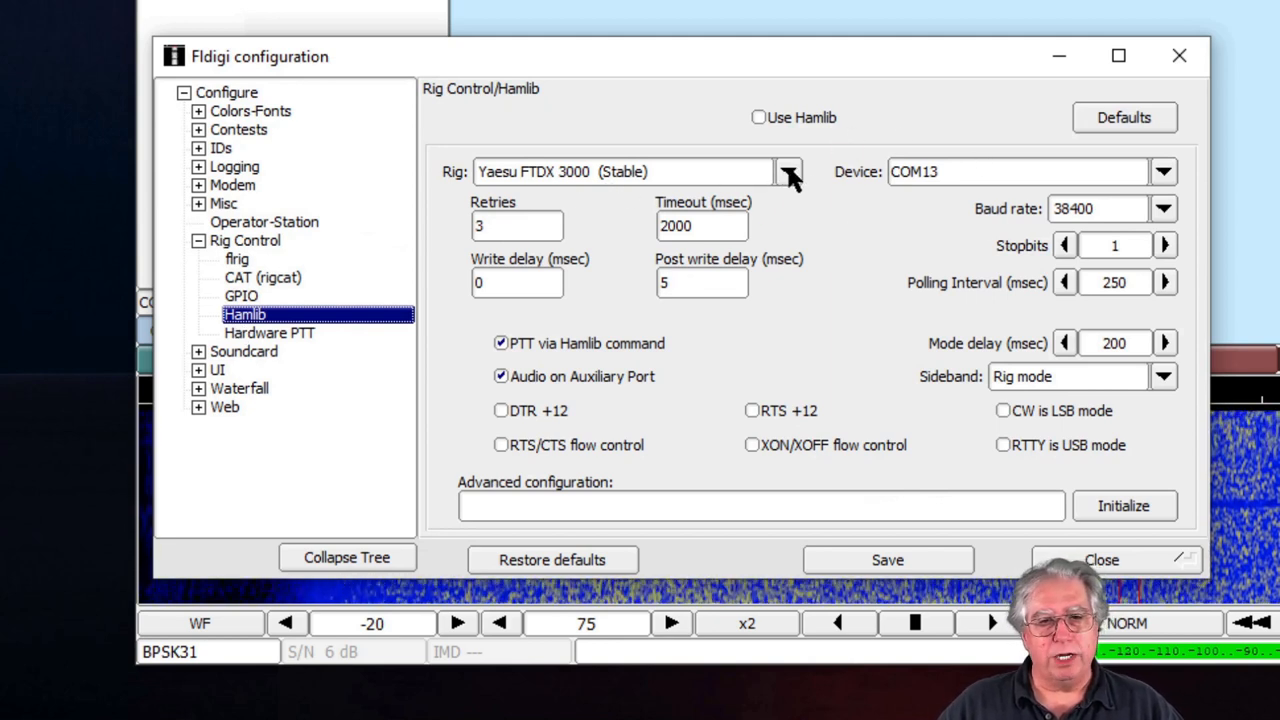
left_click(792, 172)
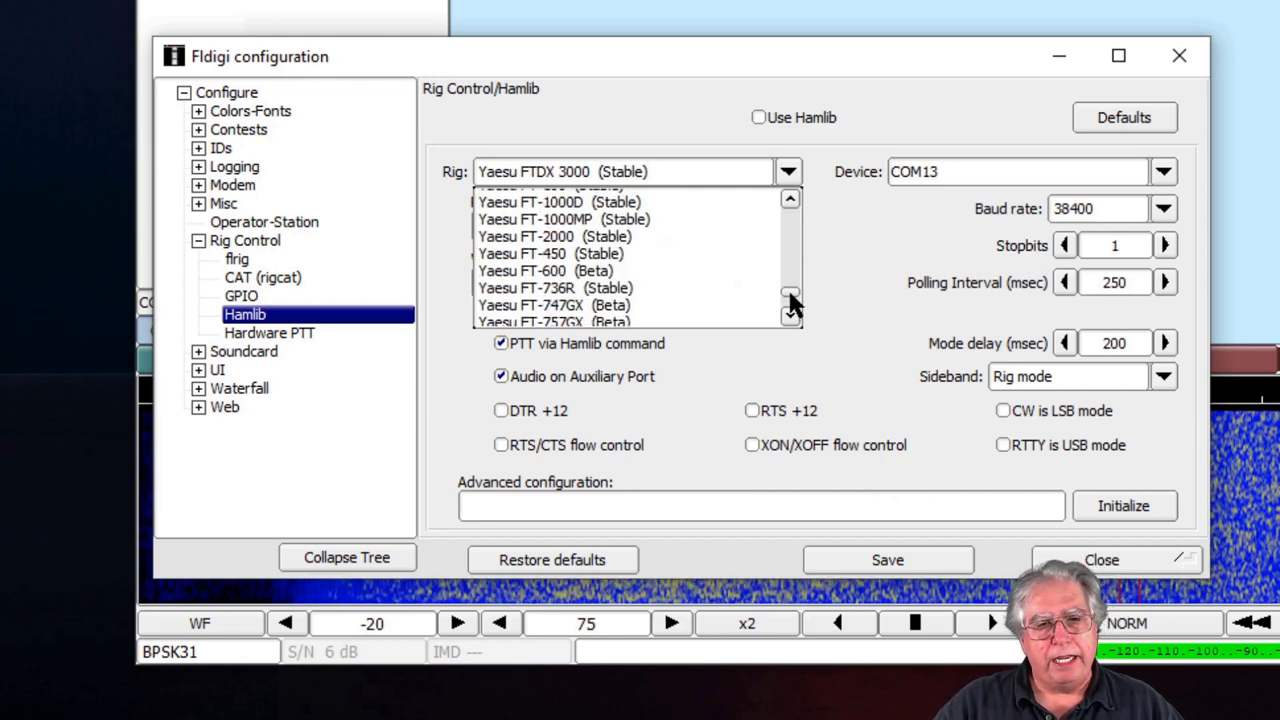
scroll("down", 3)
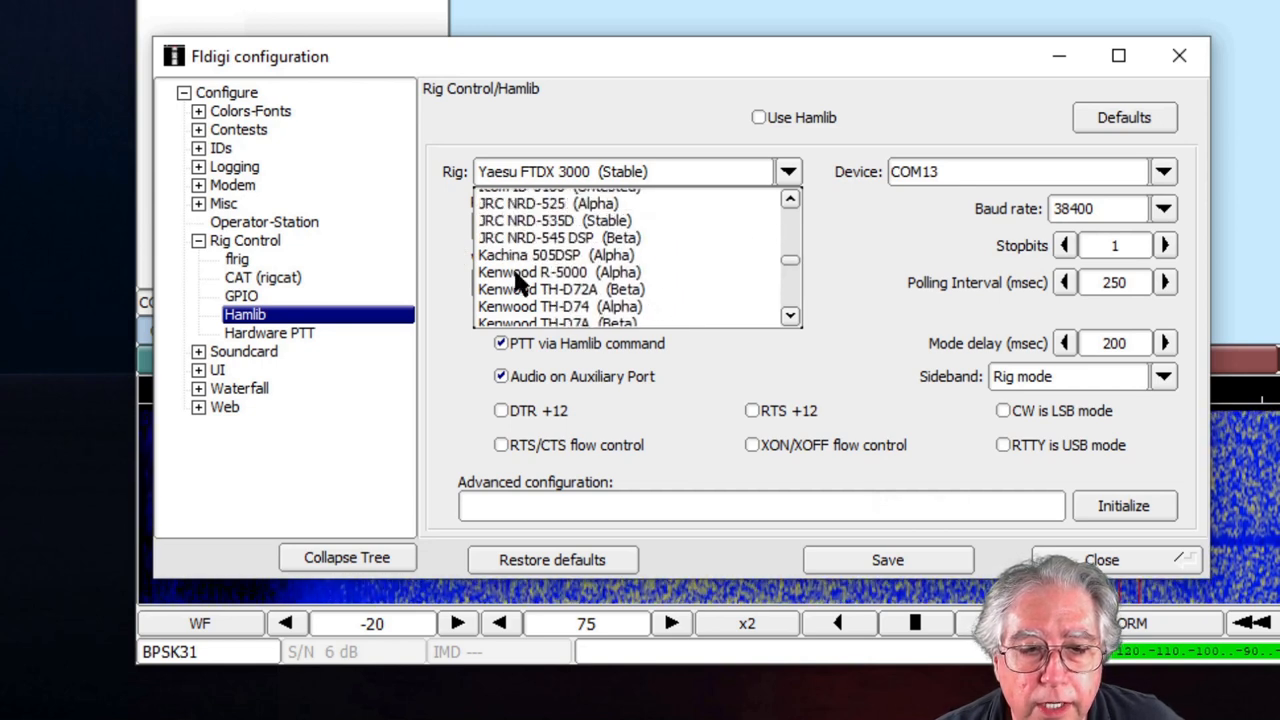
scroll("down", 3)
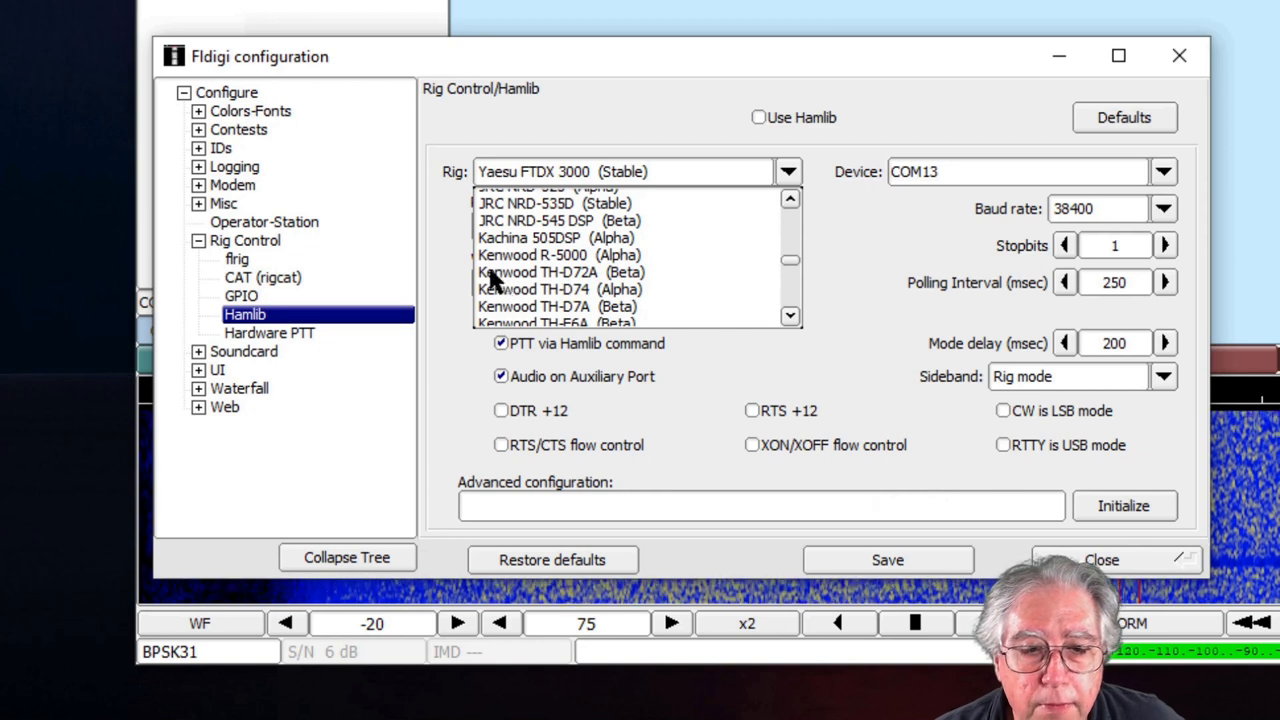
scroll("down", 3)
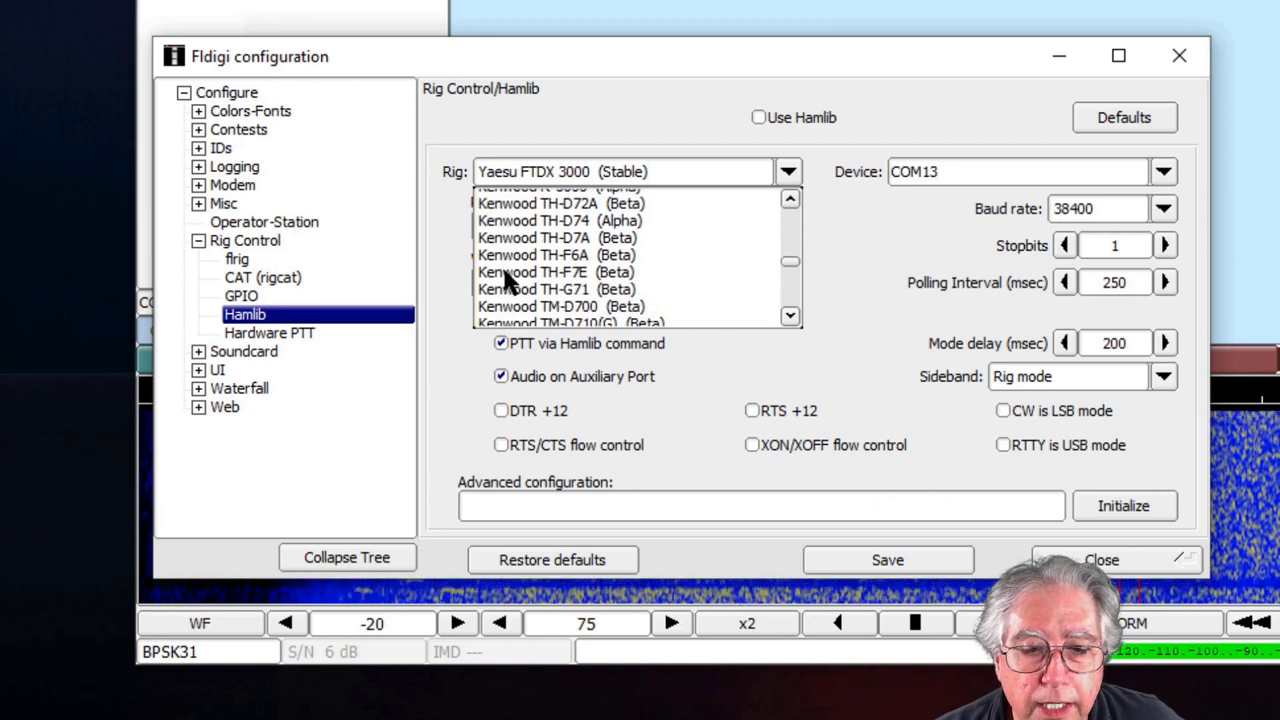
scroll("down", 3)
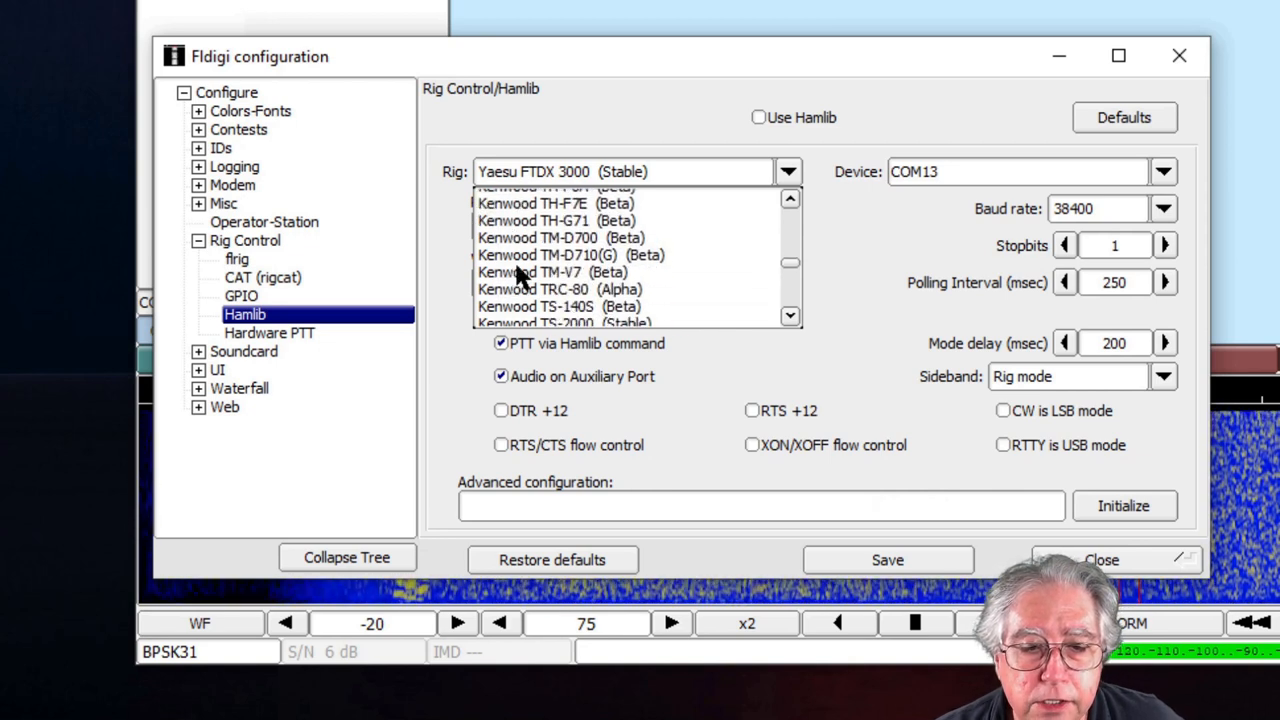
scroll("down", 3)
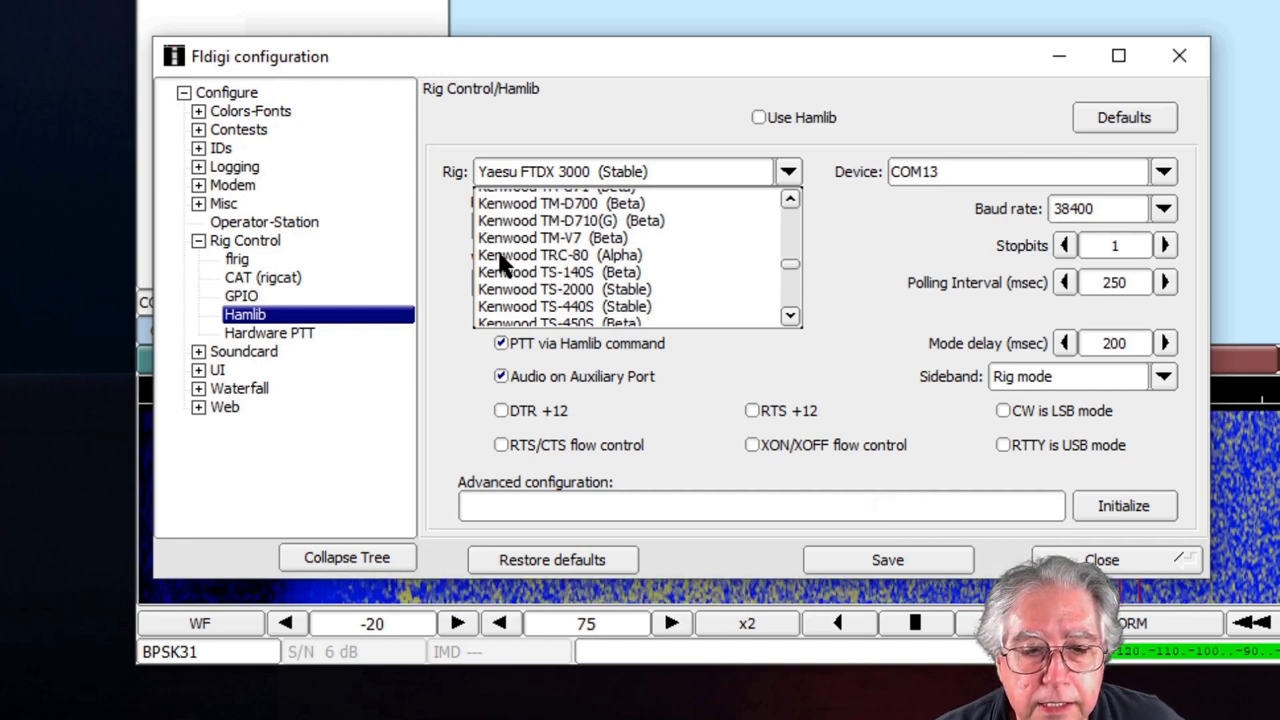
scroll("down", 3)
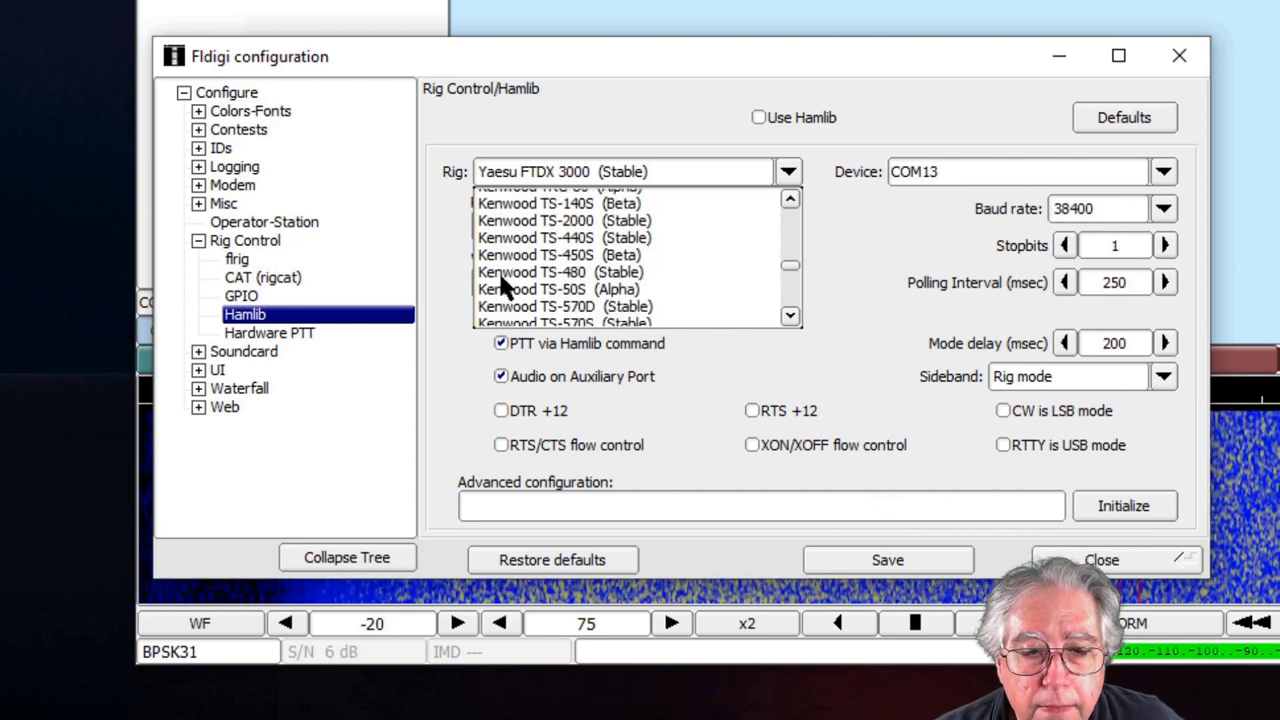
left_click(560, 288)
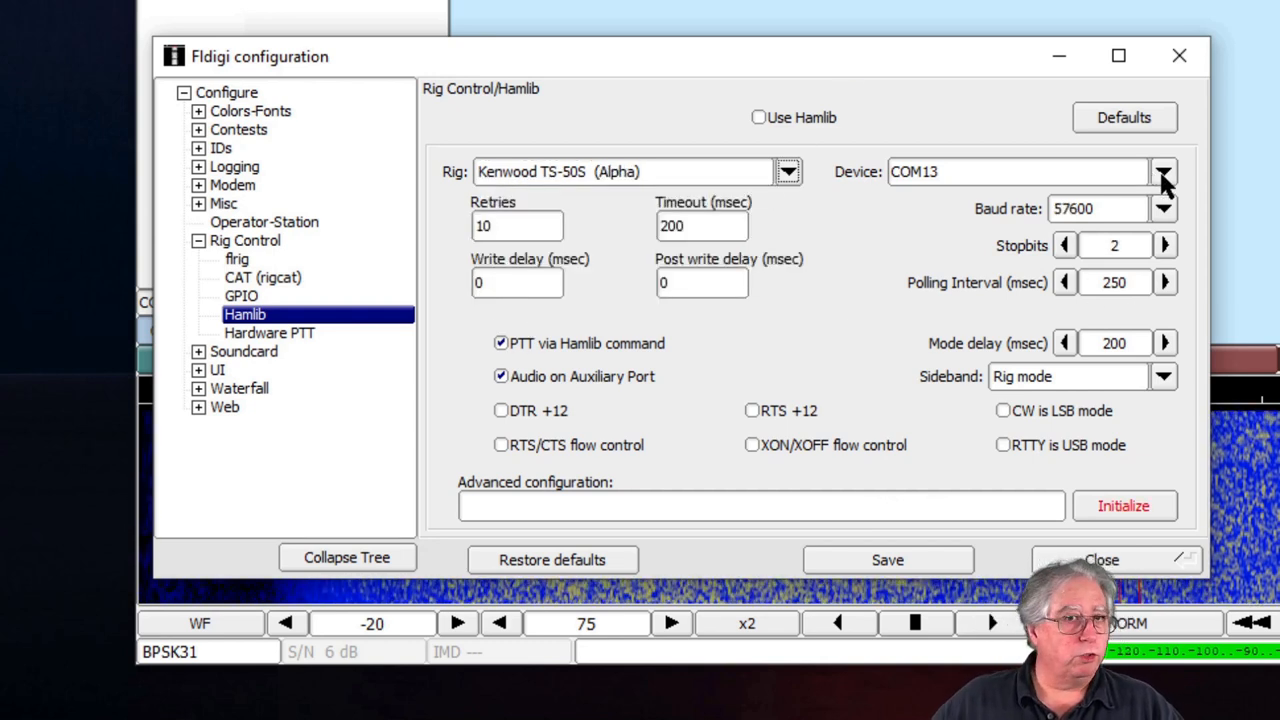
- Set the Hamlib device to COM18 at 38400 baud with 1 stop bit
left_click(1164, 170)
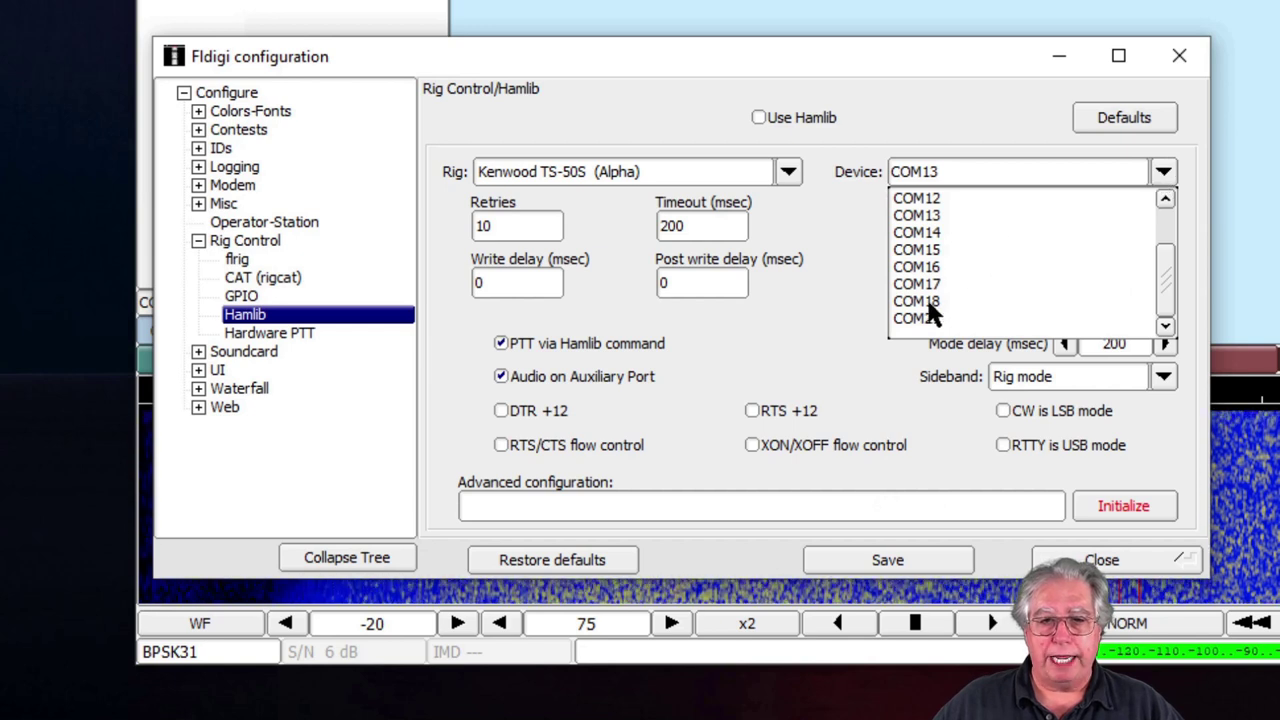
left_click(914, 300)
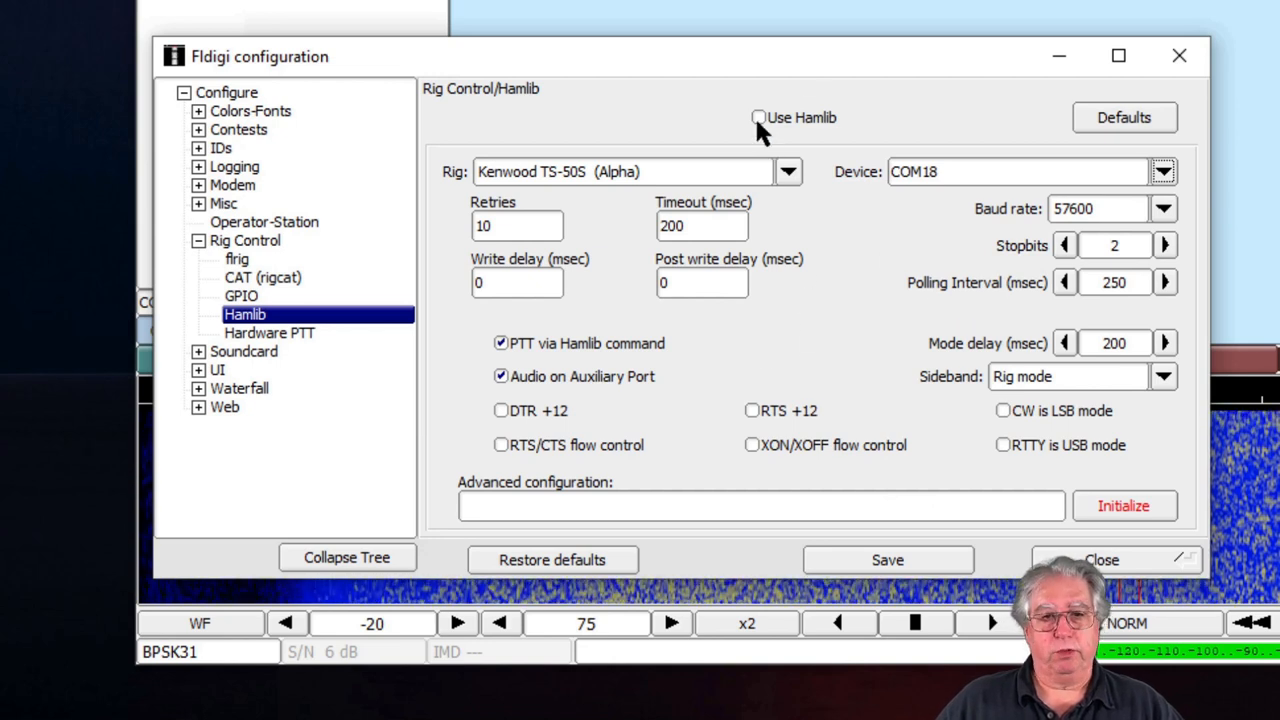
mouse_move(1150, 228)
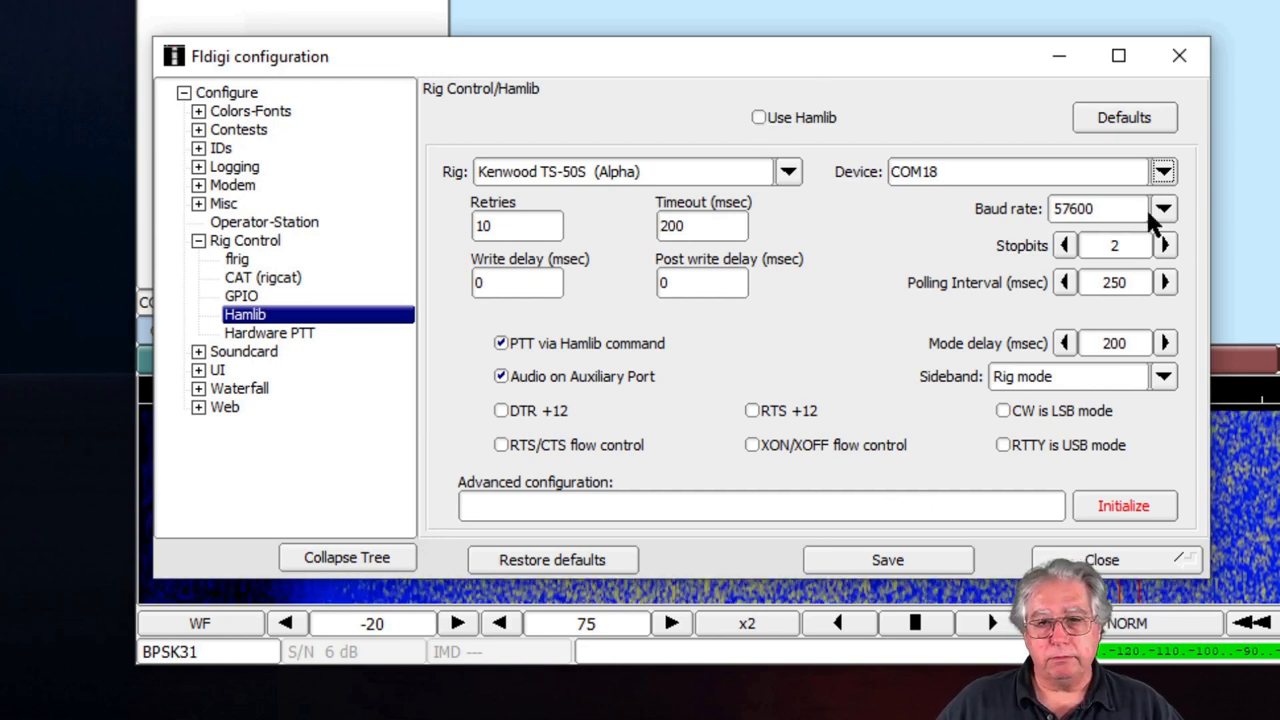
left_click(1164, 210)
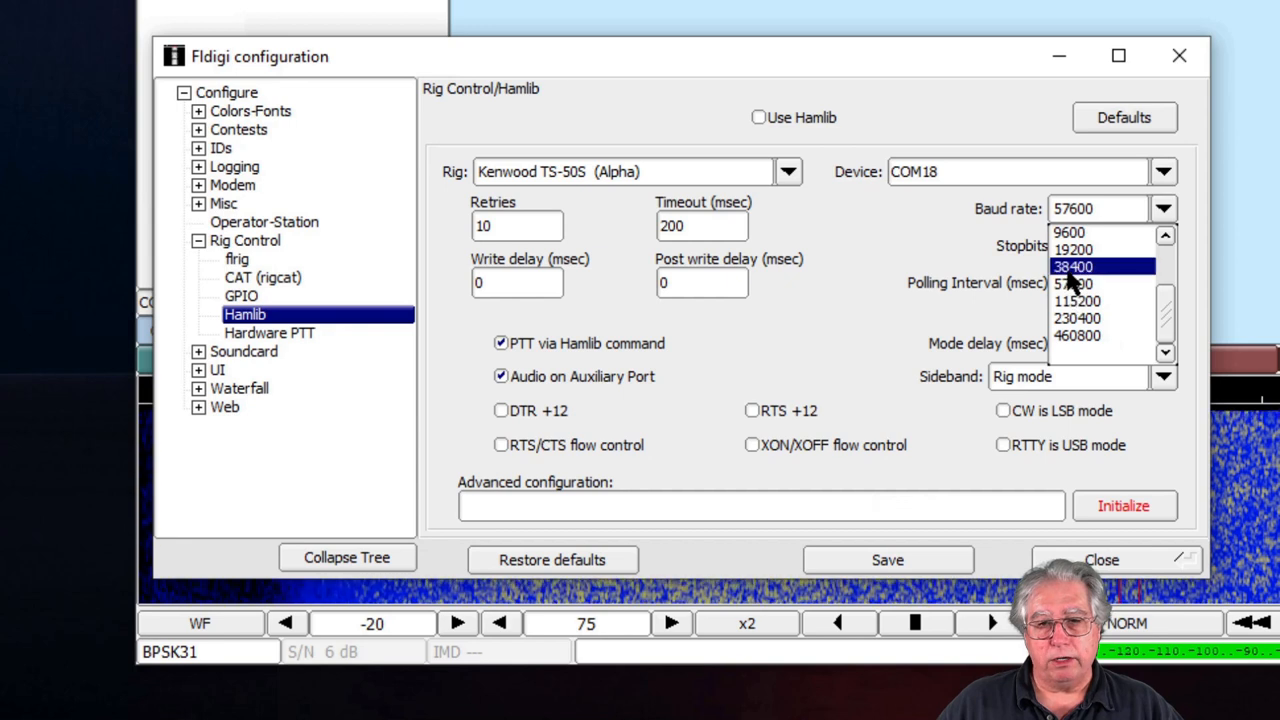
left_click(1088, 268)
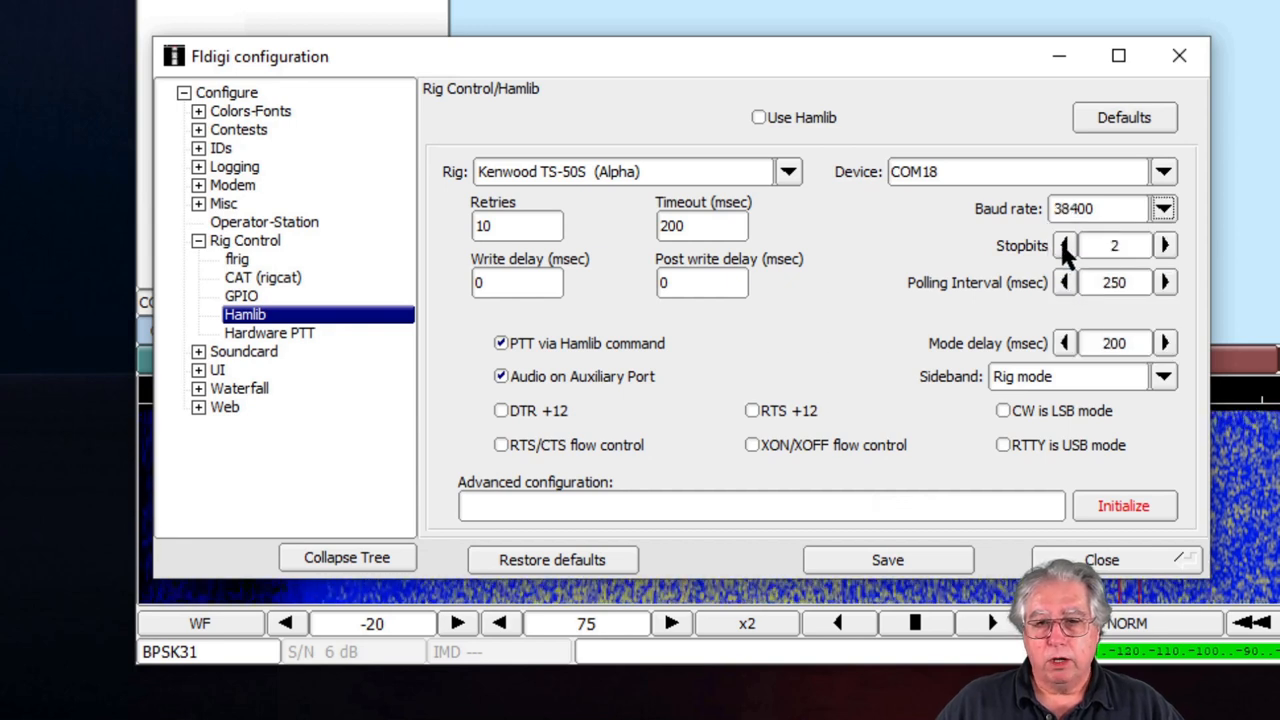
left_click(1064, 244)
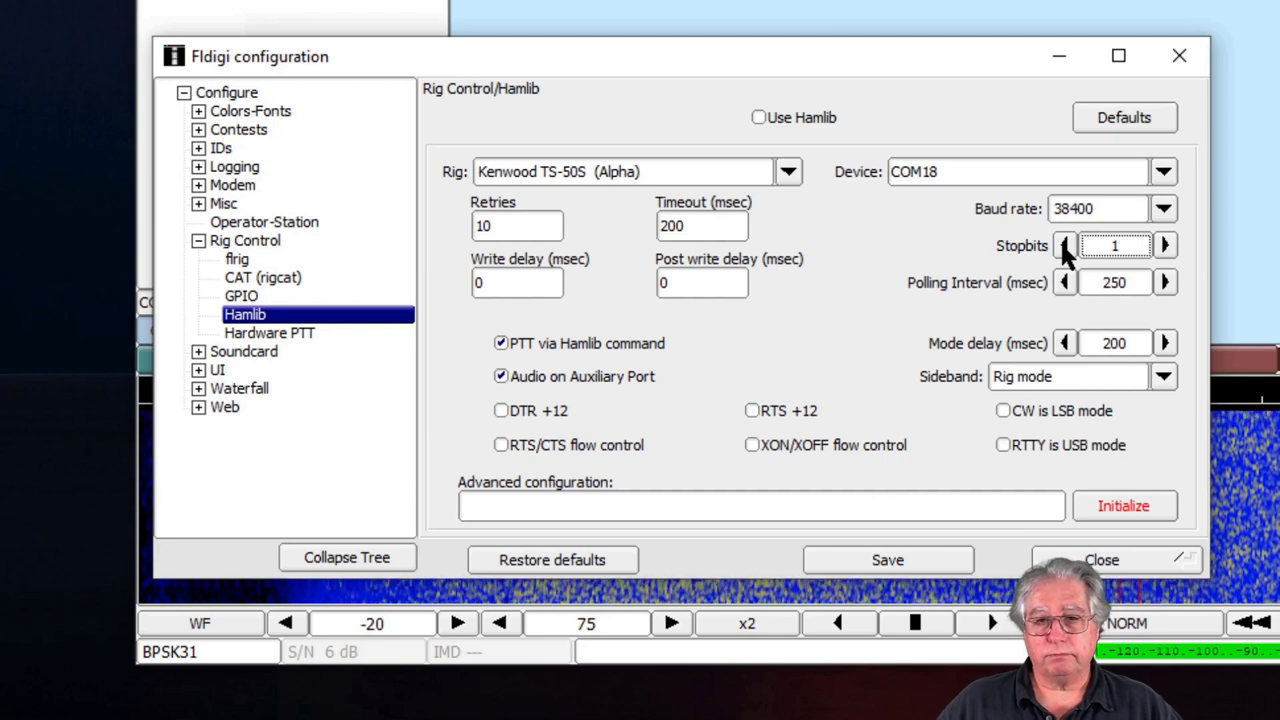
mouse_move(1076, 344)
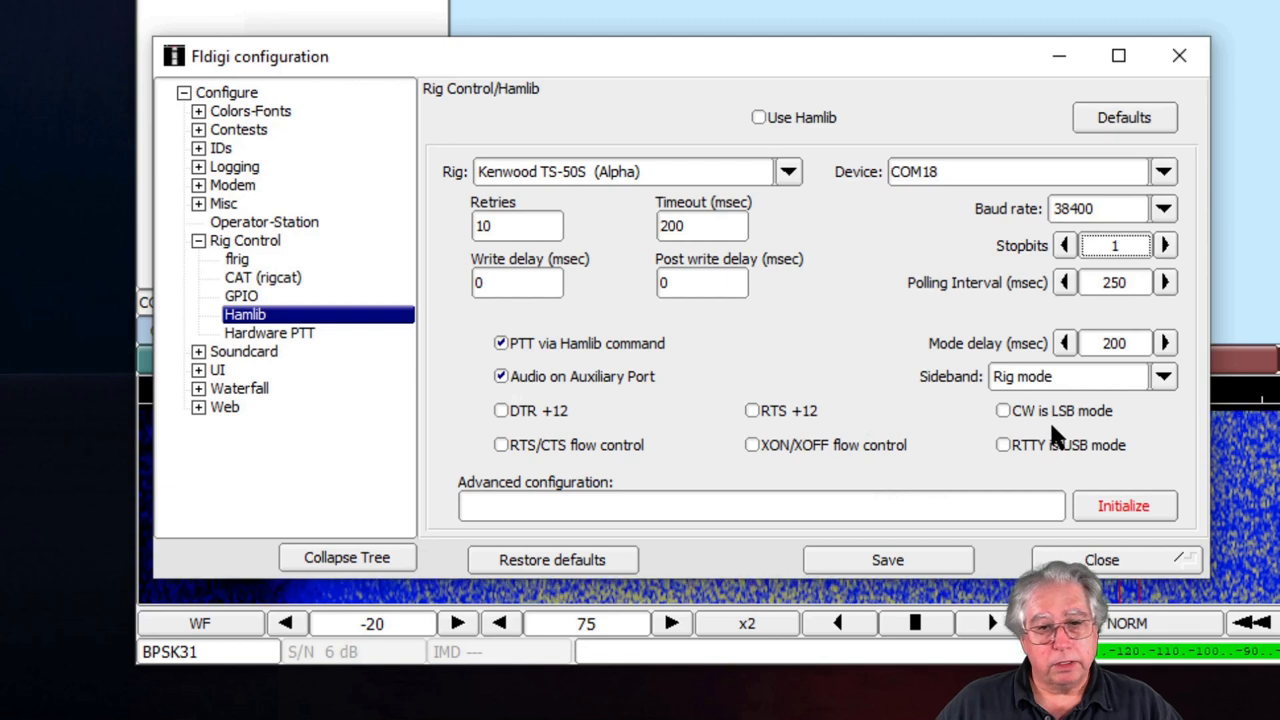
left_click(756, 116)
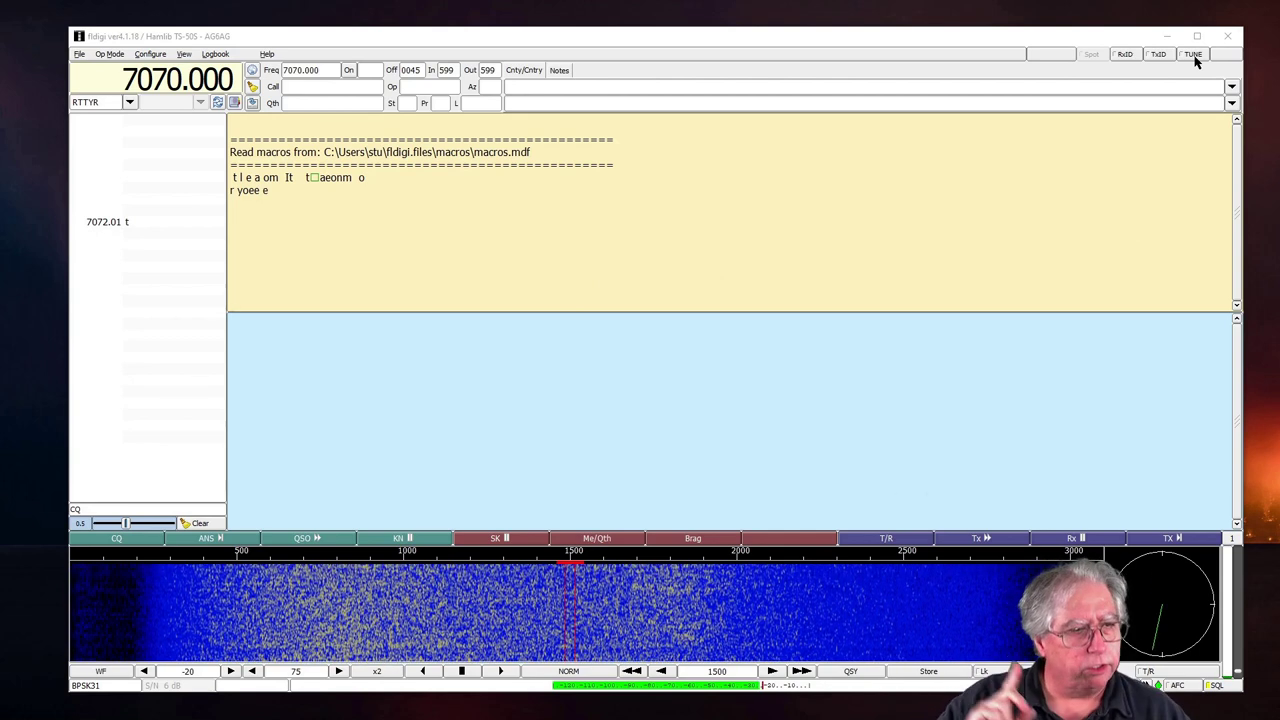
left_click(1192, 54)
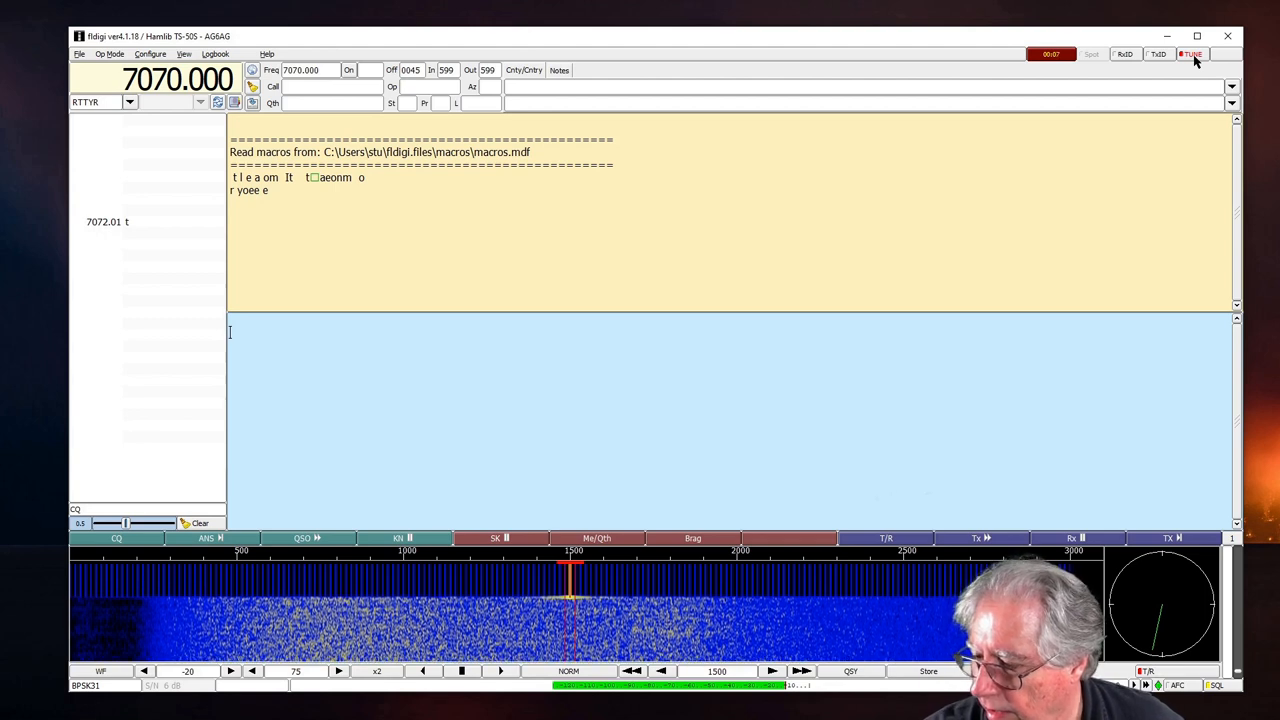
left_click(1190, 54)
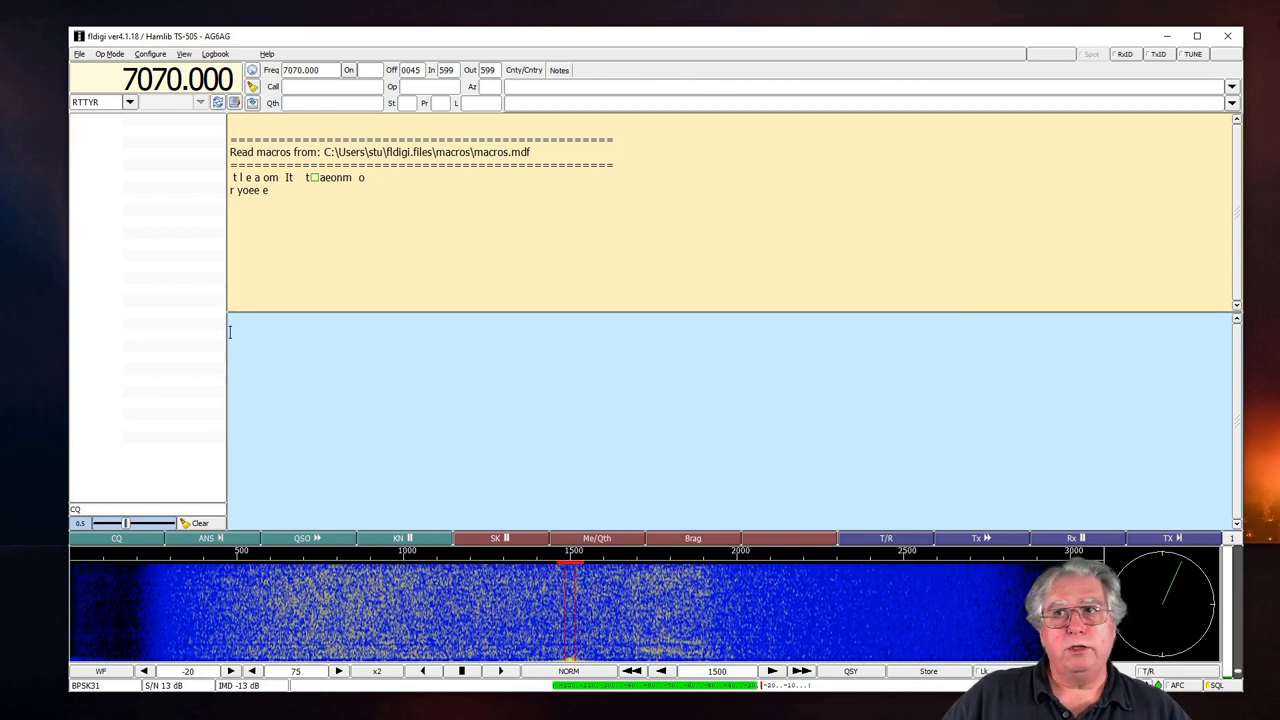
- Quit Fldigi and confirm the exit
left_click(1228, 32)
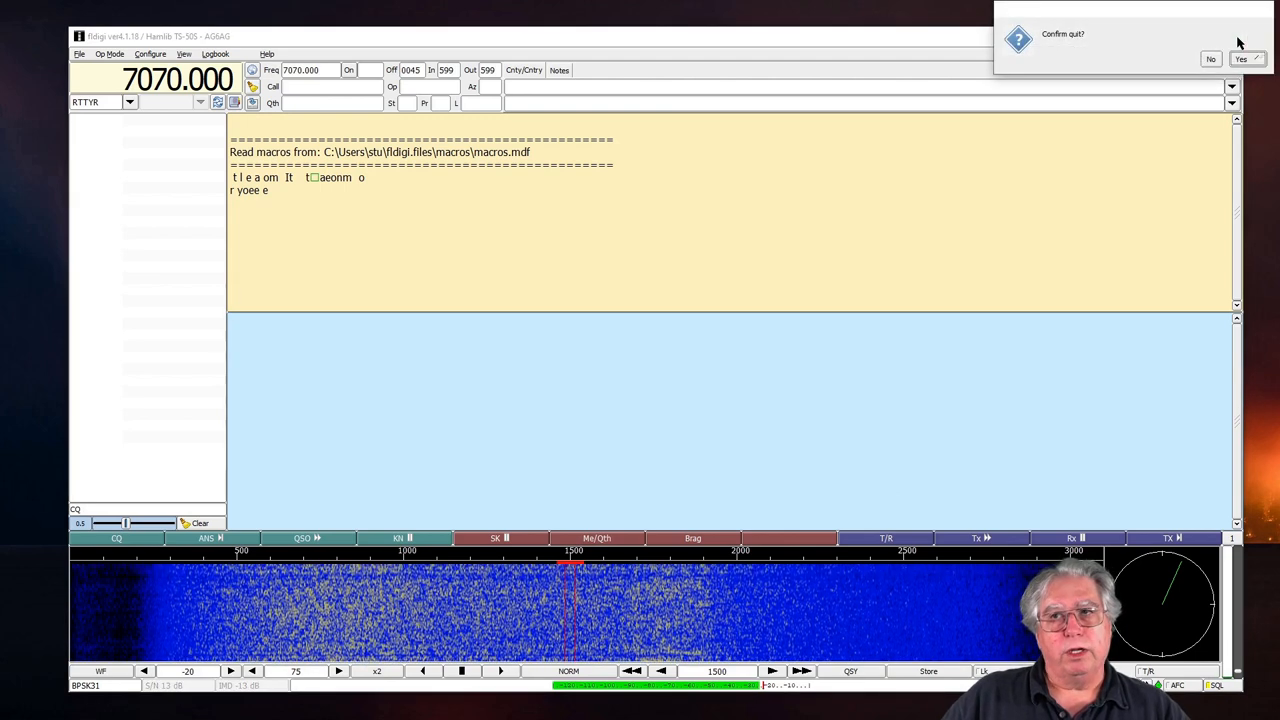
mouse_move(1260, 56)
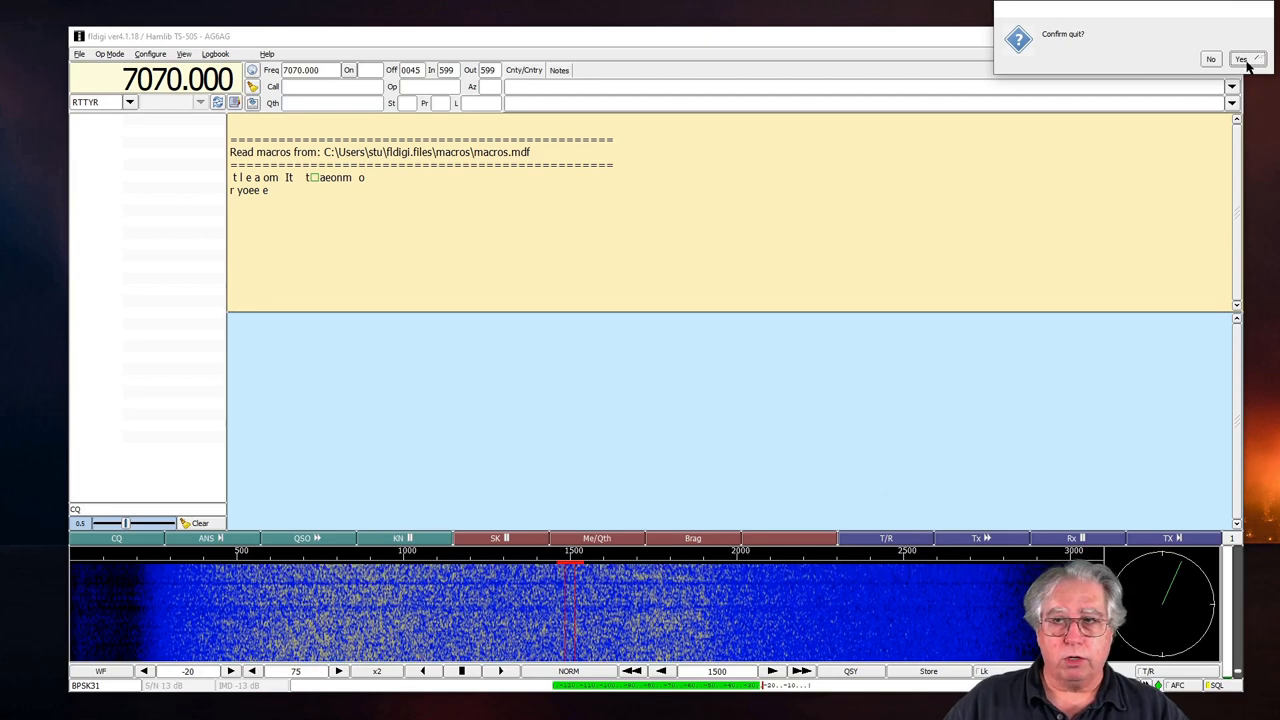
left_click(1208, 54)
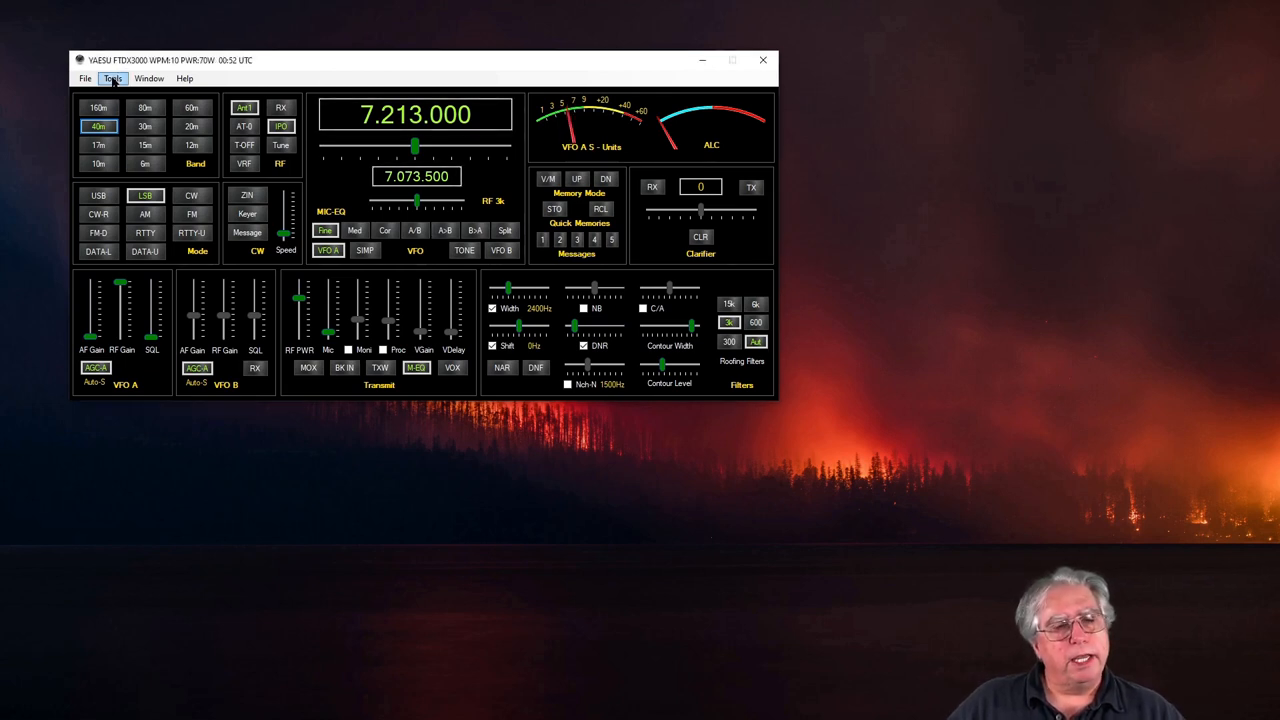
- Show Win4YaesuSuite's Tools menu with Parametric Equalizer, Radio Menu Items and Settings
left_click(112, 76)
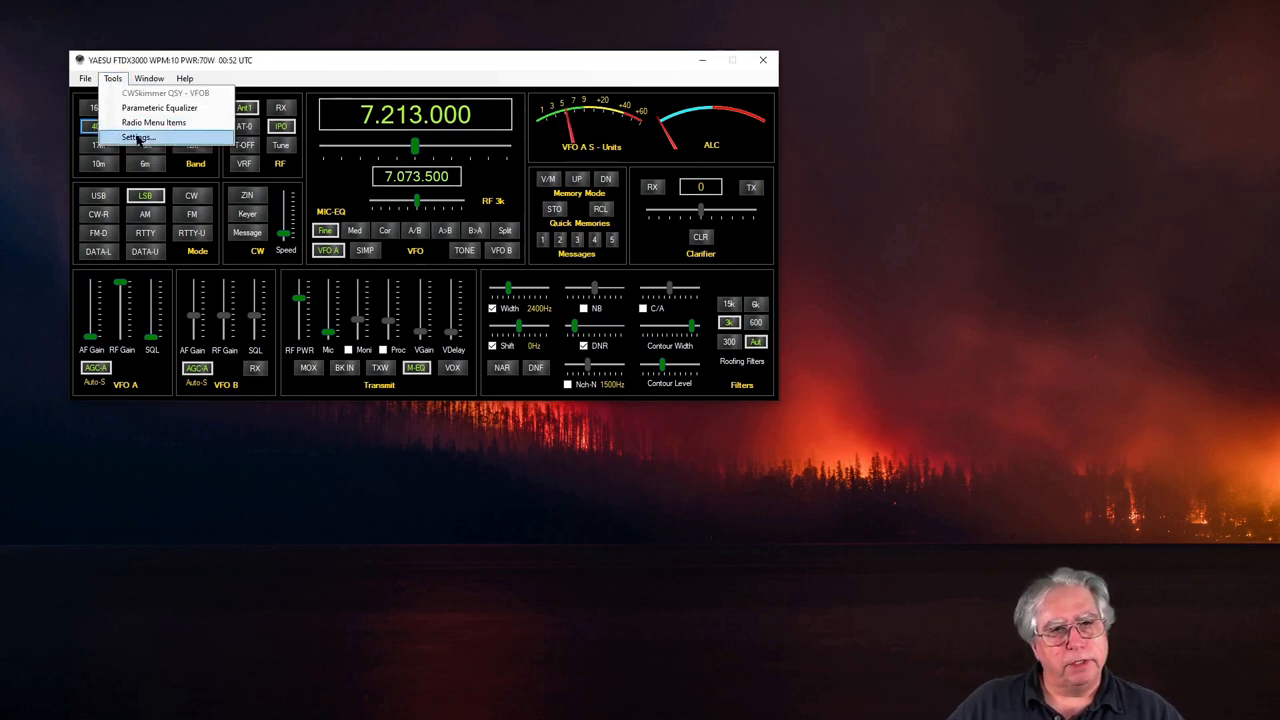
- Show Hardware & User Preferences with the Yaesu radio on COM5 at 38400 baud
left_click(136, 136)
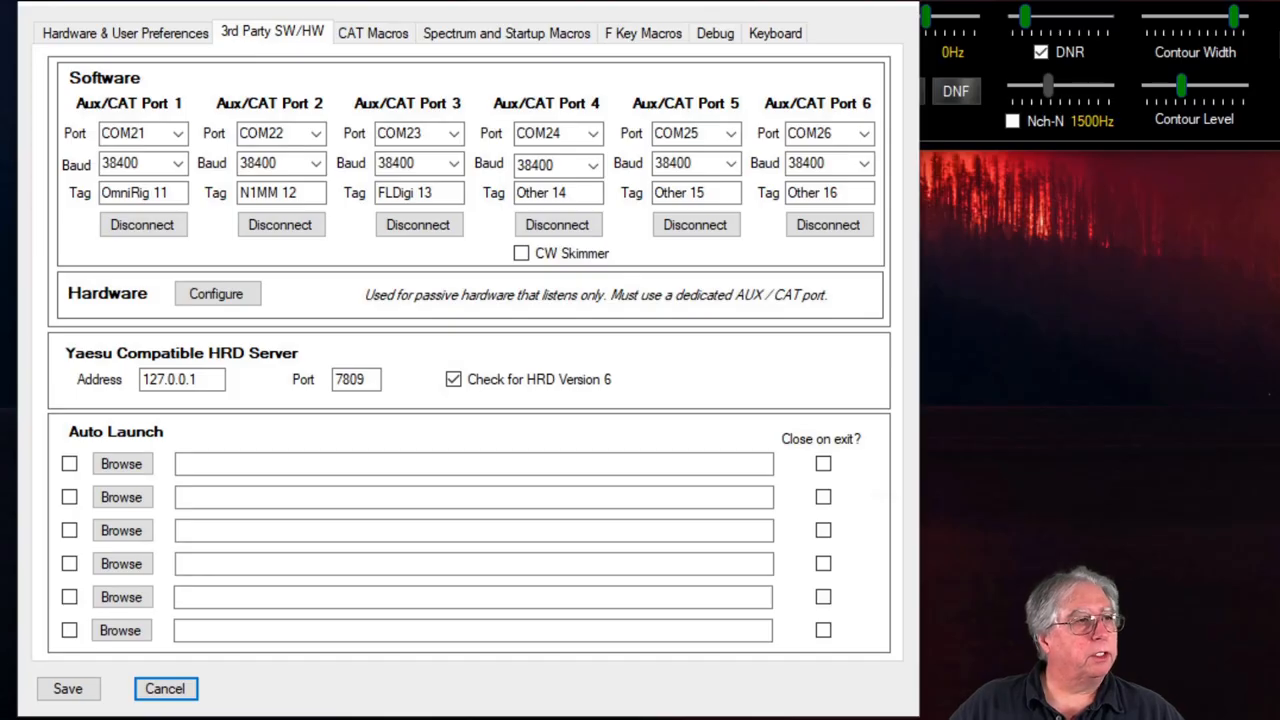
mouse_move(96, 40)
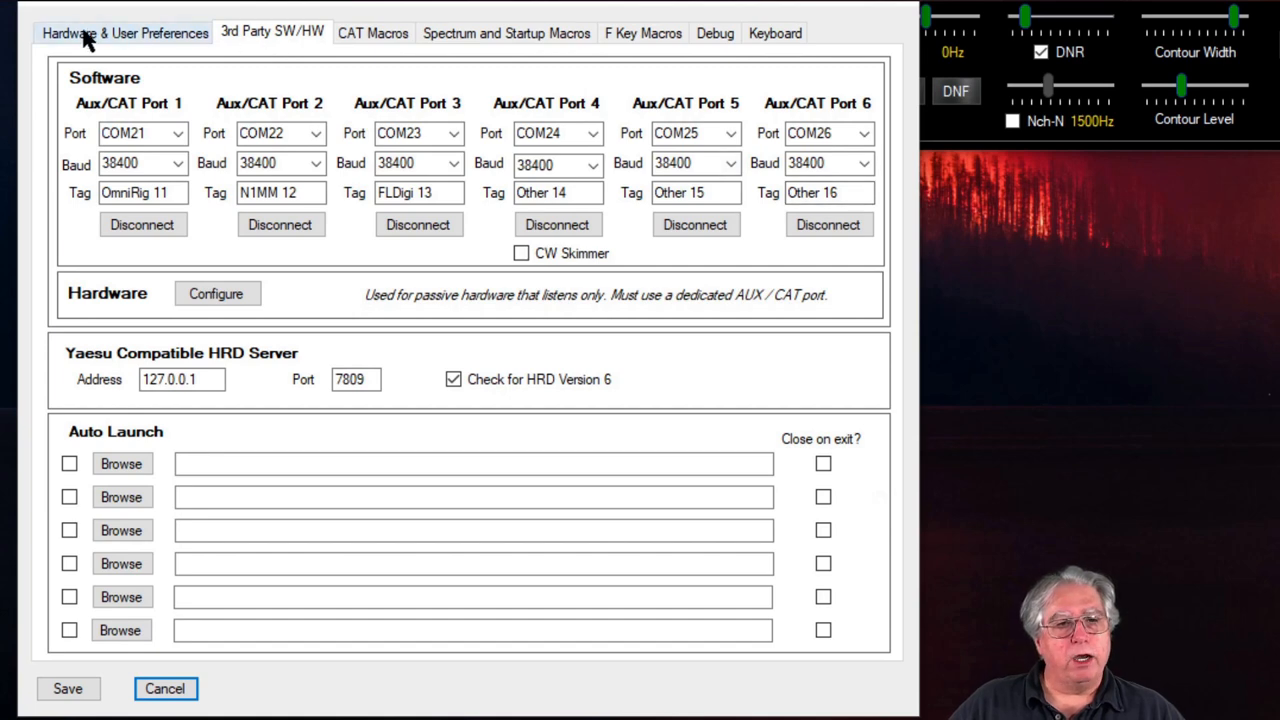
left_click(120, 32)
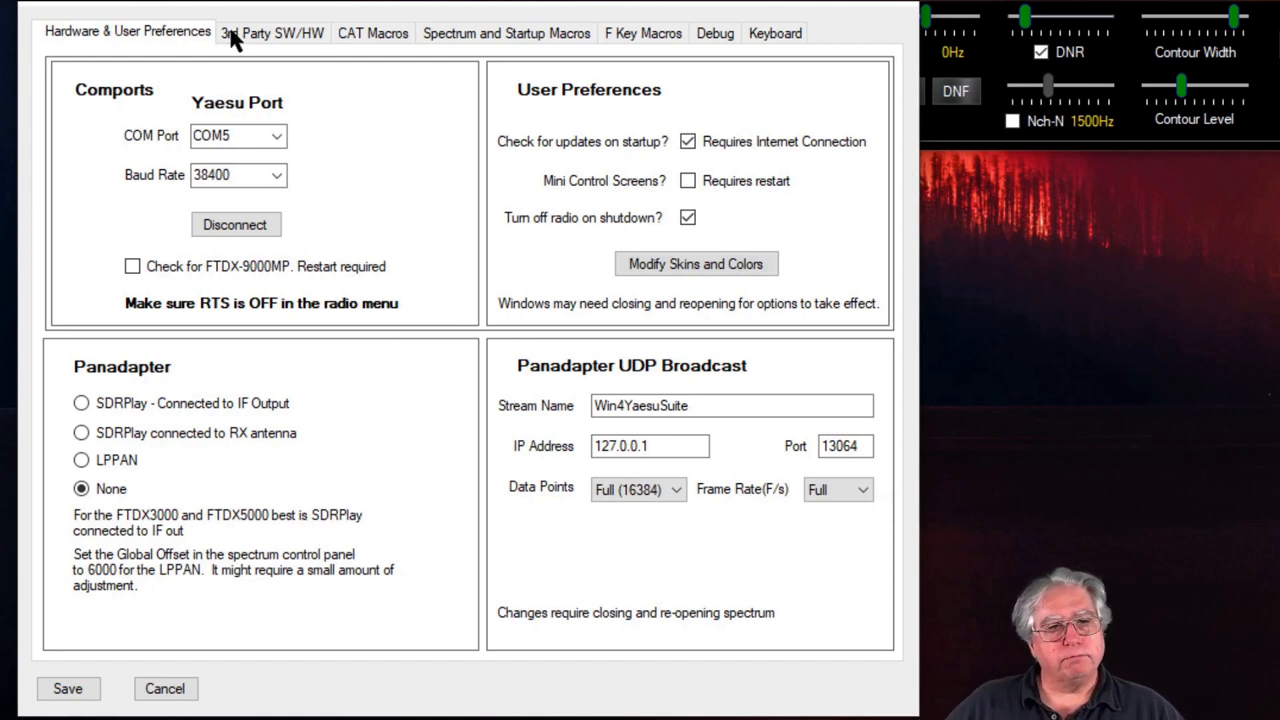
- Show the 3rd Party SW/HW page listing Aux/CAT ports COM21–COM26 at 38400 baud
left_click(272, 32)
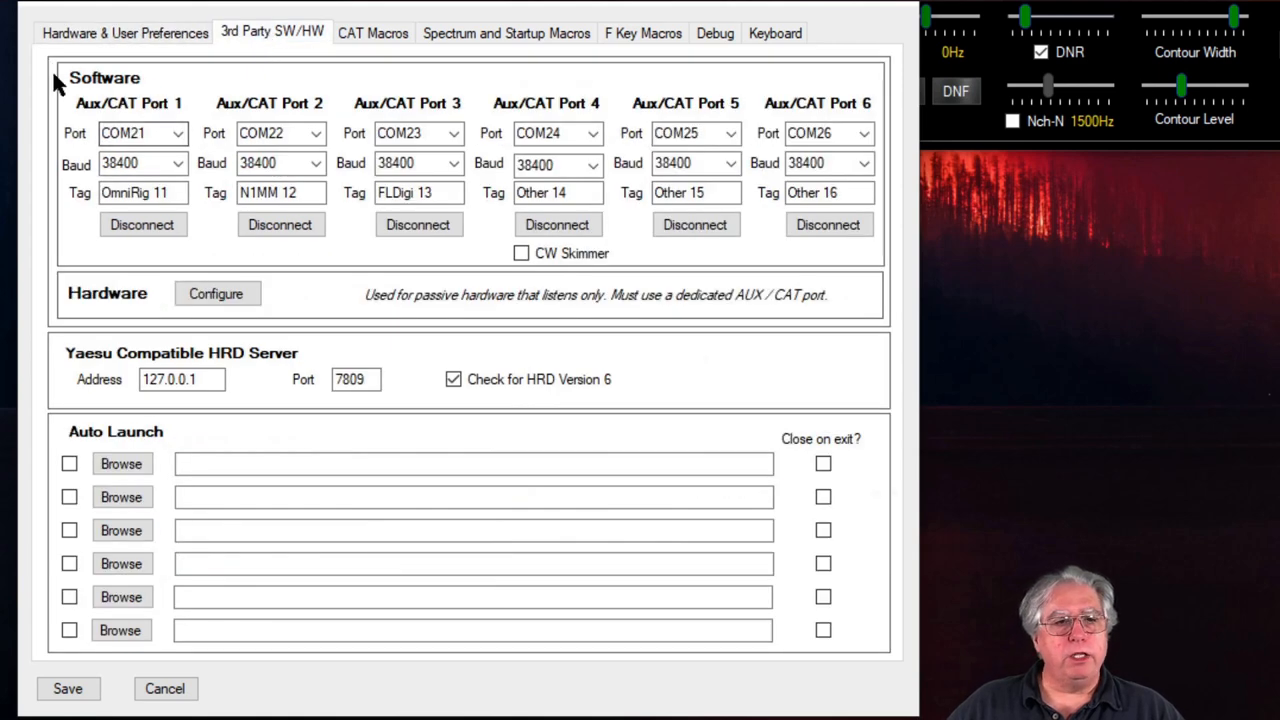
mouse_move(130, 112)
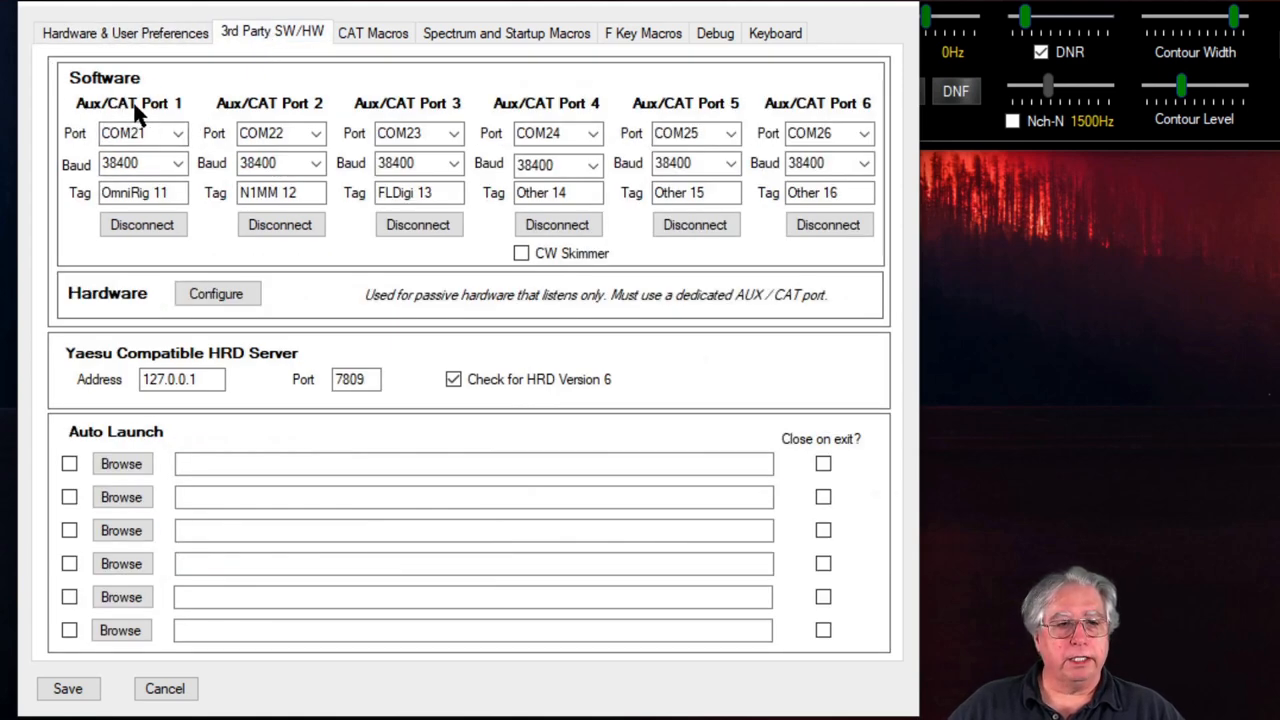
mouse_move(648, 110)
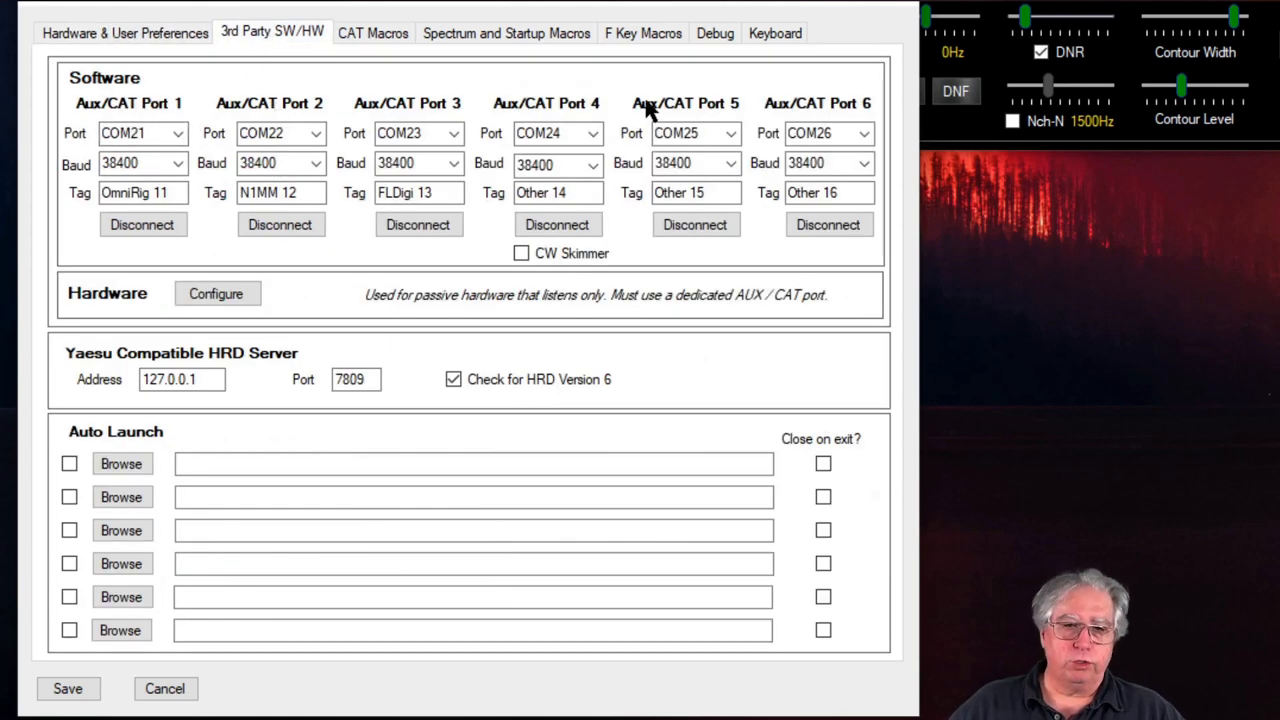
mouse_move(856, 270)
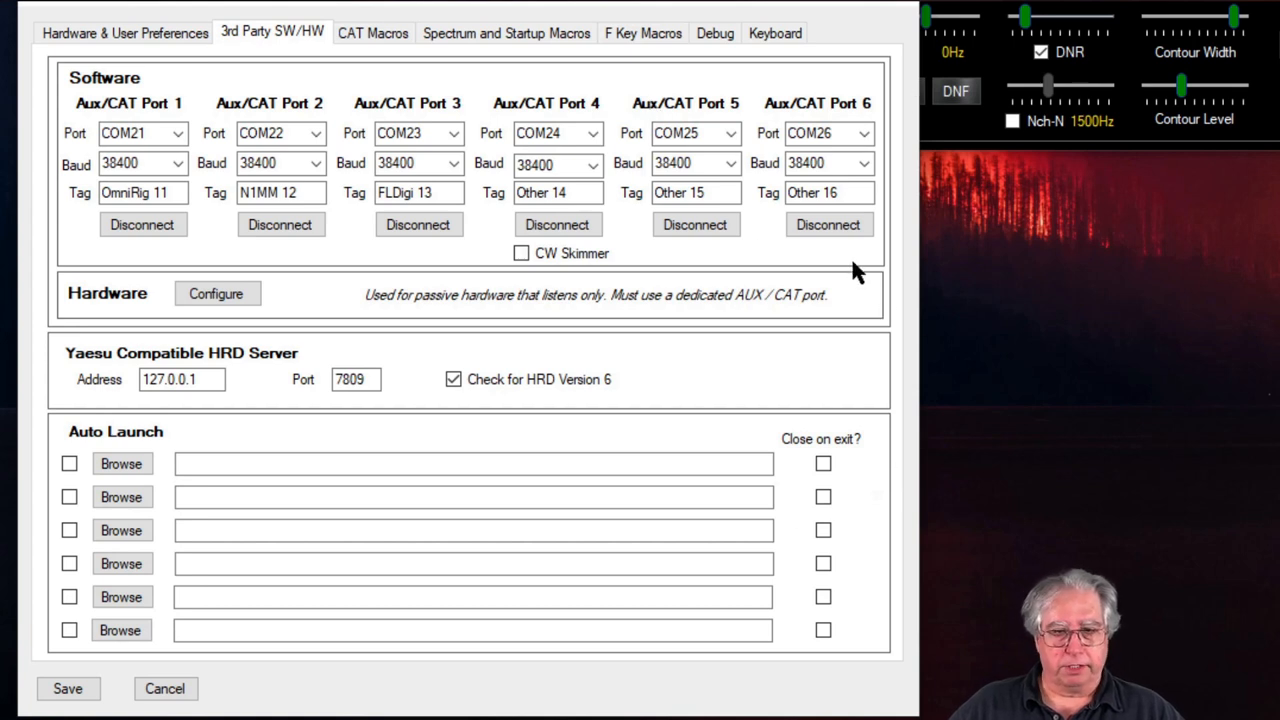
mouse_move(1002, 252)
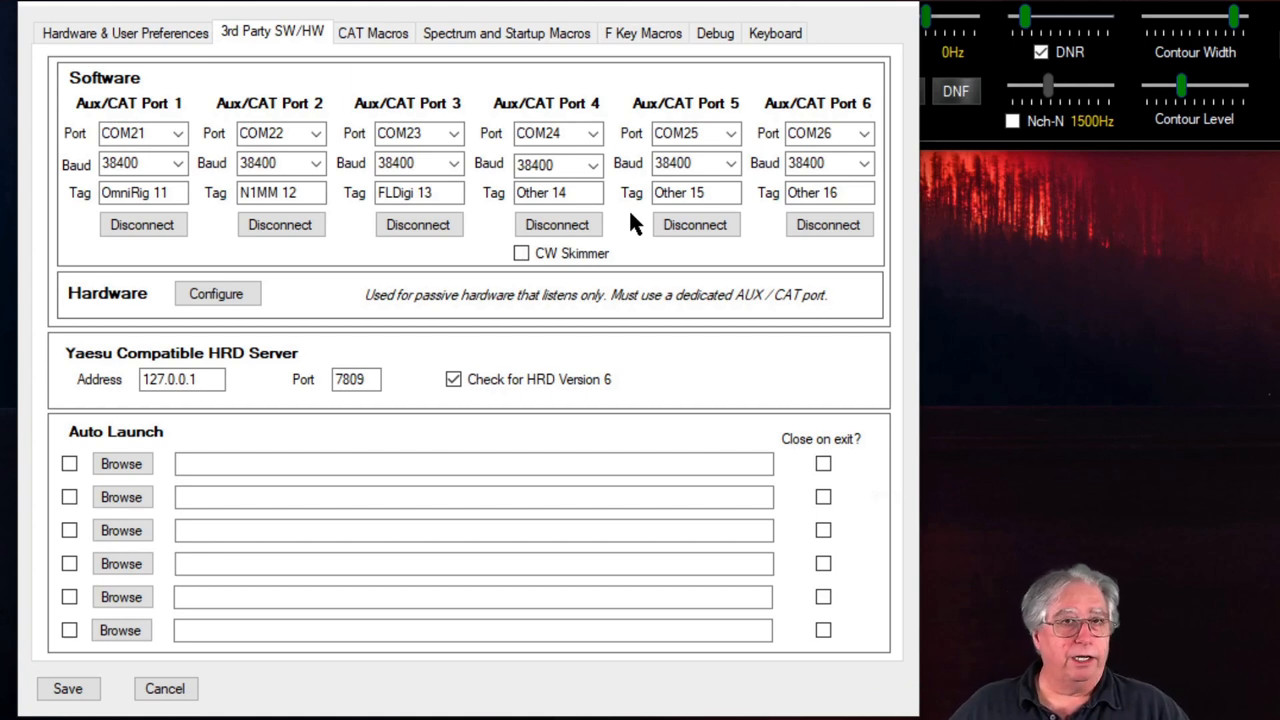
mouse_move(104, 172)
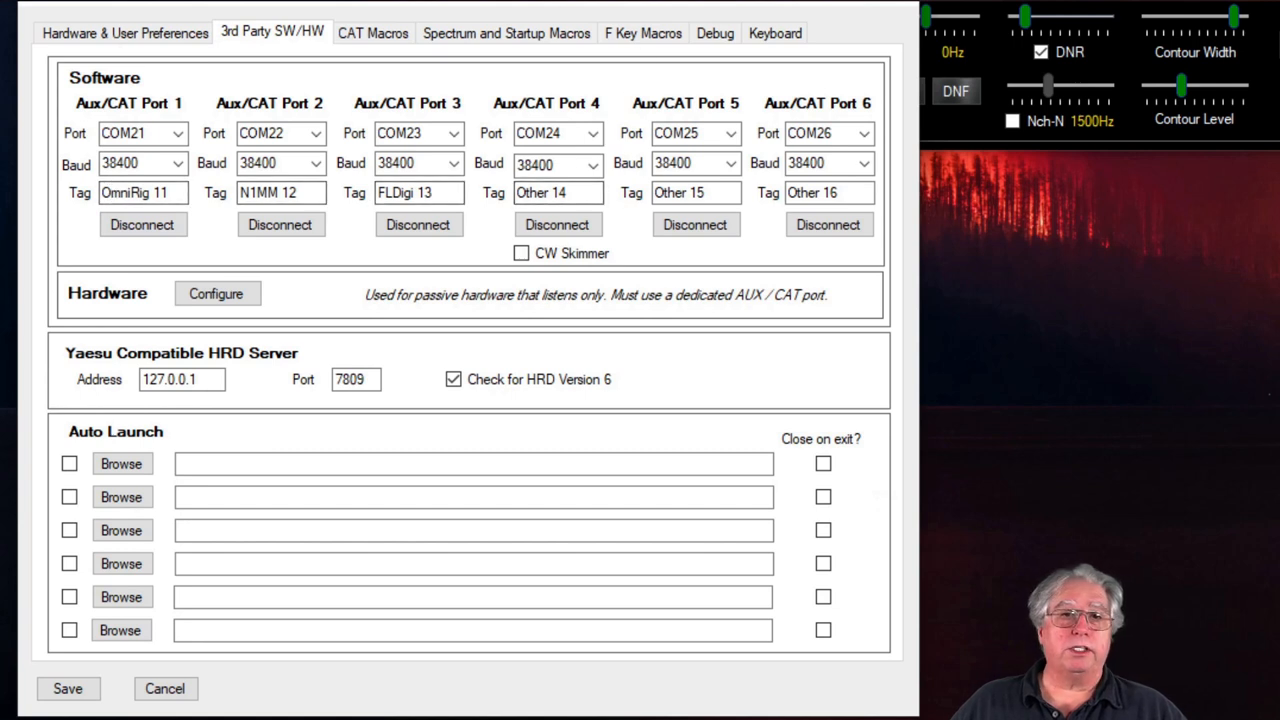
mouse_move(504, 12)
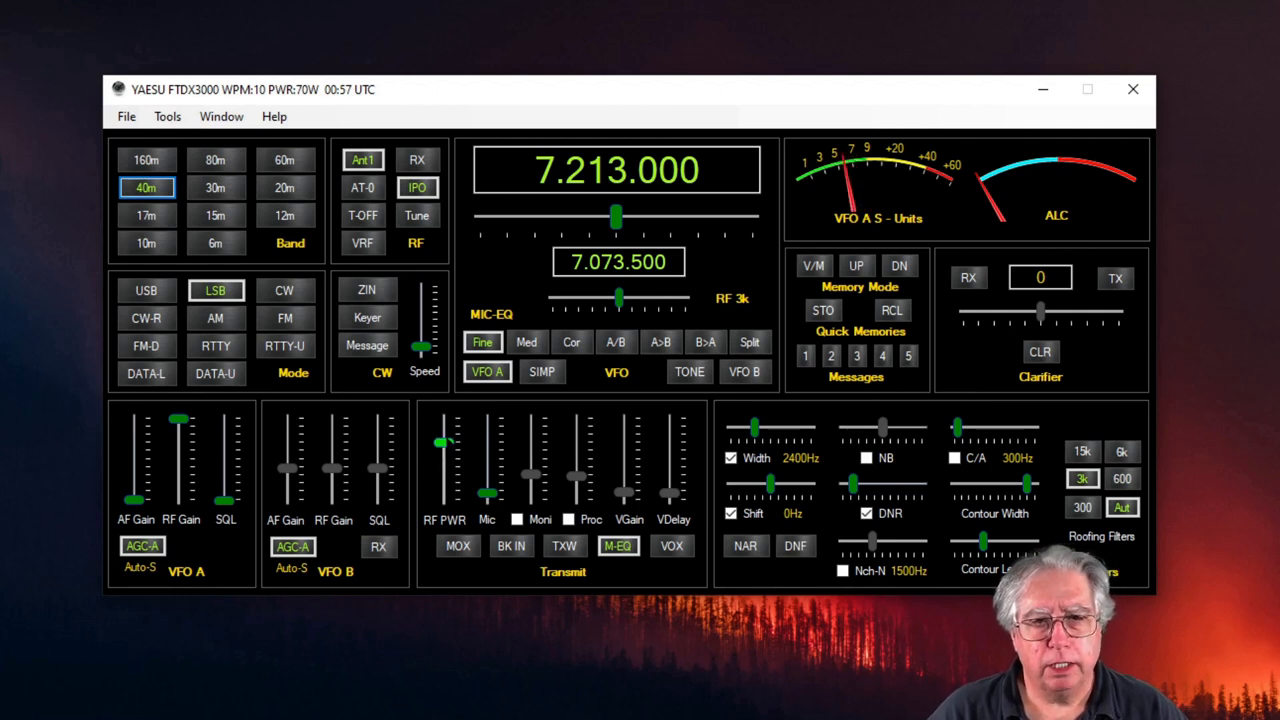
- Slide RF PWR down to 36 W and back up to 70 W
left_click_drag(444, 442, 444, 470)
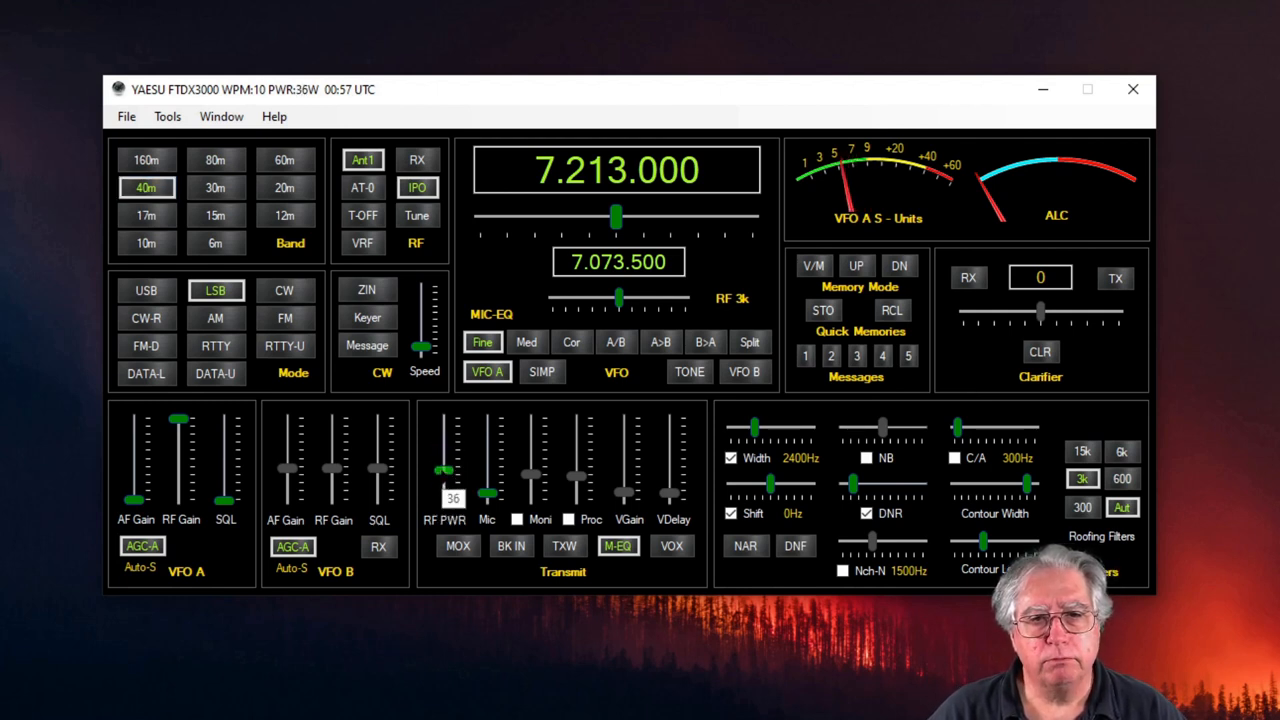
left_click_drag(444, 470, 444, 442)
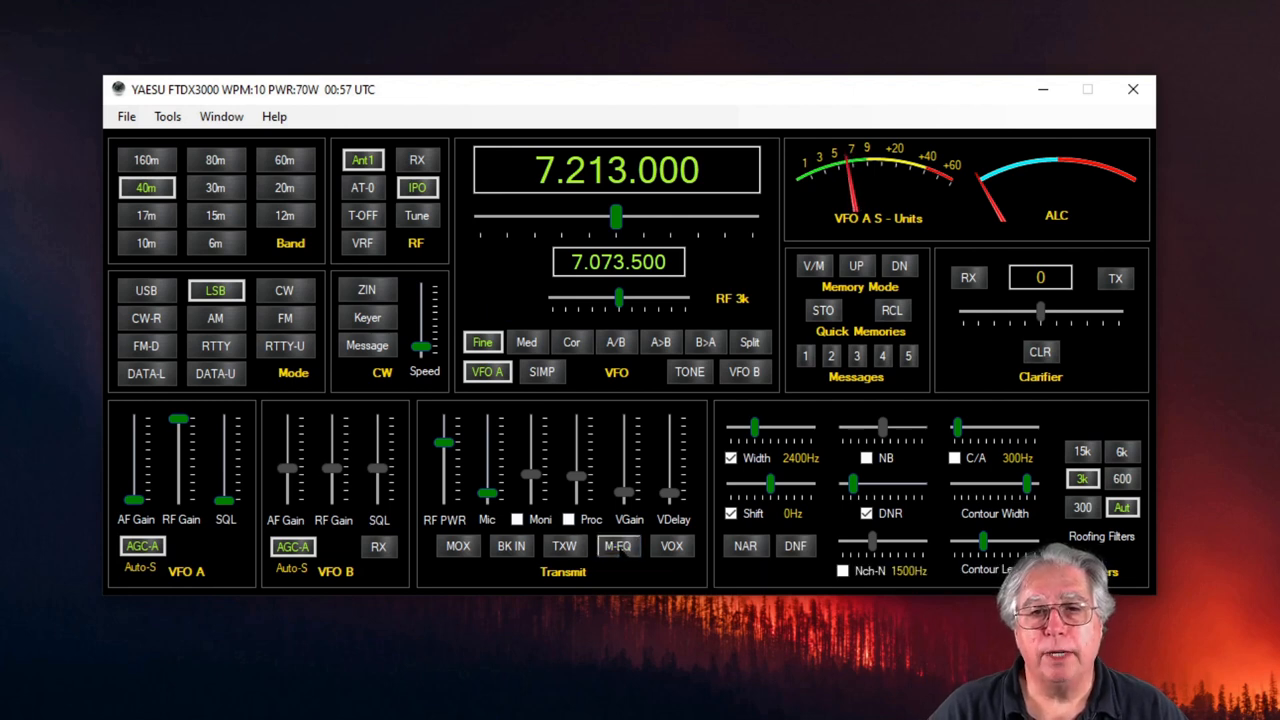
- Re-enable M-EQ in the Transmit section, leaving power at 70 W on 7.213.000
left_click(620, 546)
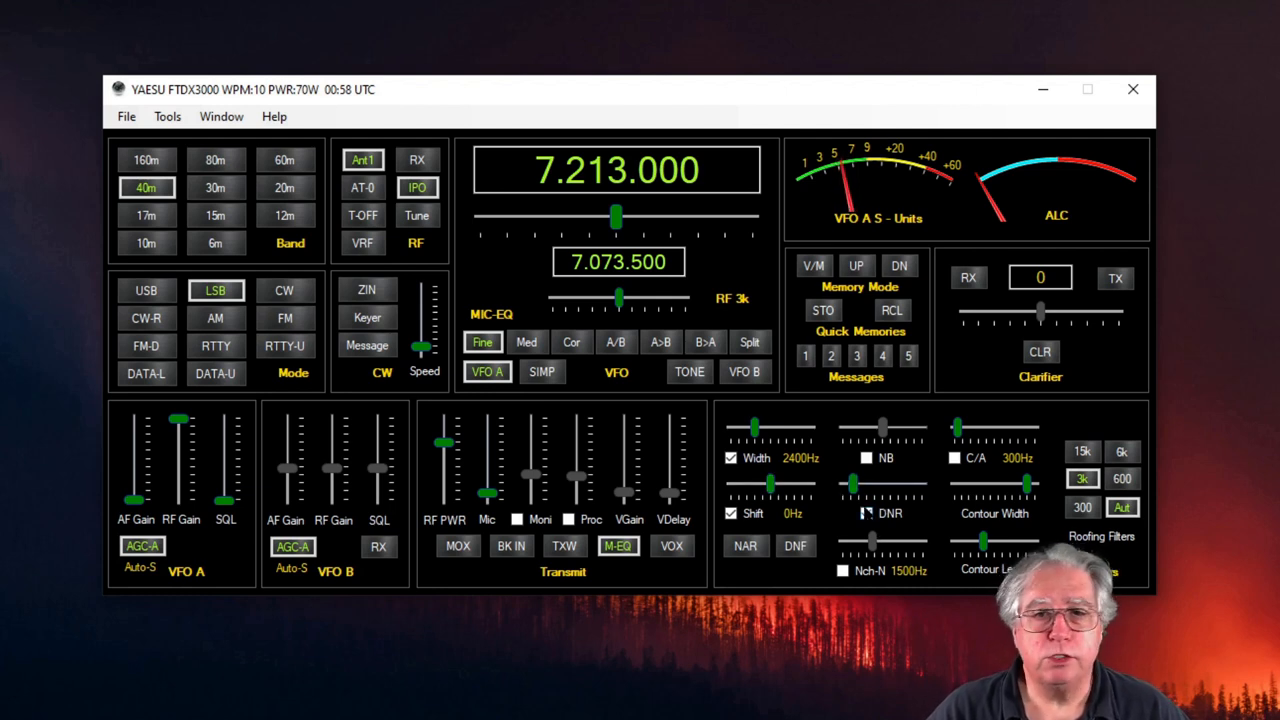
left_click(866, 512)
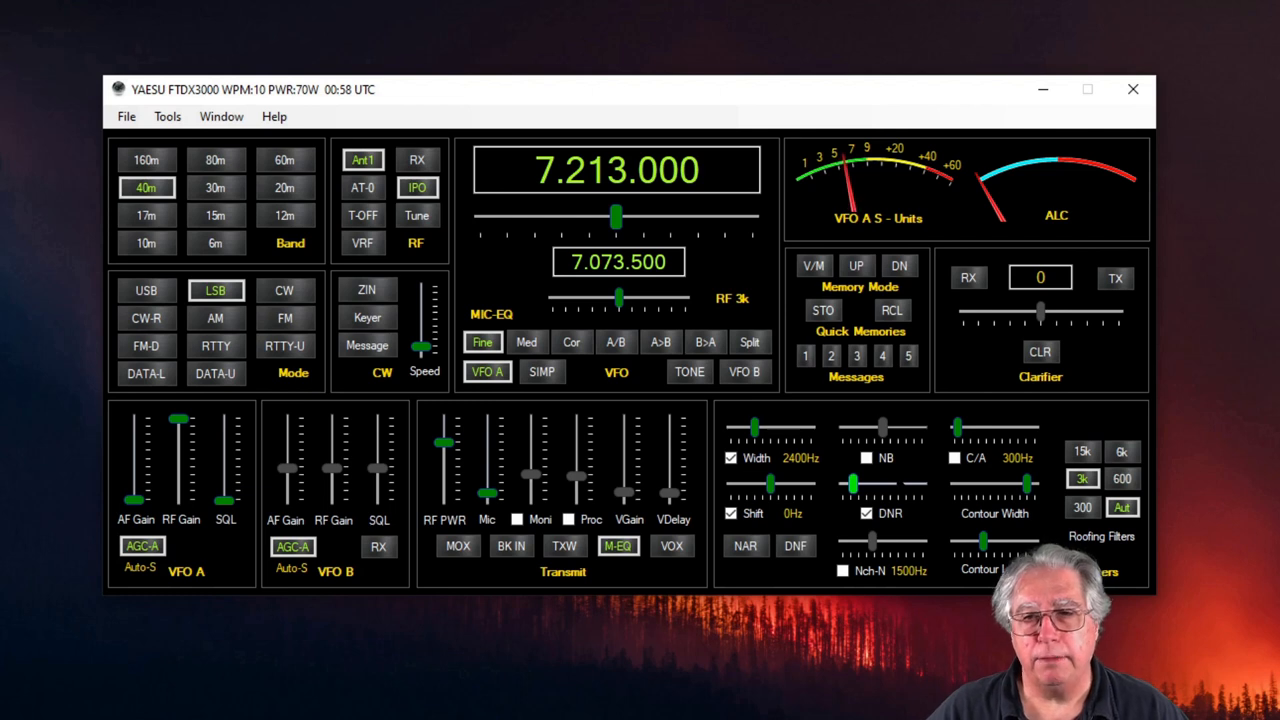